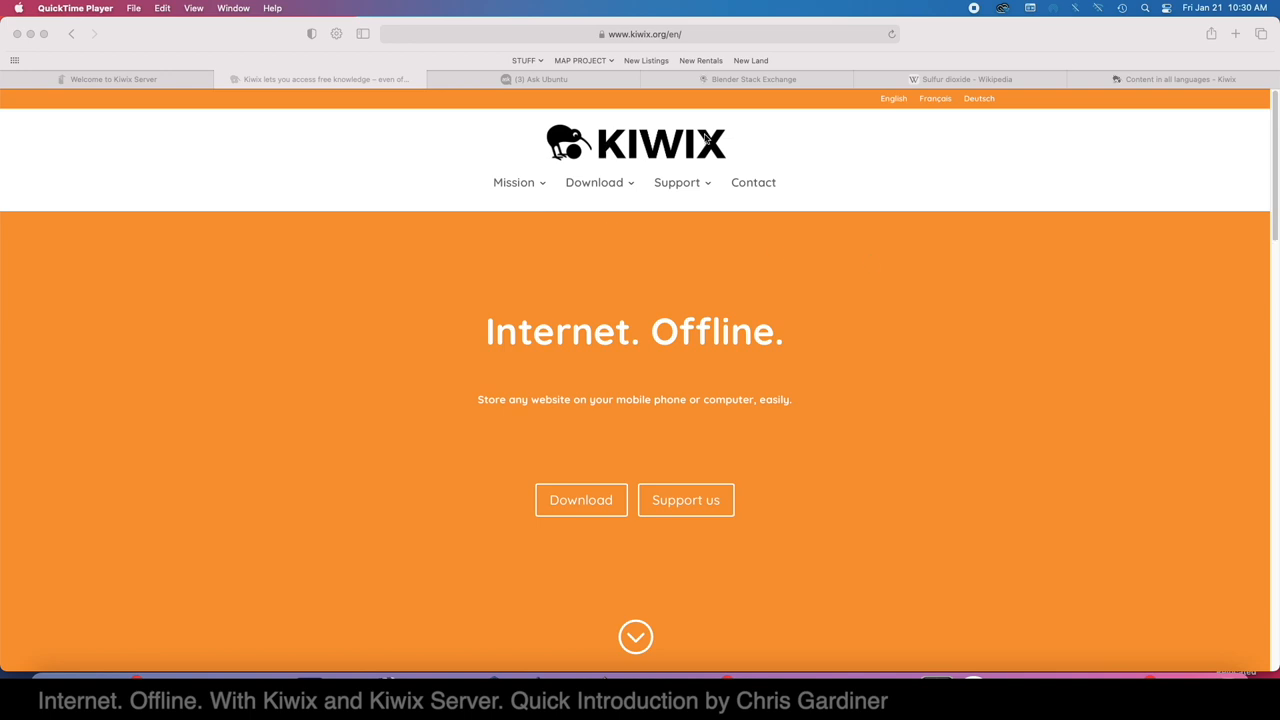
{"action": "mouse_move", "coordinate": [1118, 180]}
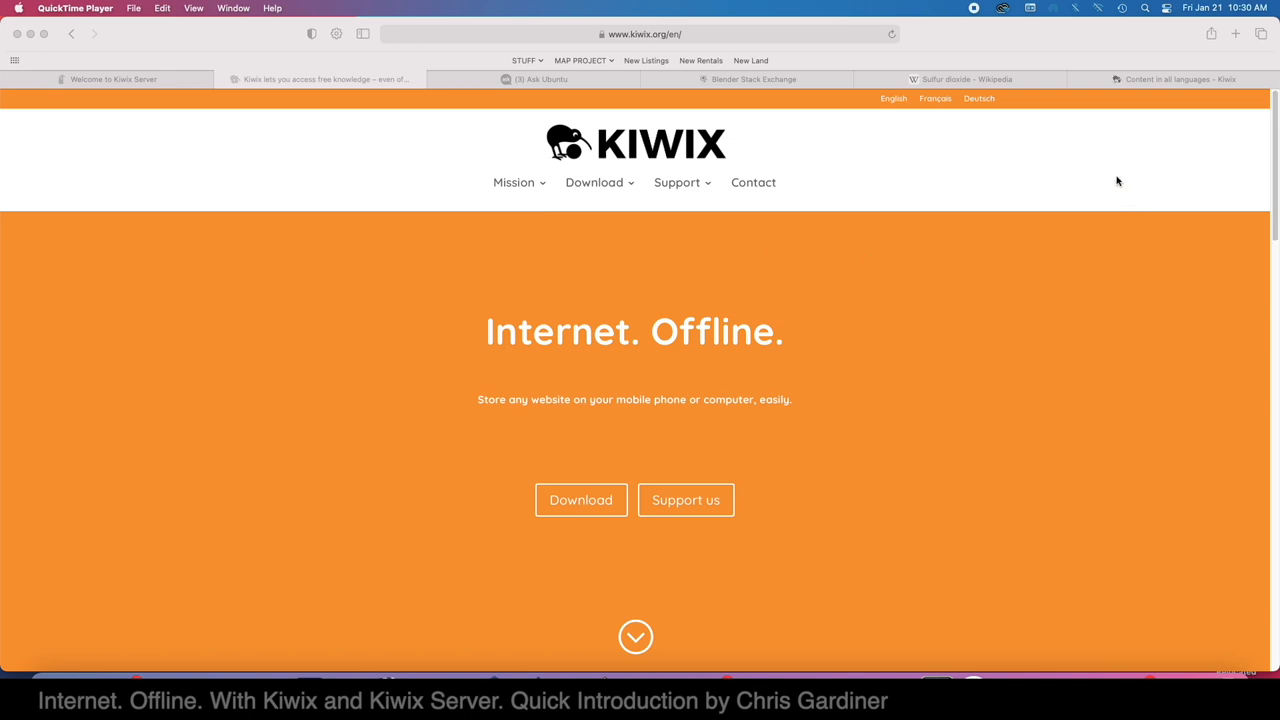
{"action": "mouse_move", "coordinate": [1036, 132]}
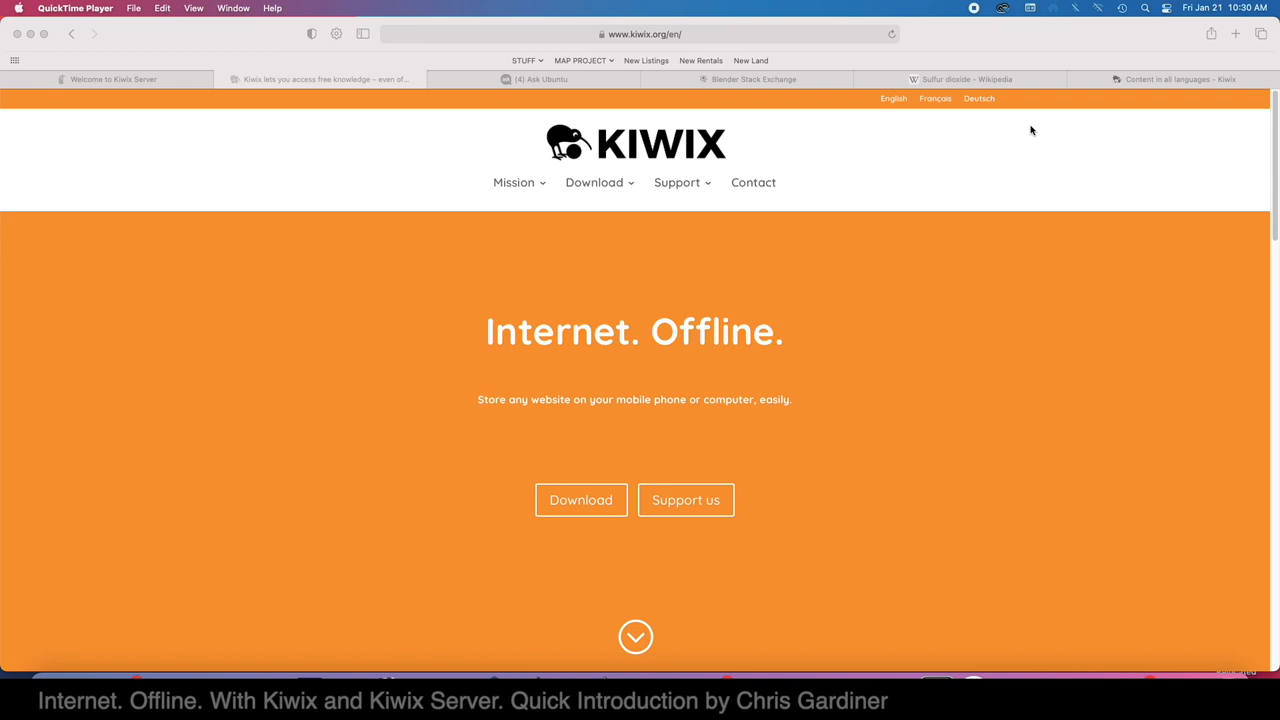
{"action": "mouse_move", "coordinate": [1034, 148]}
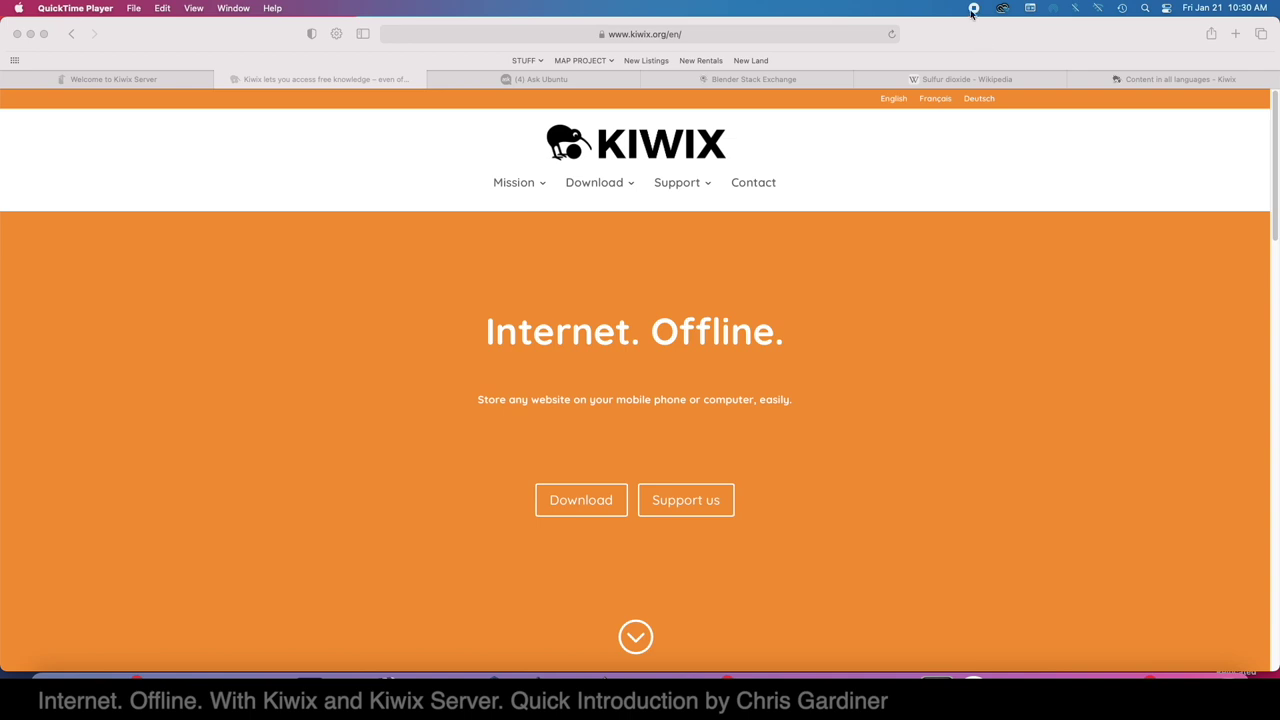
{"action": "mouse_move", "coordinate": [958, 20]}
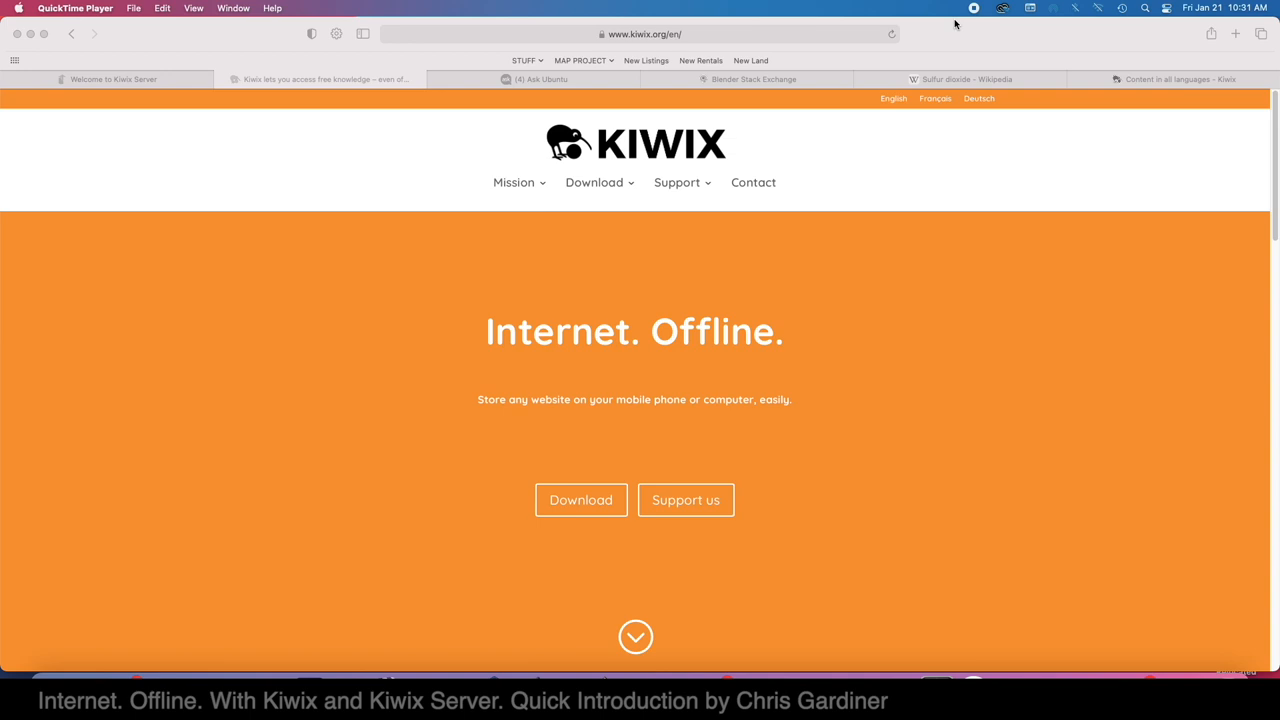
{"action": "mouse_move", "coordinate": [1010, 122]}
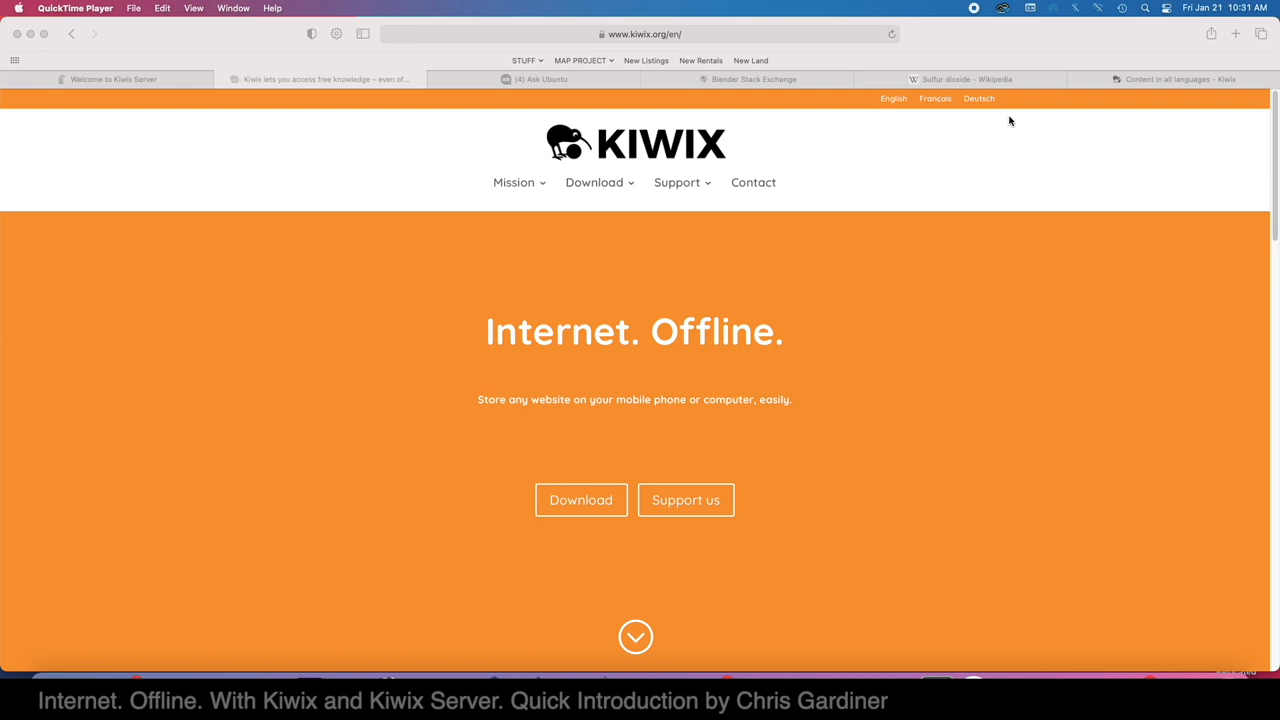
{"action": "mouse_move", "coordinate": [736, 8]}
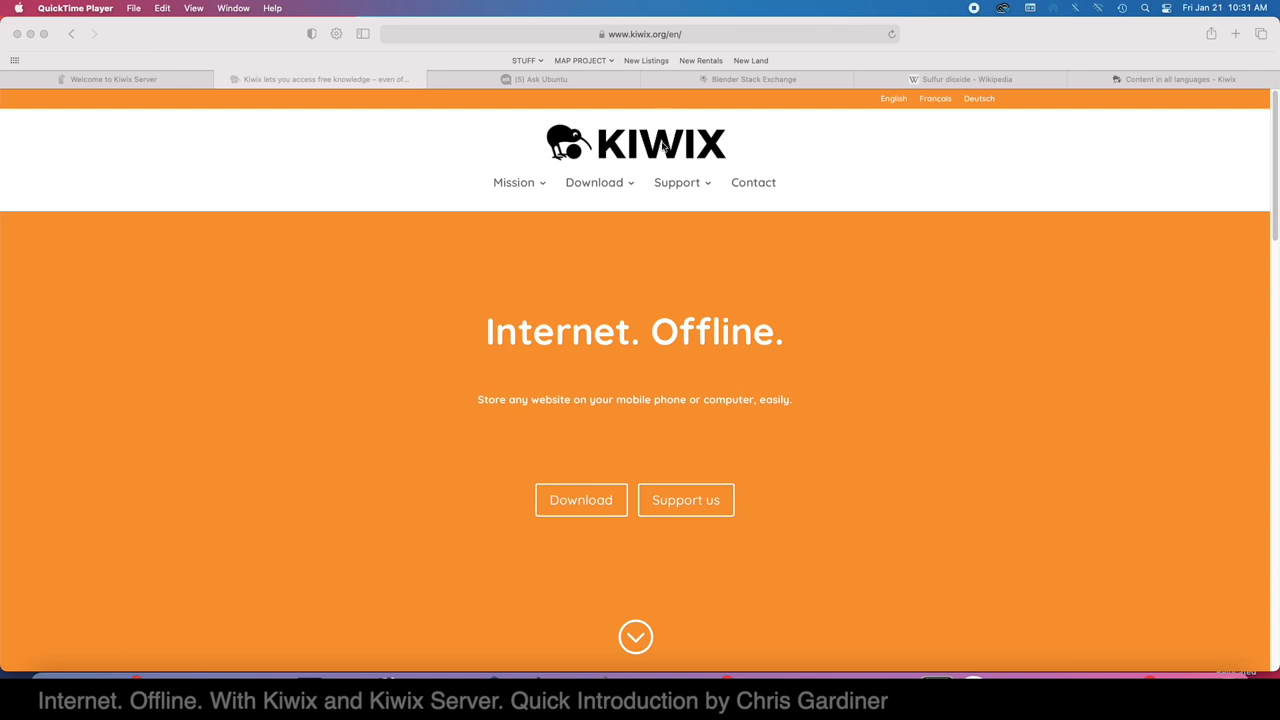
{"action": "mouse_move", "coordinate": [604, 148]}
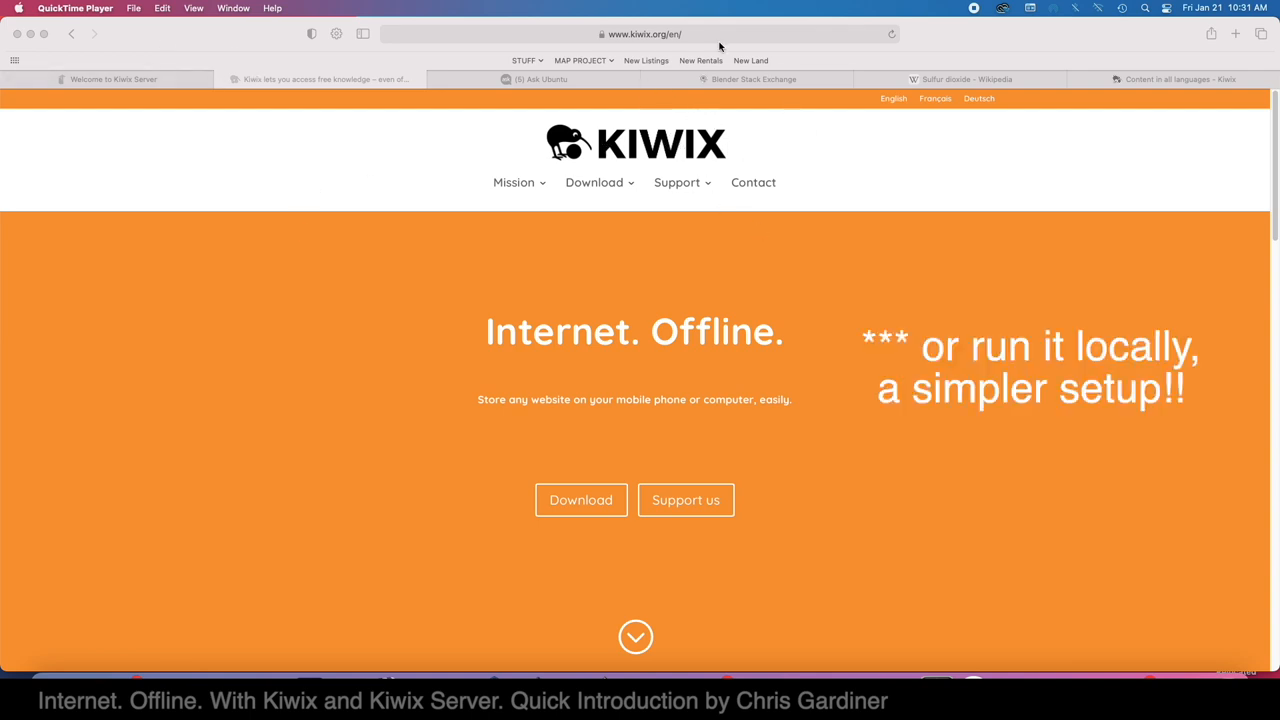
{"action": "mouse_move", "coordinate": [512, 328]}
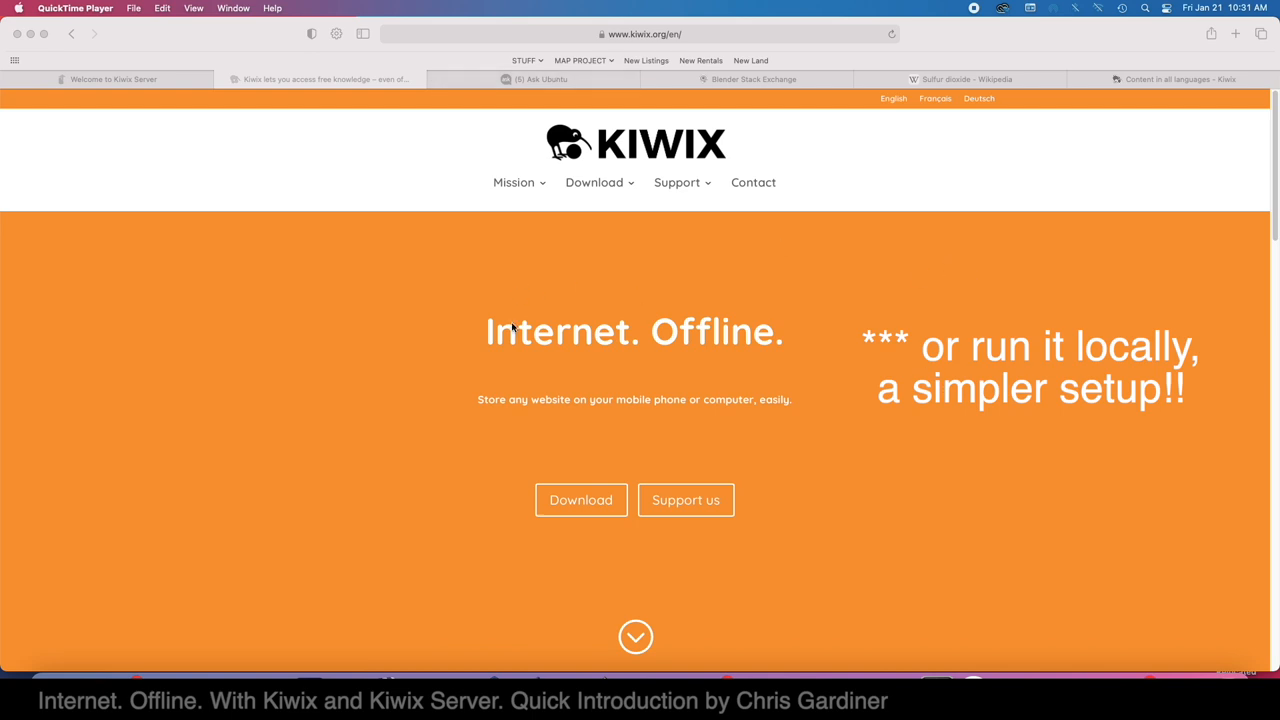
{"action": "mouse_move", "coordinate": [540, 370]}
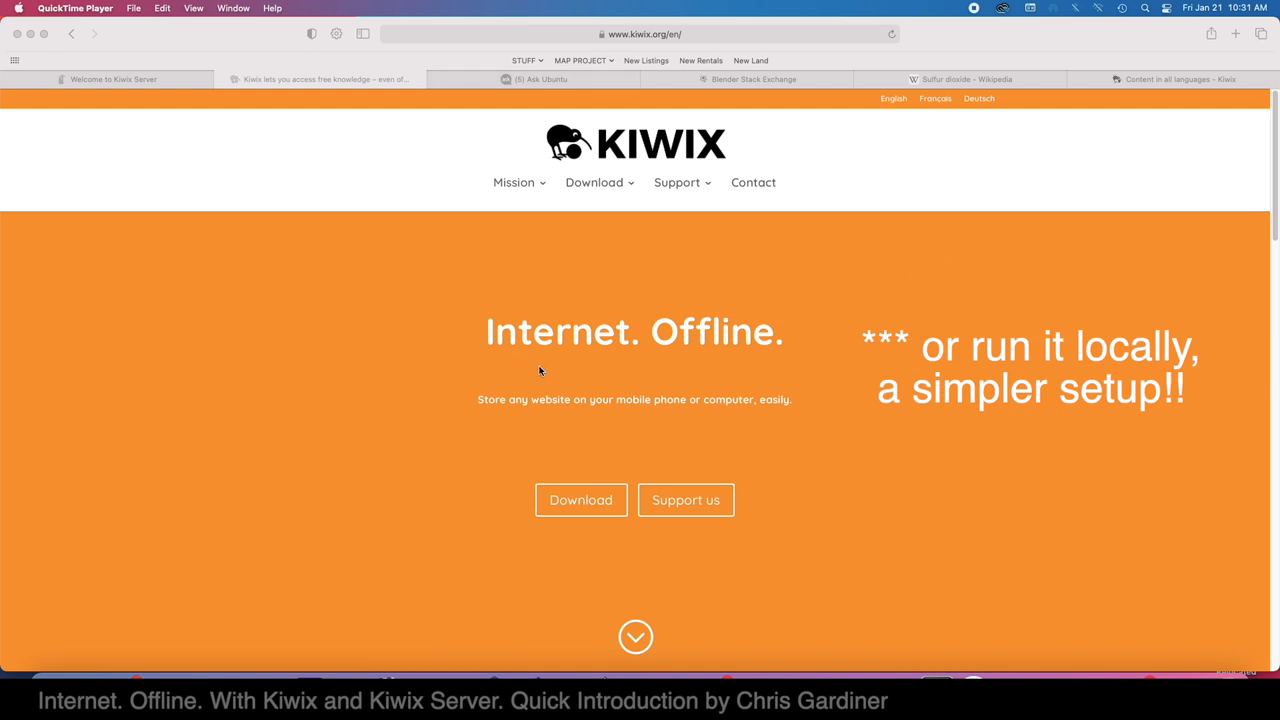
{"action": "mouse_move", "coordinate": [788, 120]}
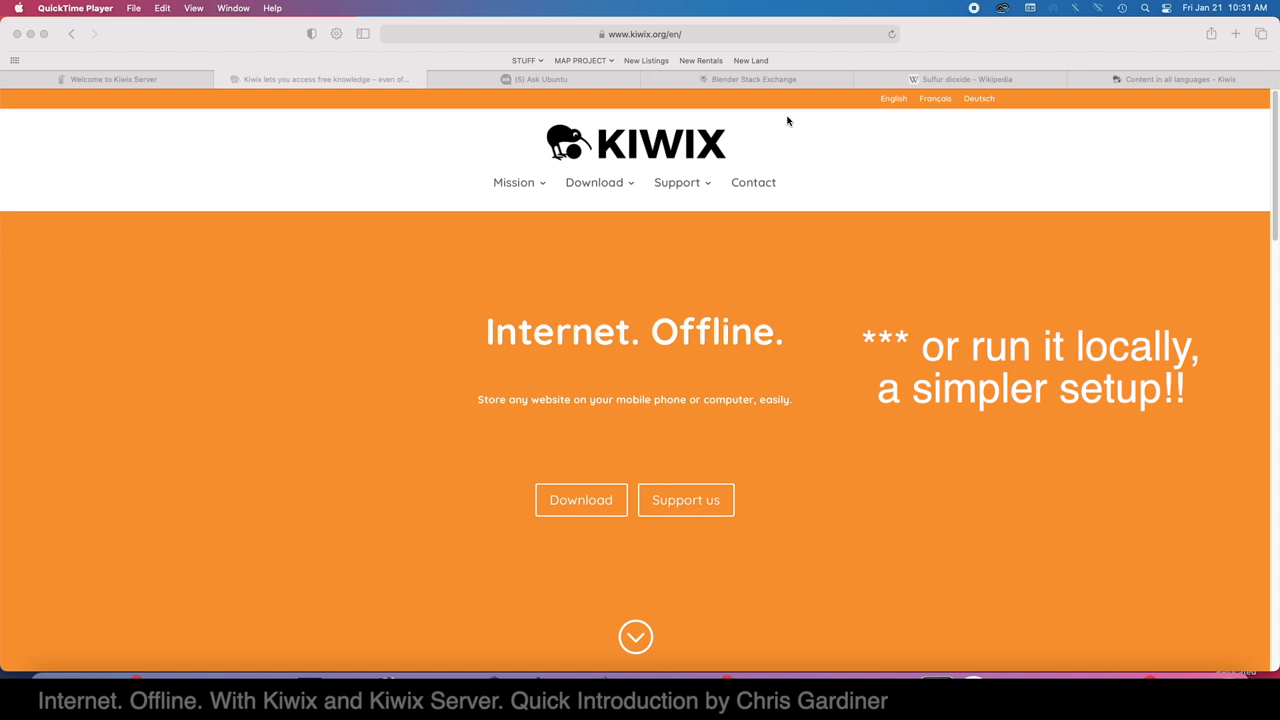
Switch to the Sulfur dioxide Wikipedia tab and scroll to the top of the article
{"action": "left_click", "coordinate": [960, 80]}
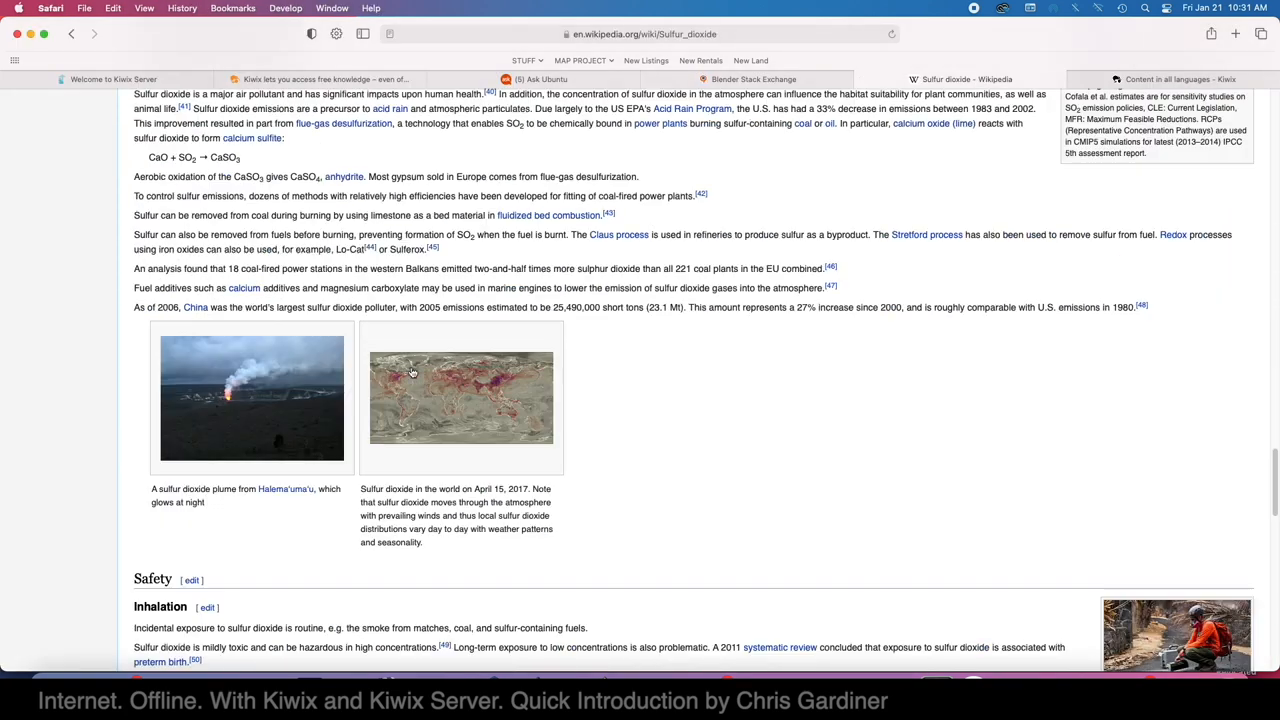
{"action": "scroll", "scroll_direction": "up", "scroll_amount": 3}
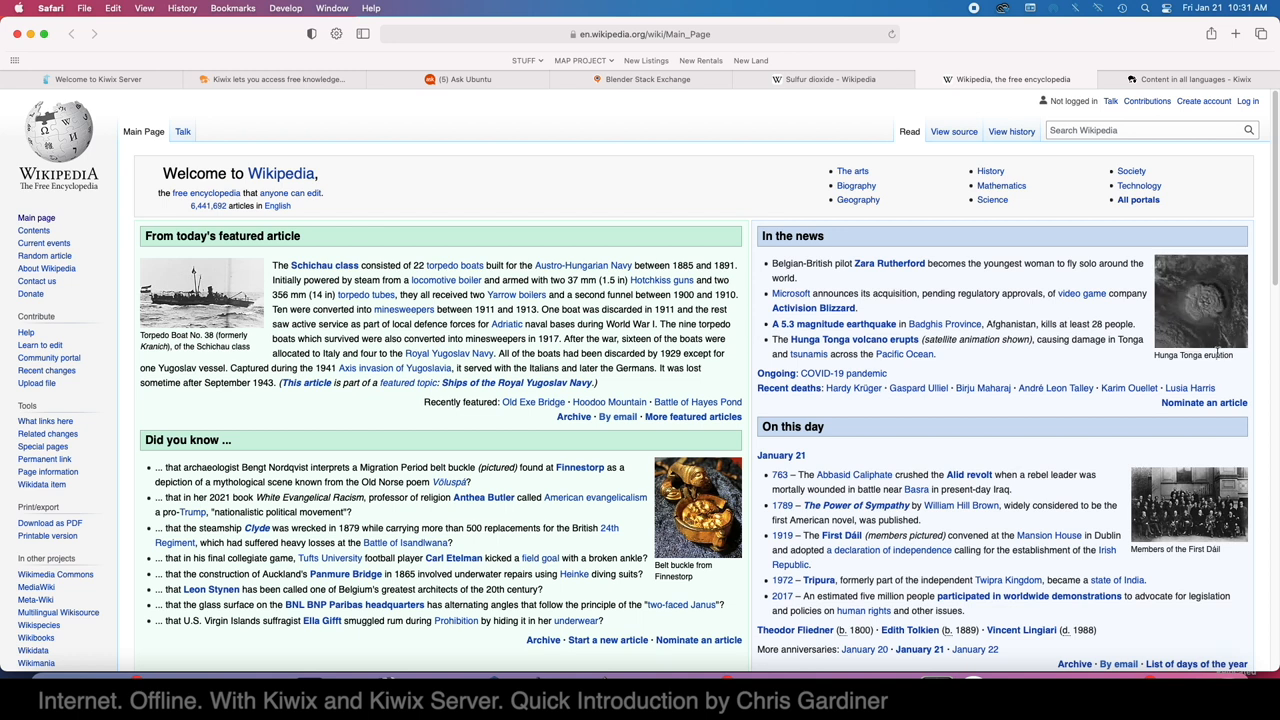
{"action": "mouse_move", "coordinate": [1164, 352]}
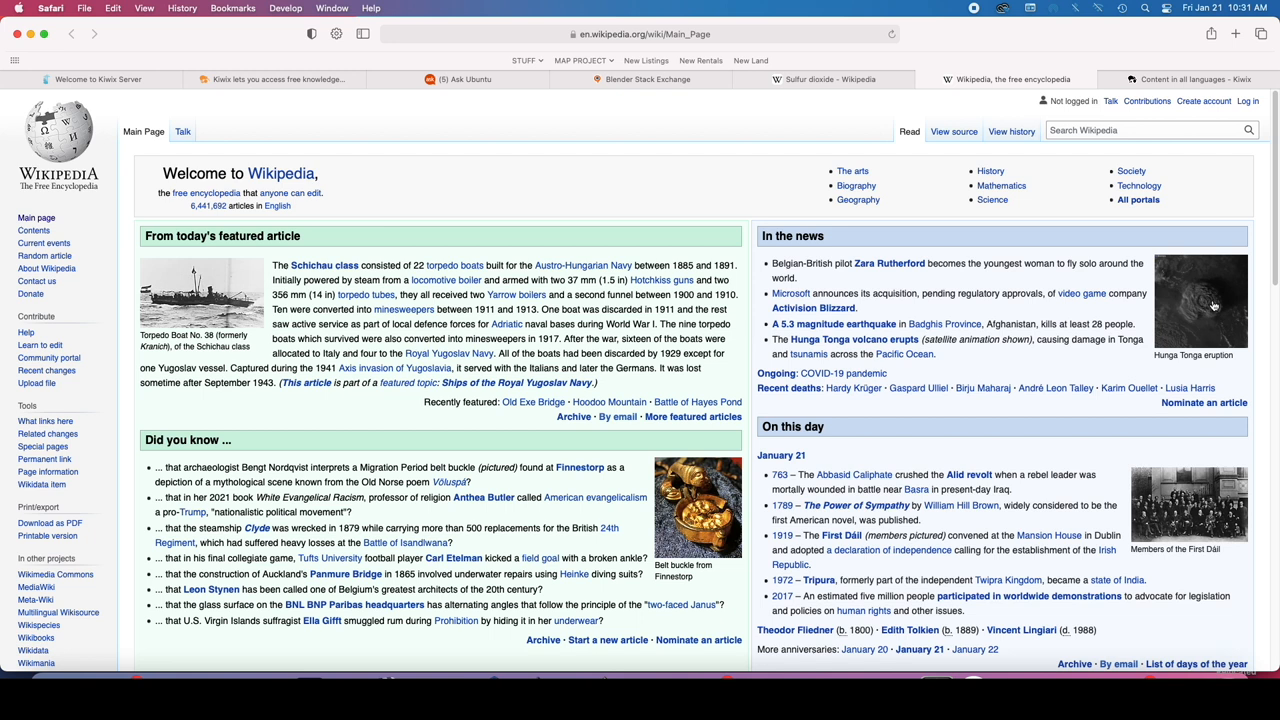
{"action": "mouse_move", "coordinate": [1200, 310]}
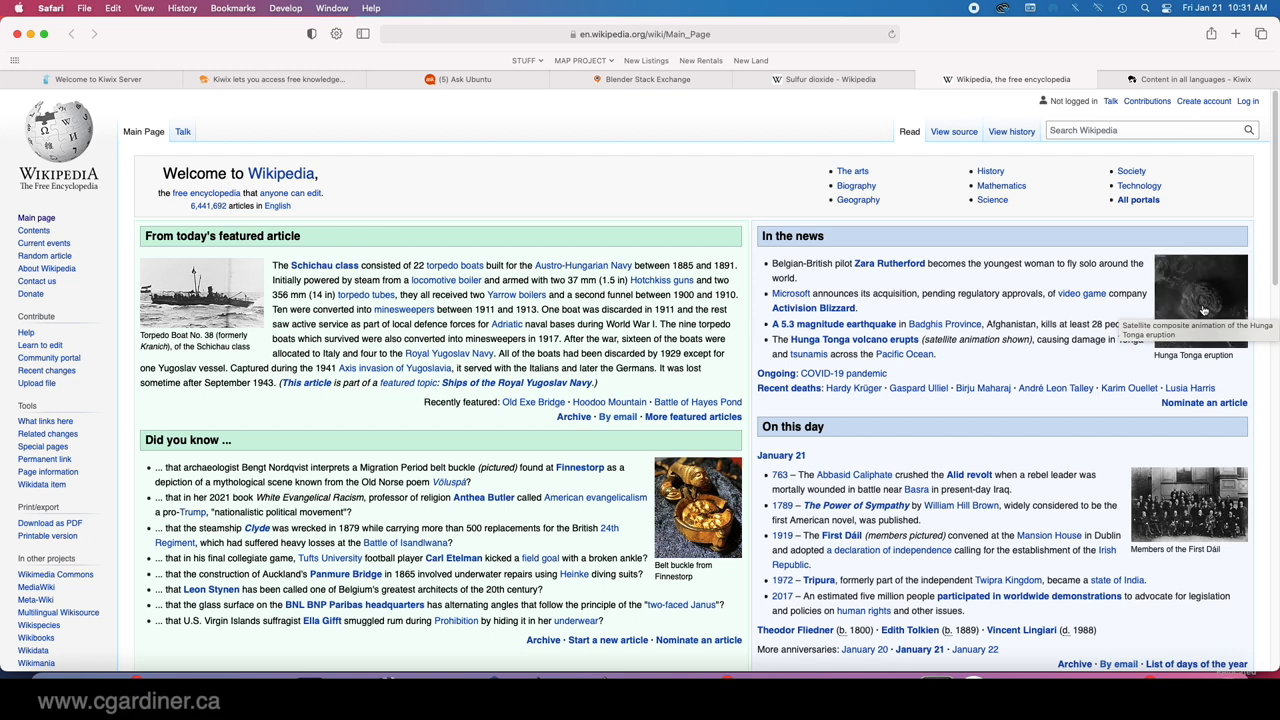
{"action": "mouse_move", "coordinate": [1210, 288]}
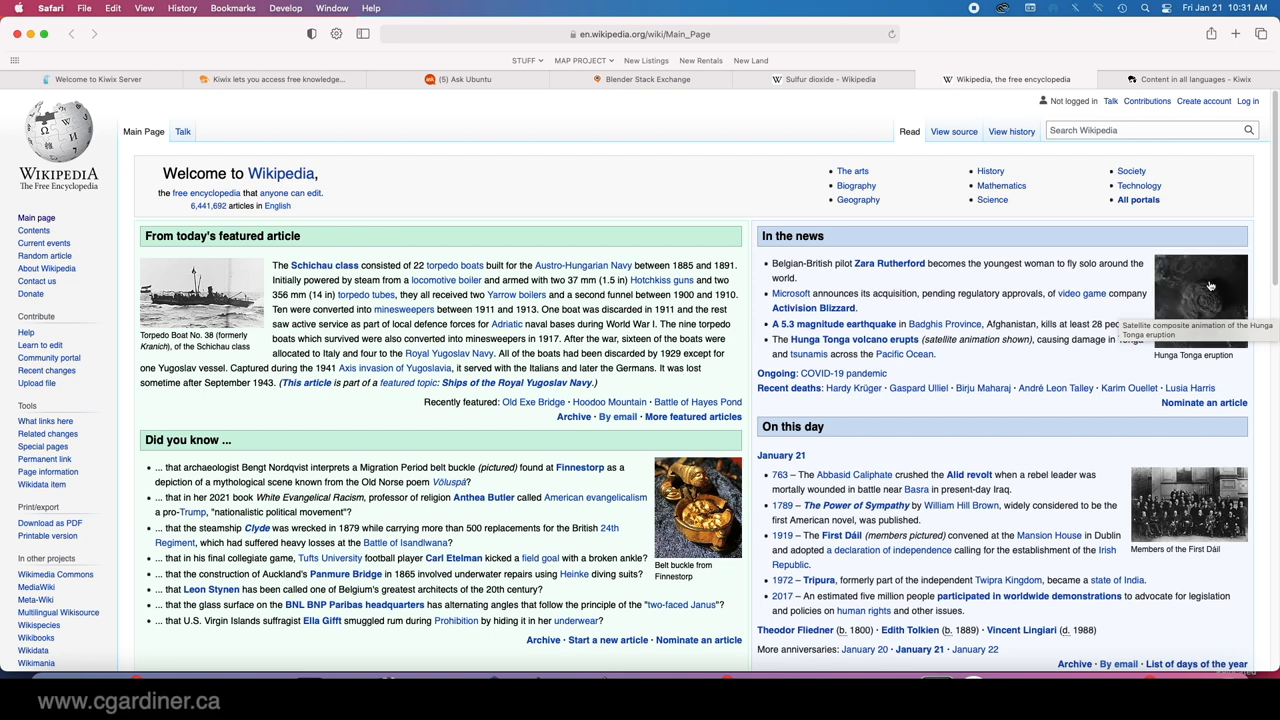
{"action": "mouse_move", "coordinate": [878, 206]}
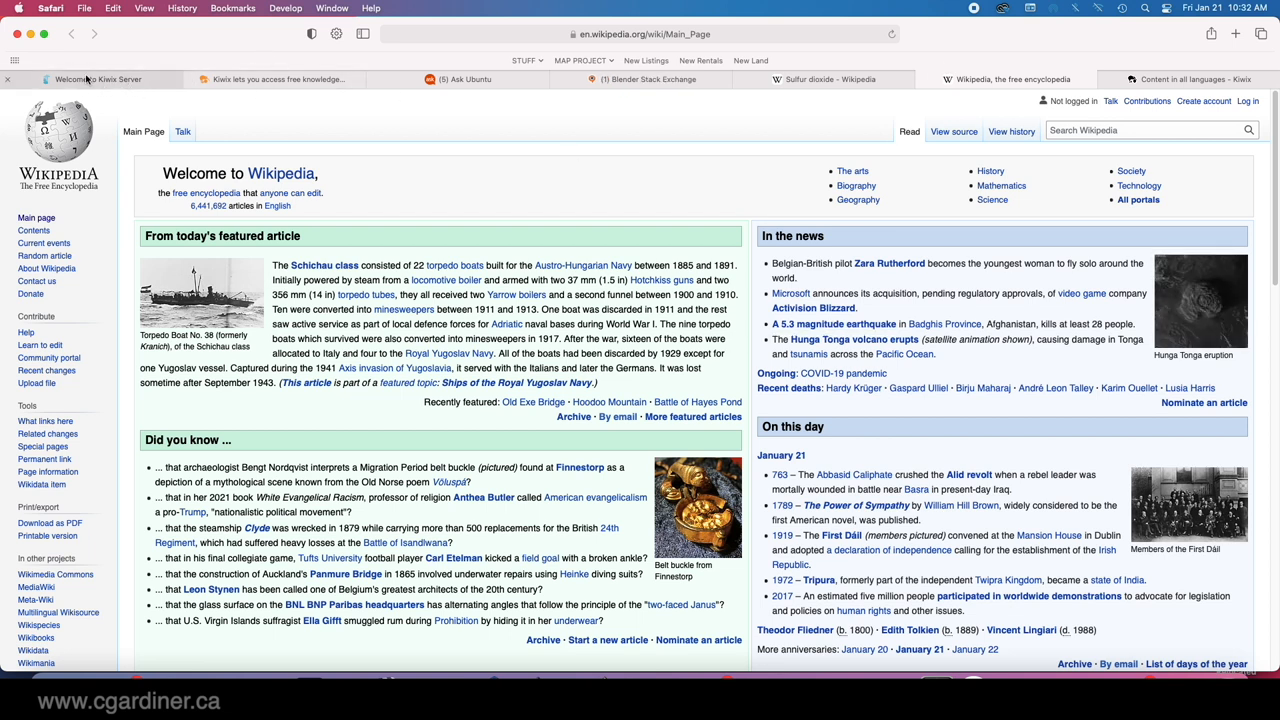
{"action": "mouse_move", "coordinate": [98, 80]}
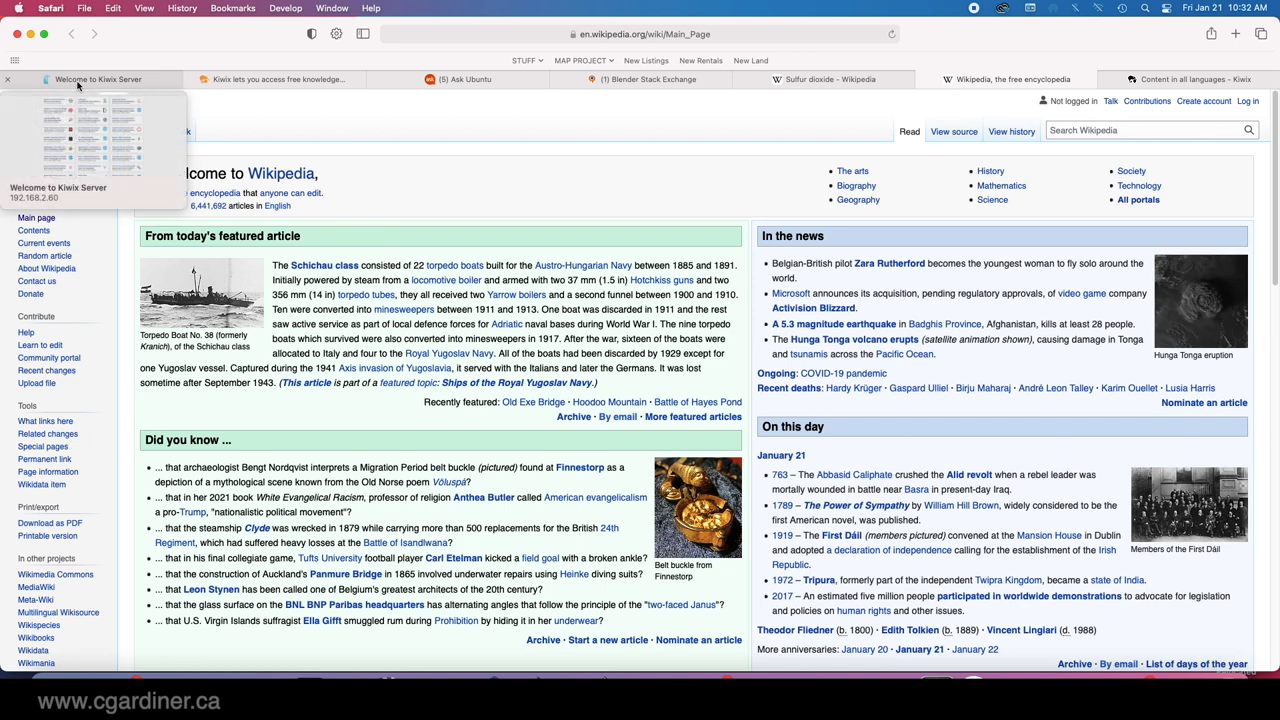
{"action": "mouse_move", "coordinate": [758, 176]}
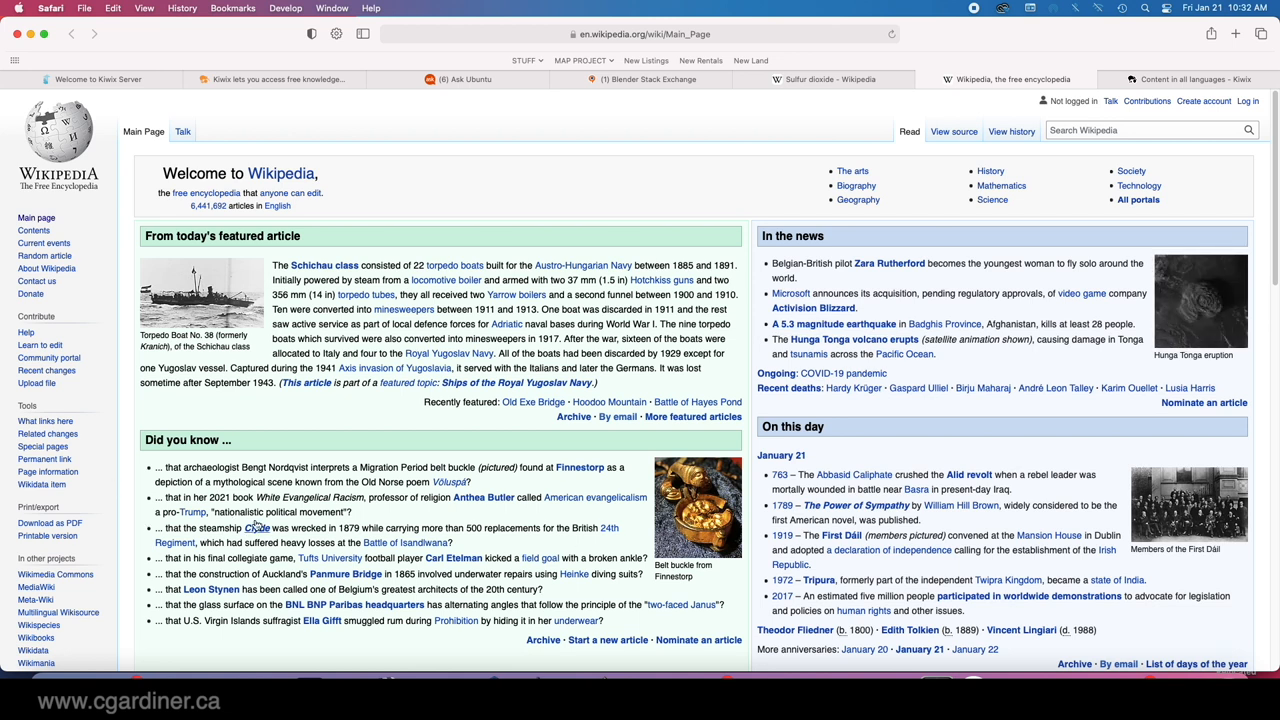
{"action": "mouse_move", "coordinate": [200, 32]}
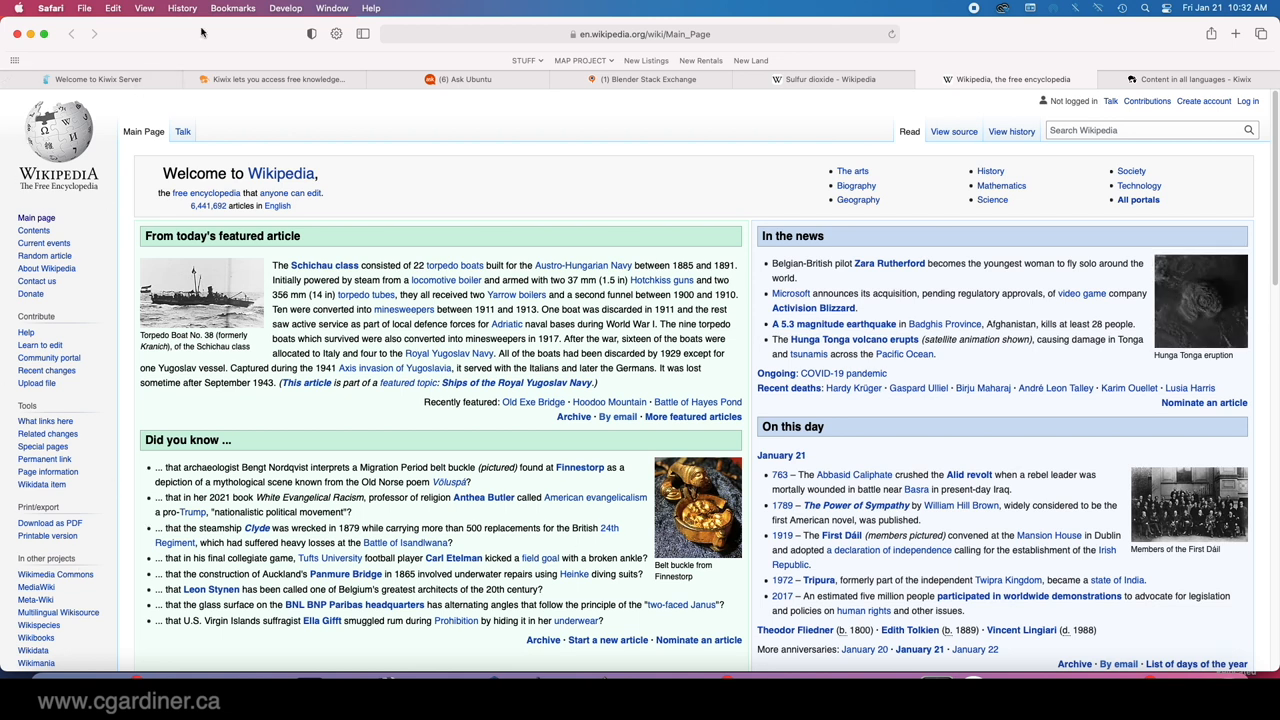
{"action": "mouse_move", "coordinate": [1036, 192]}
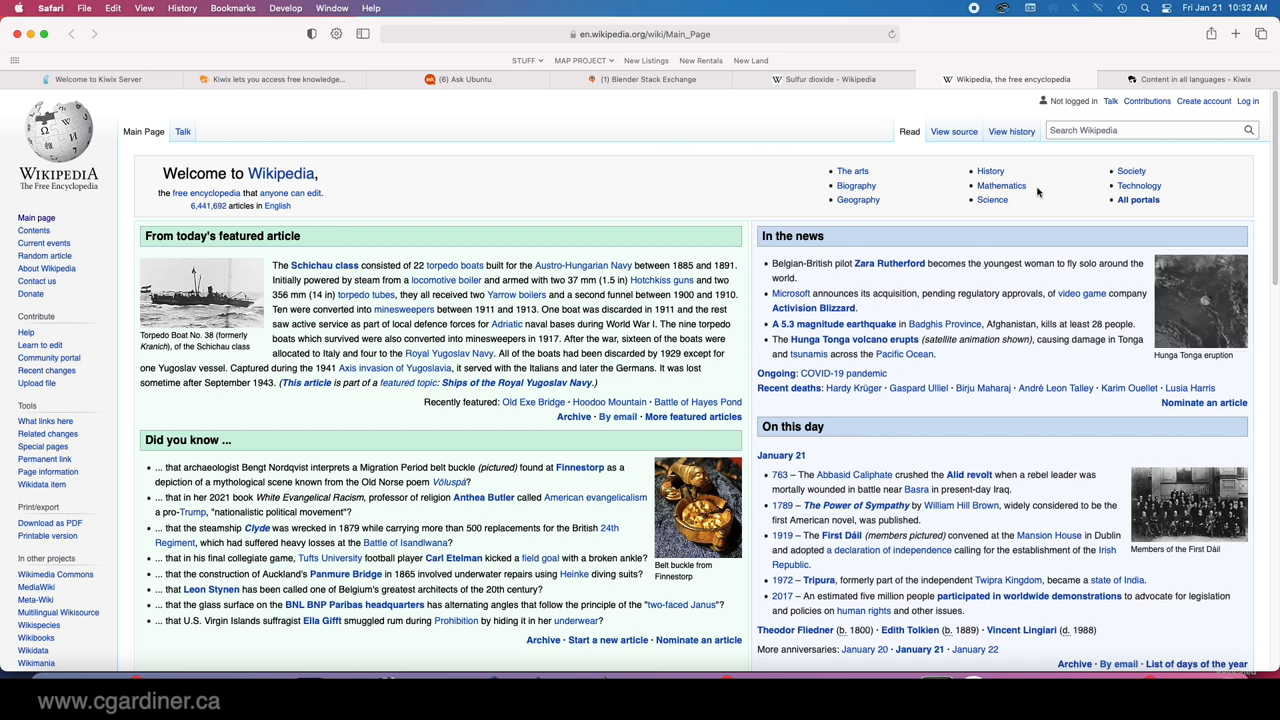
{"action": "mouse_move", "coordinate": [656, 154]}
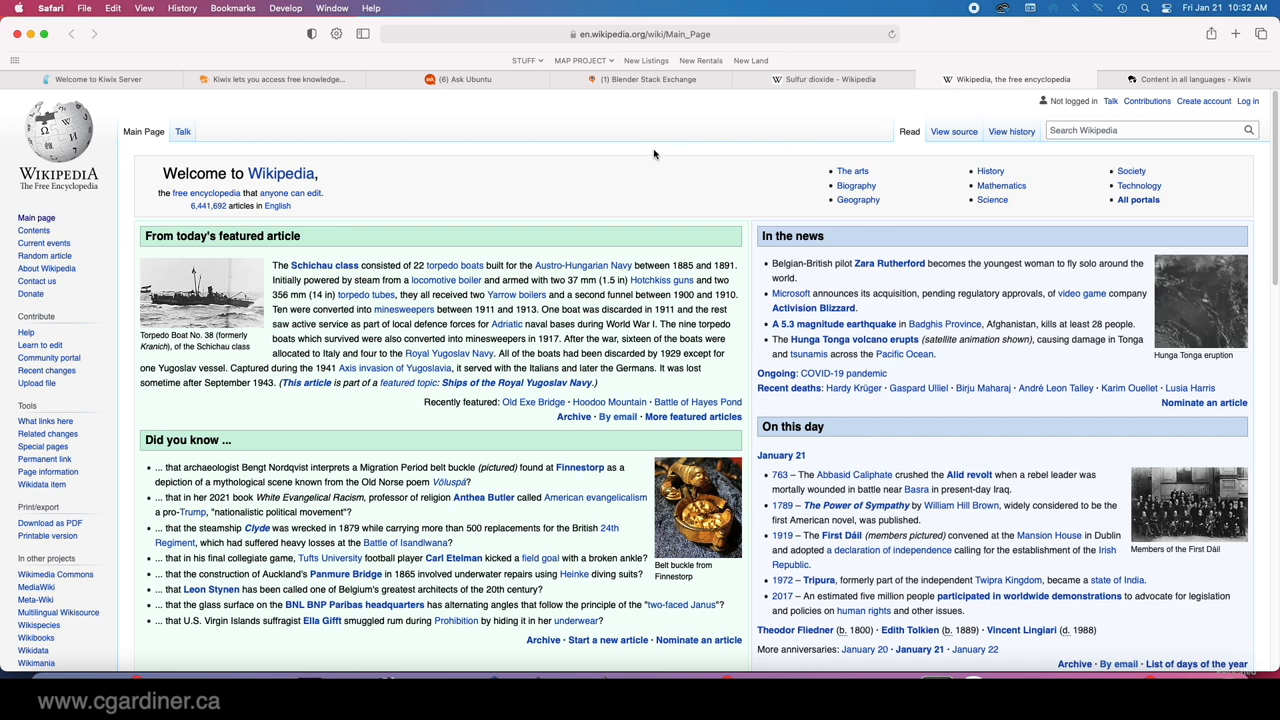
{"action": "mouse_move", "coordinate": [776, 104]}
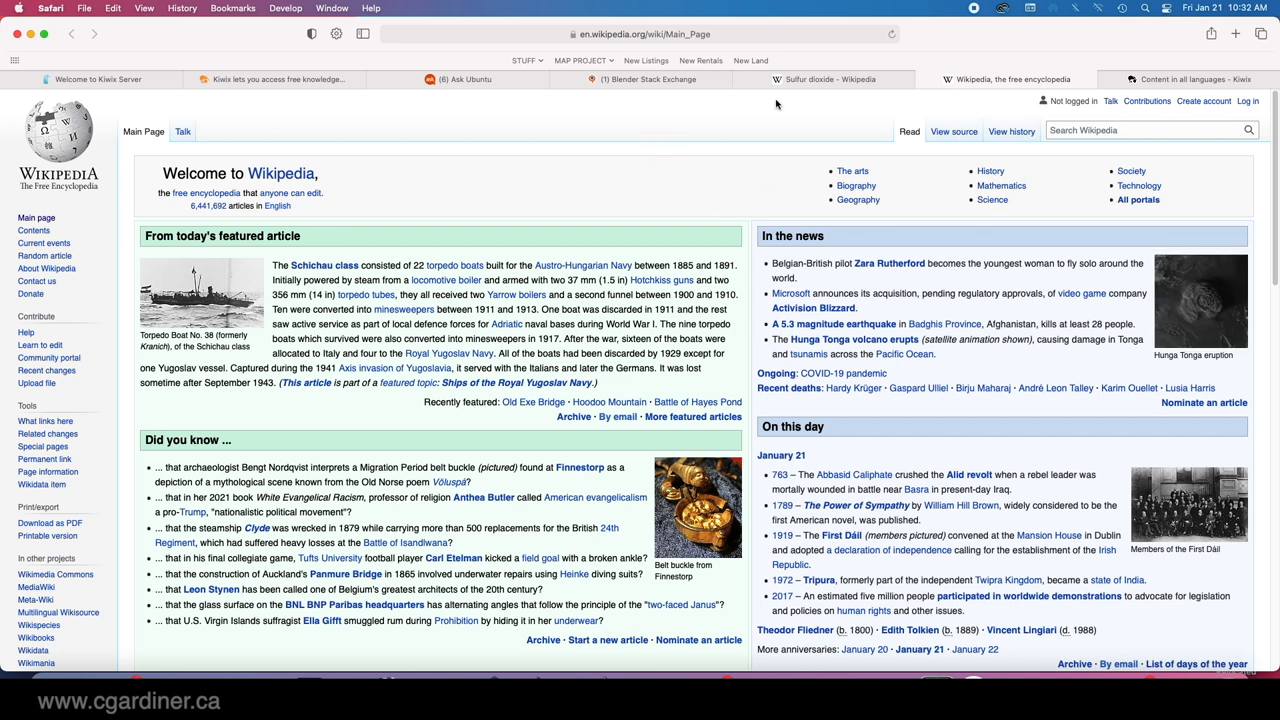
Switch to the Blender Stack Exchange tab and browse down its recent questions list
{"action": "left_click", "coordinate": [648, 80]}
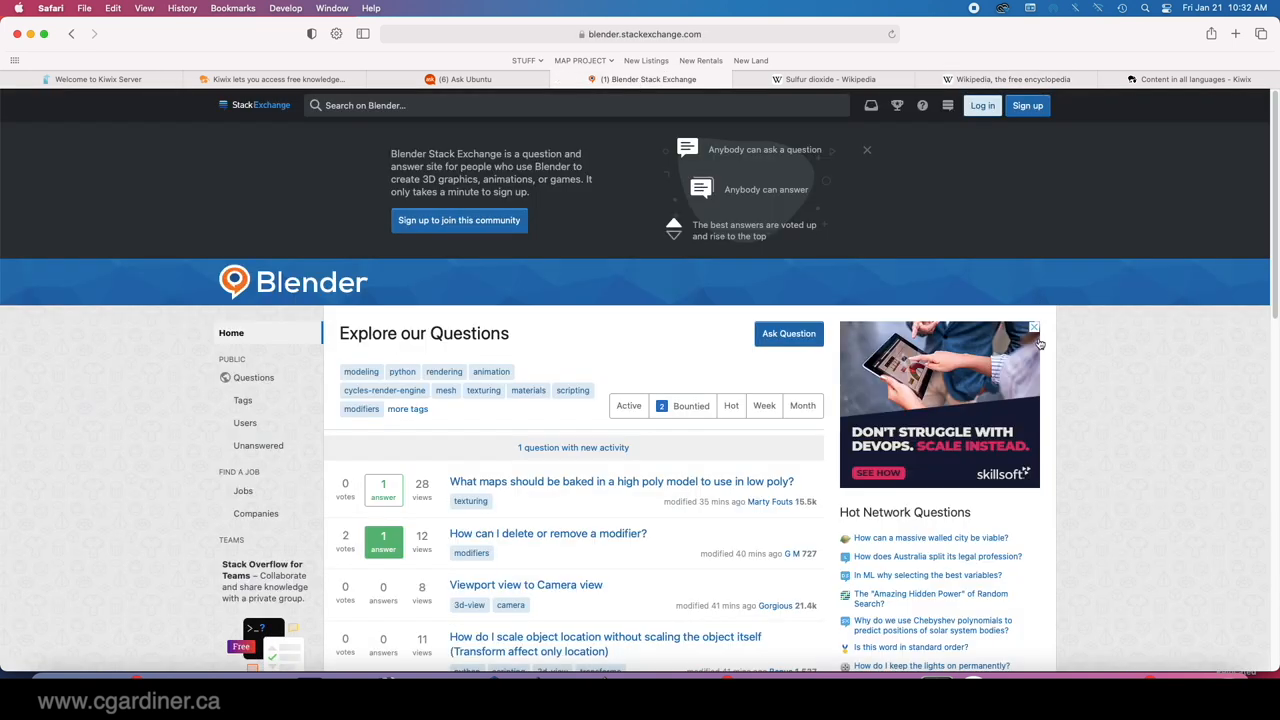
{"action": "scroll", "scroll_direction": "down", "scroll_amount": 3}
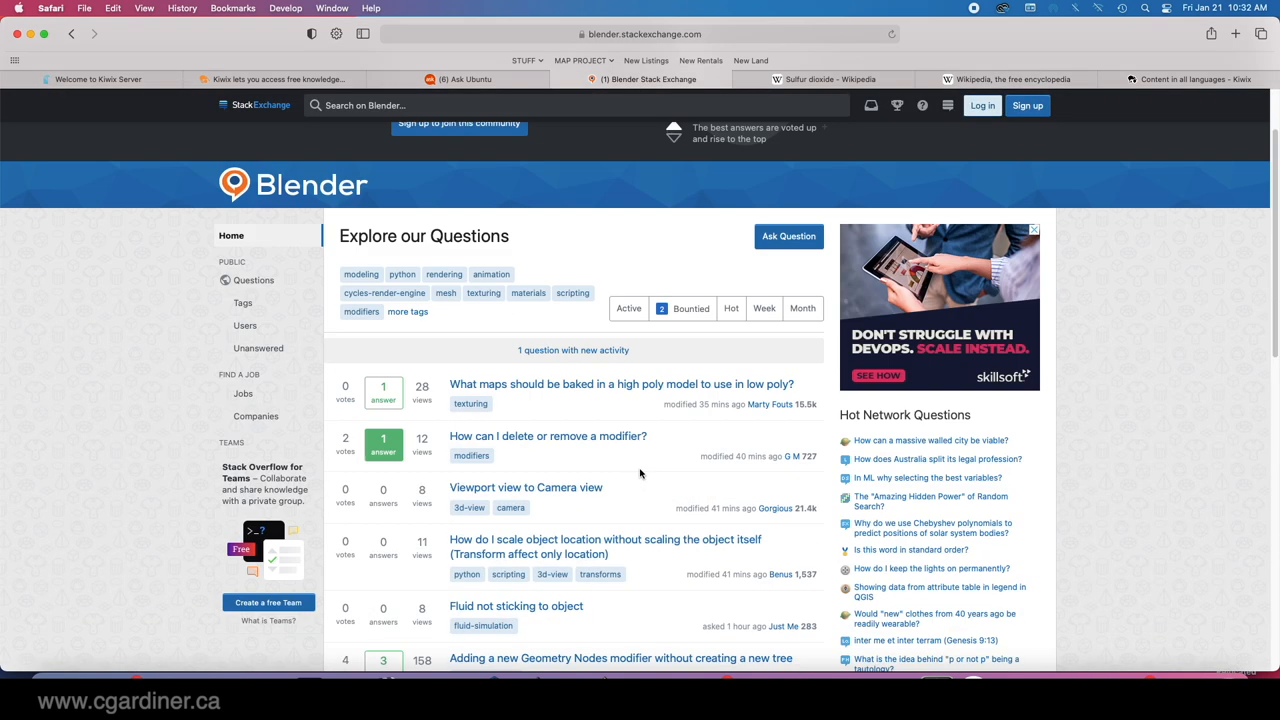
{"action": "scroll", "scroll_direction": "down", "scroll_amount": 3}
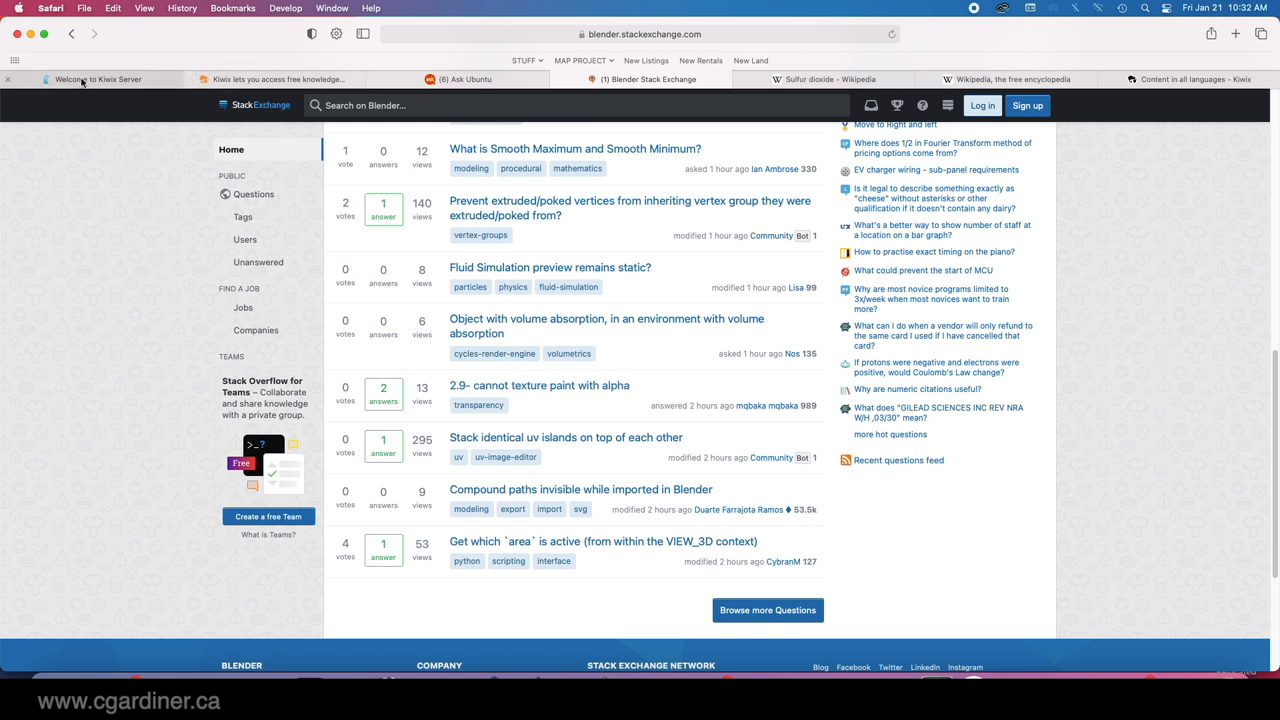
{"action": "left_click", "coordinate": [96, 80]}
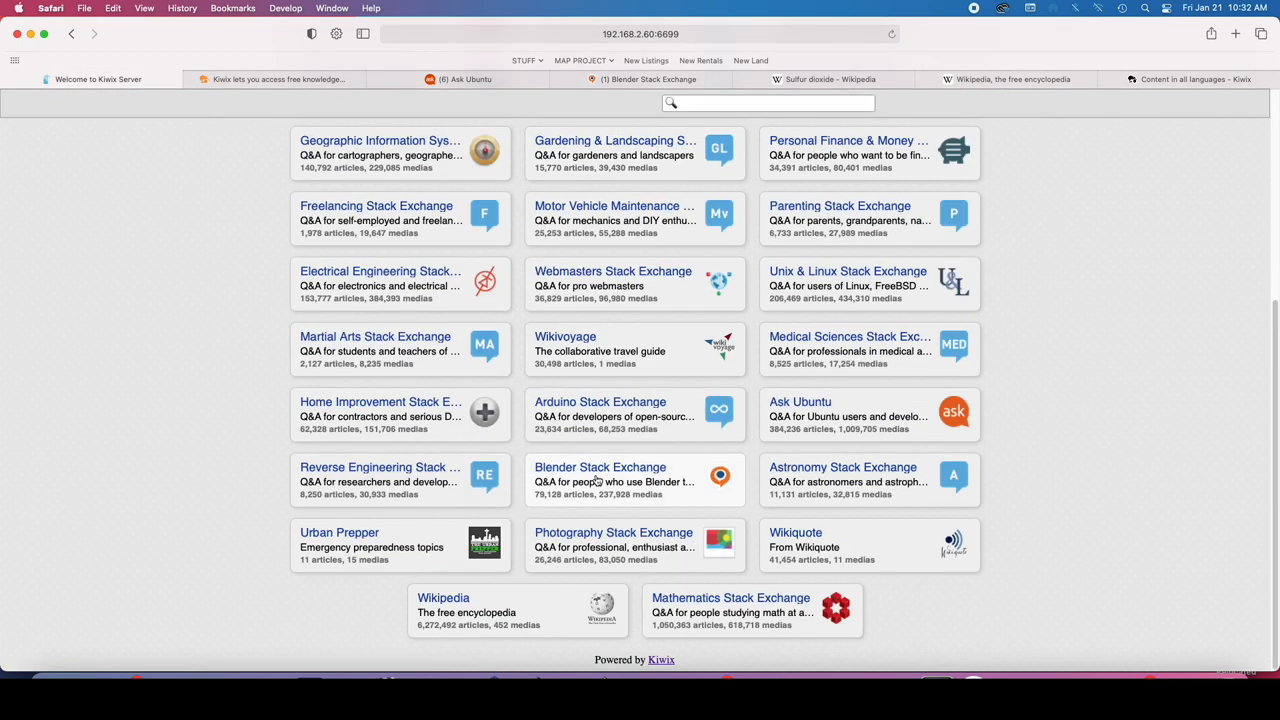
{"action": "scroll", "scroll_direction": "up", "scroll_amount": 3}
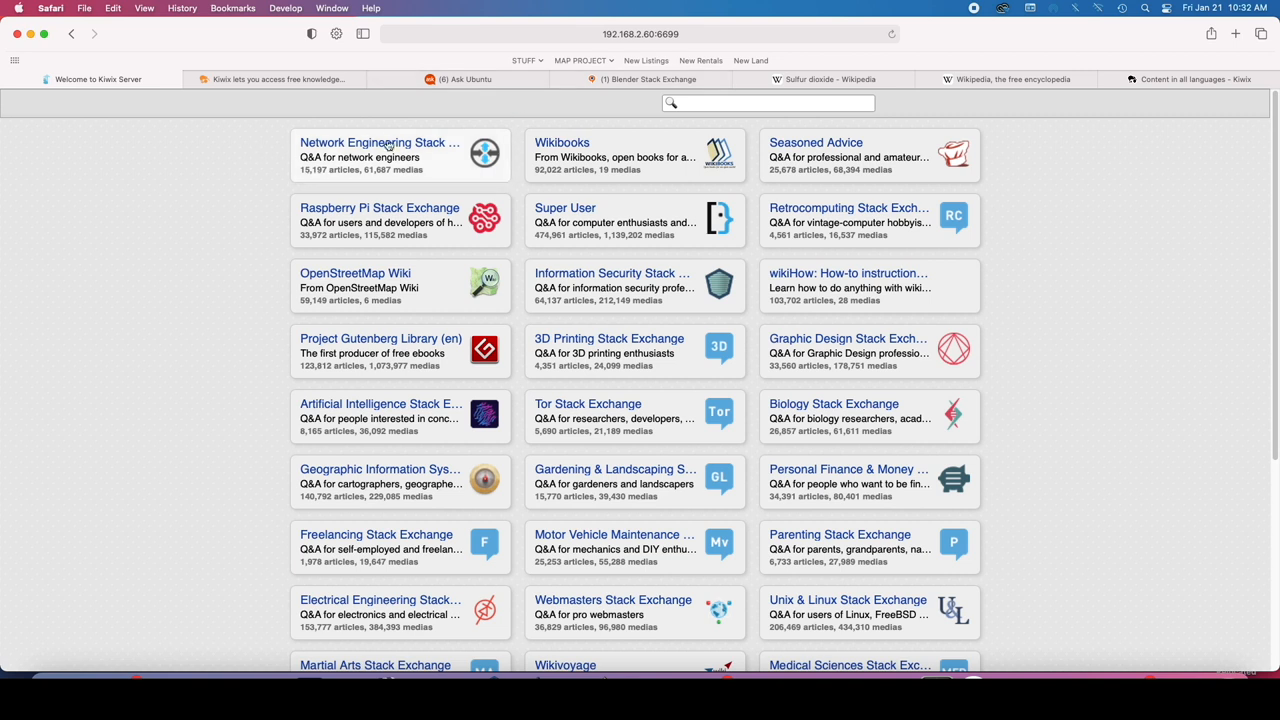
{"action": "mouse_move", "coordinate": [806, 440]}
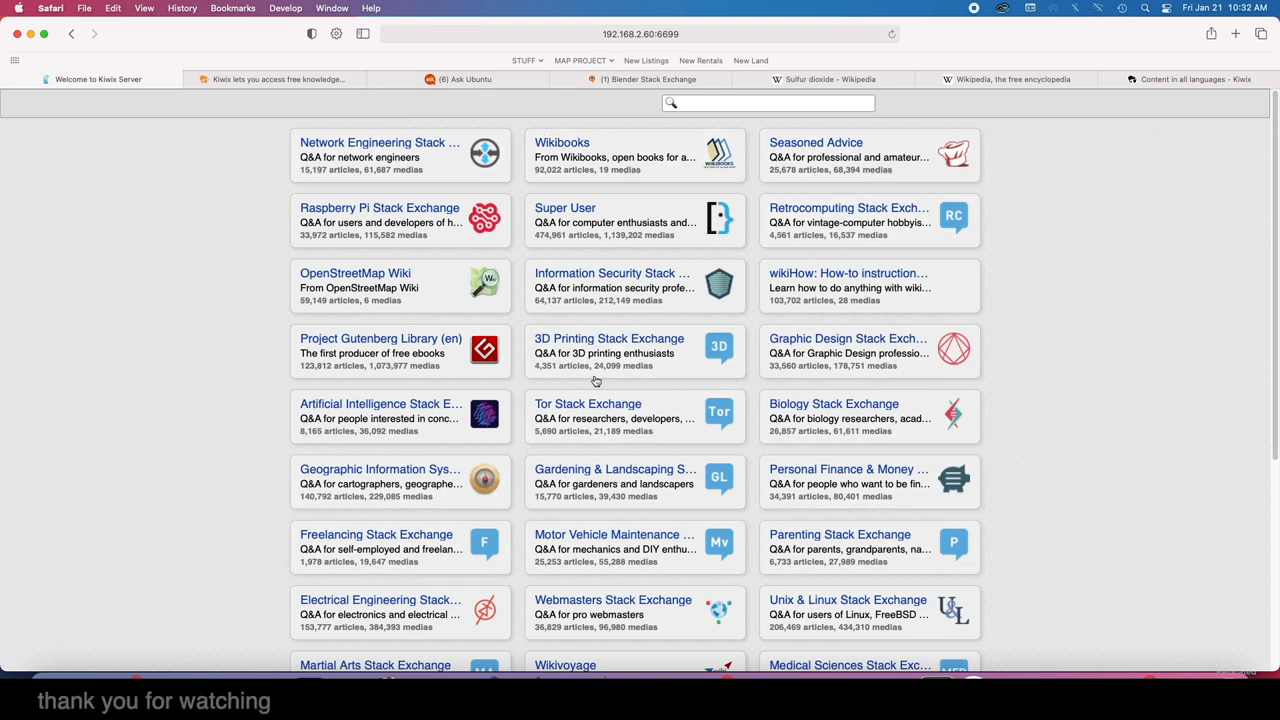
{"action": "scroll", "scroll_direction": "down", "scroll_amount": 3}
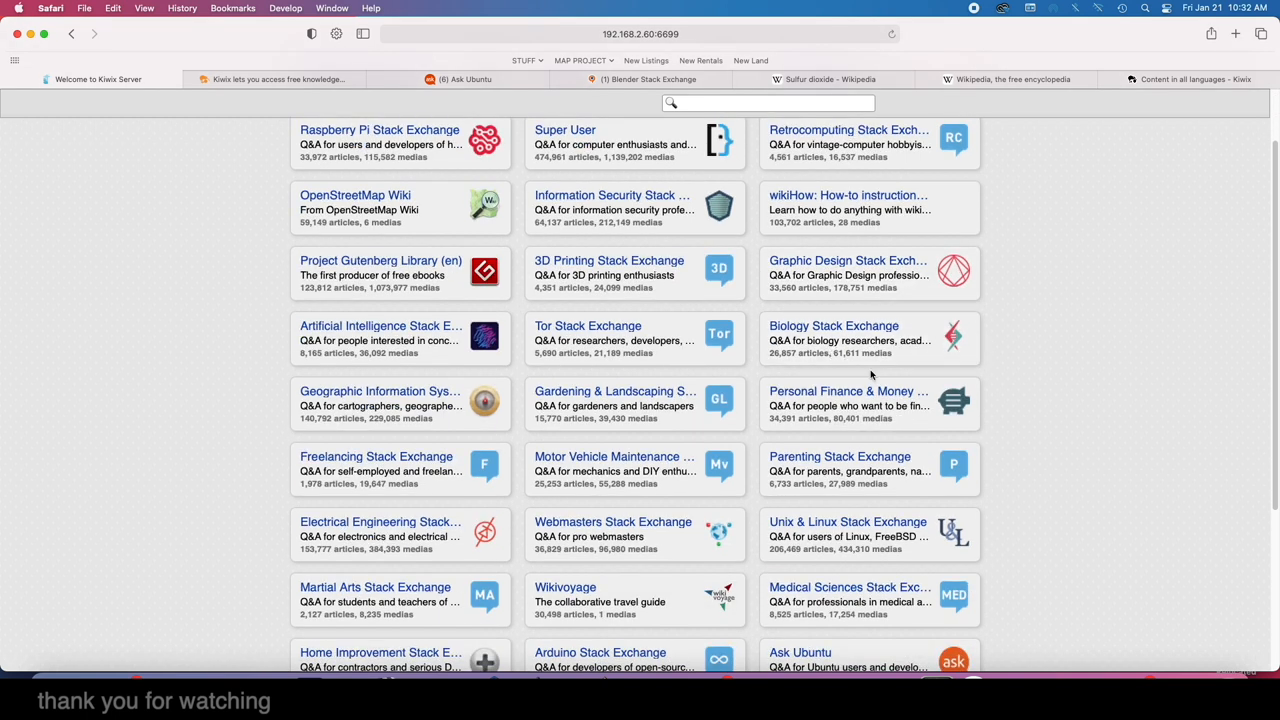
{"action": "scroll", "scroll_direction": "down", "scroll_amount": 3}
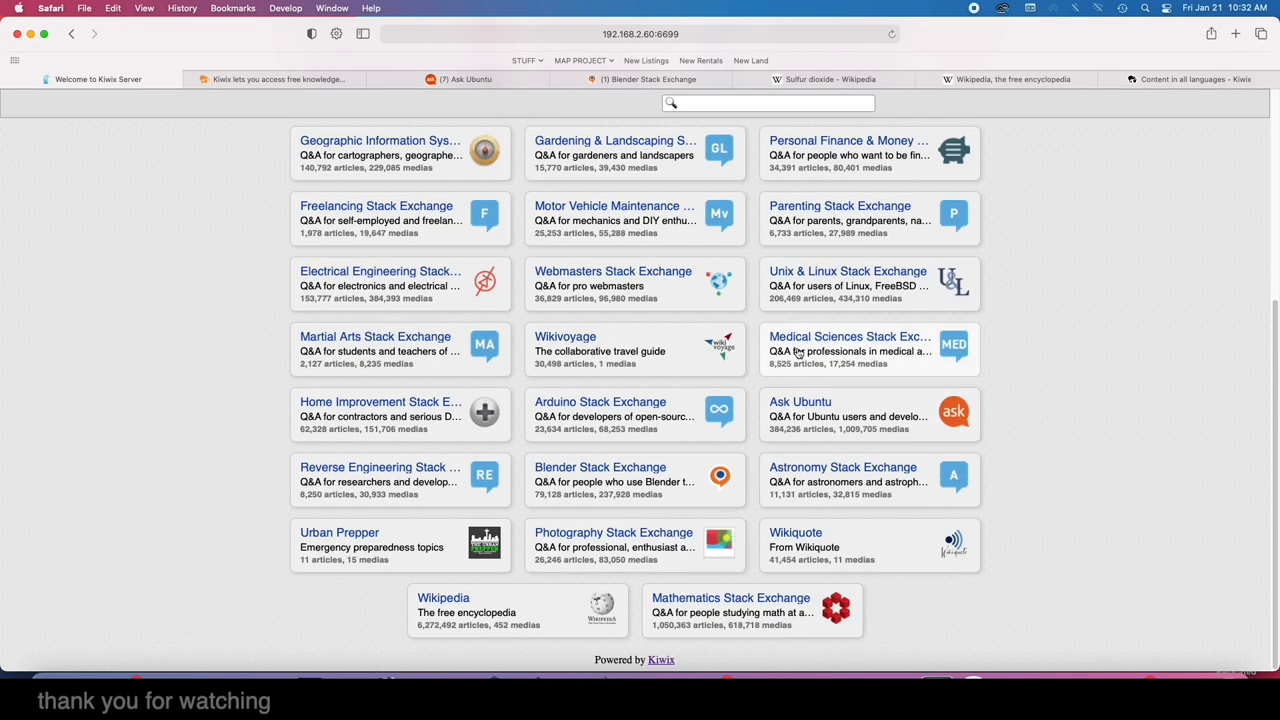
{"action": "scroll", "scroll_direction": "up", "scroll_amount": 3}
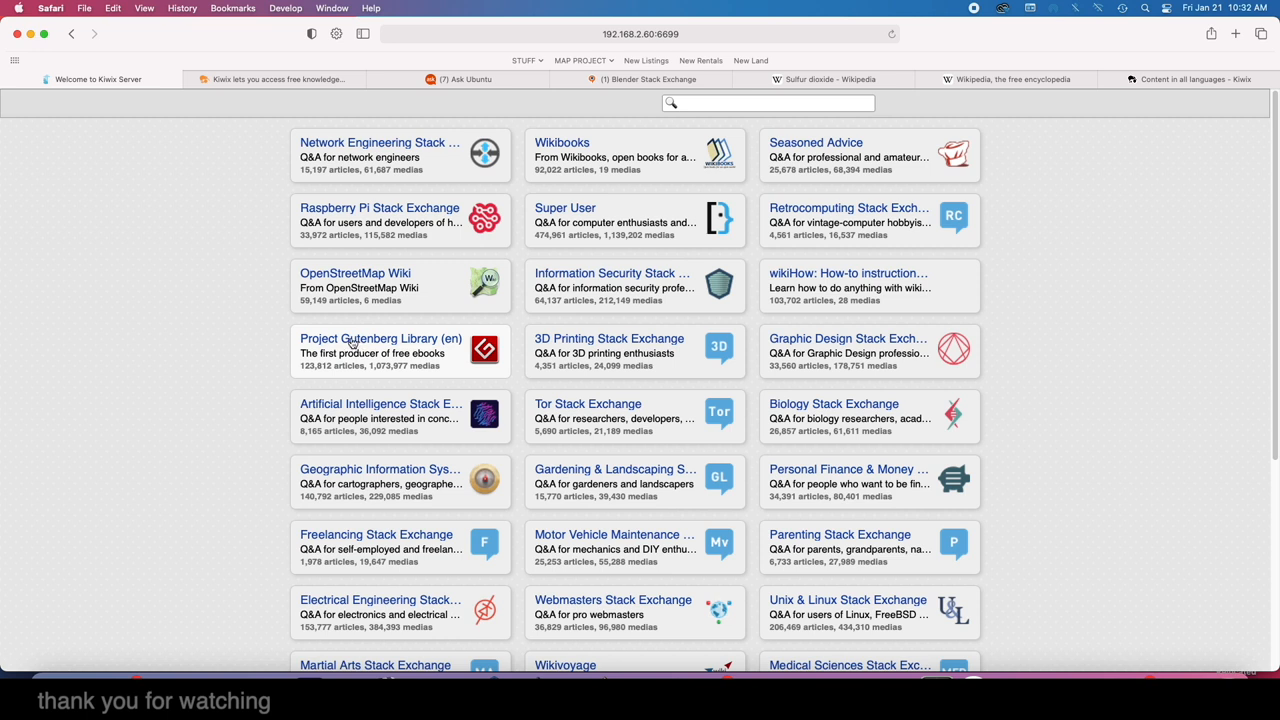
{"action": "left_click", "coordinate": [380, 338]}
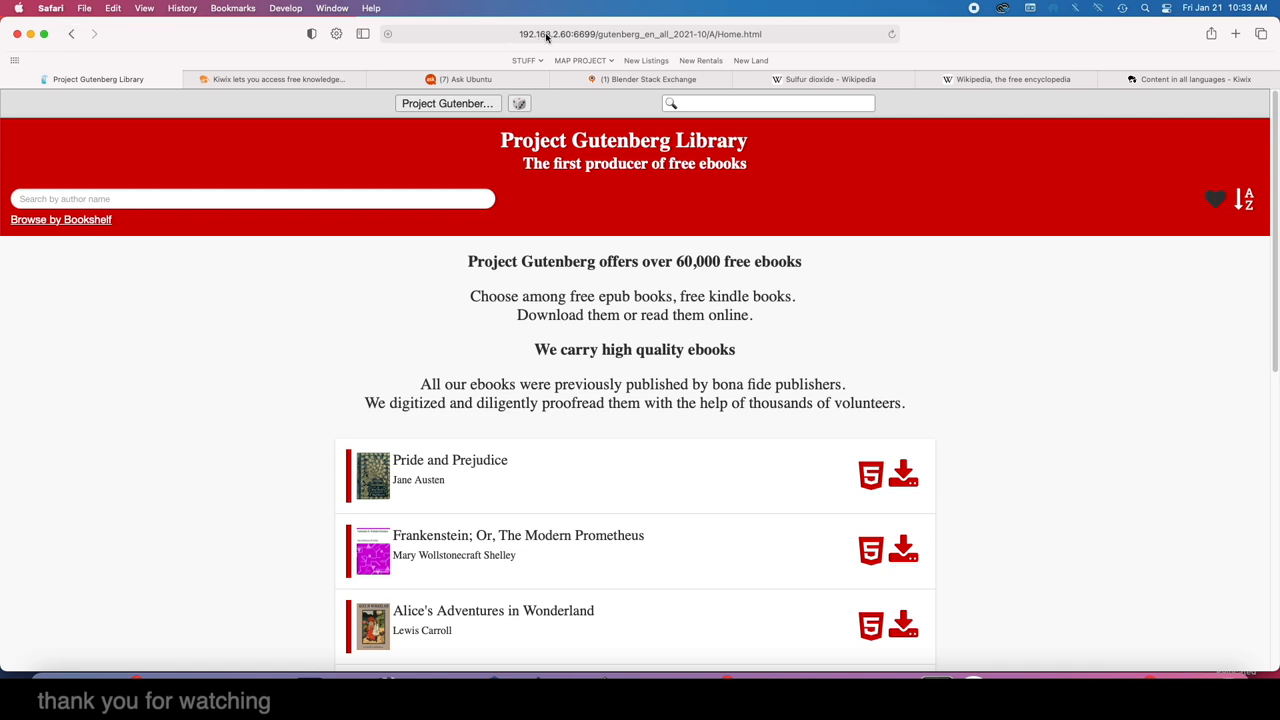
{"action": "mouse_move", "coordinate": [468, 36]}
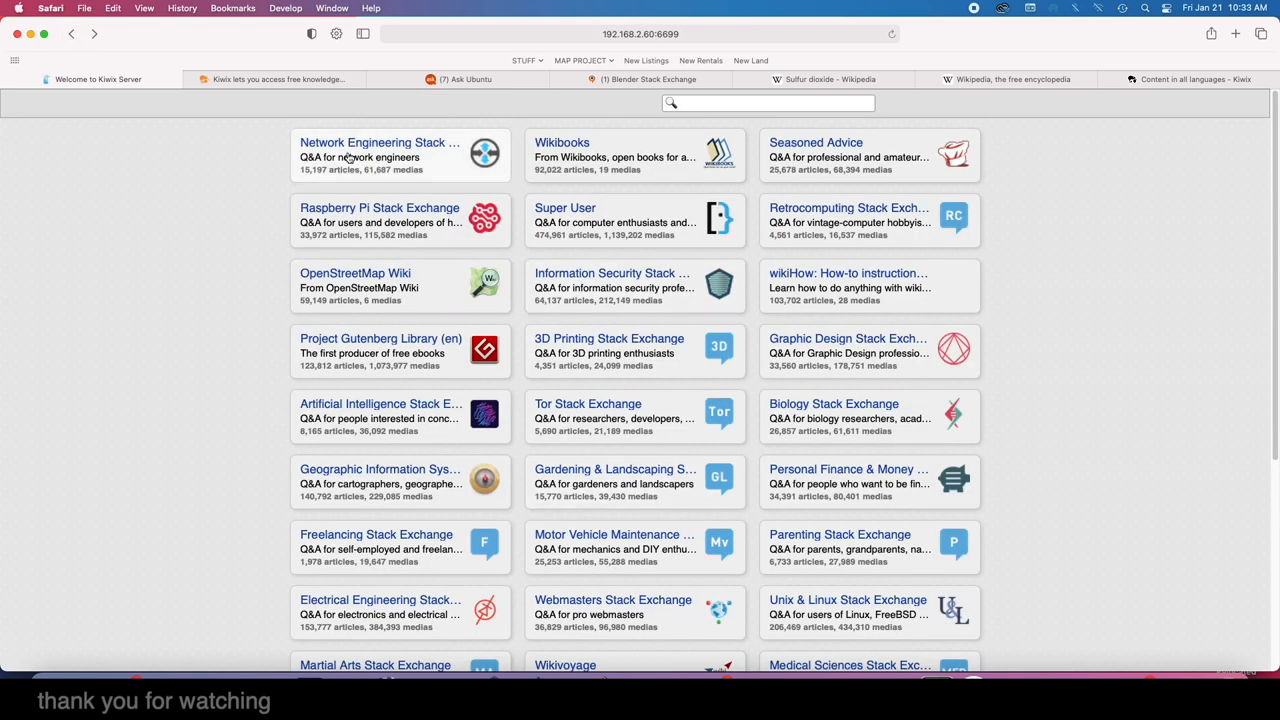
{"action": "mouse_move", "coordinate": [320, 180]}
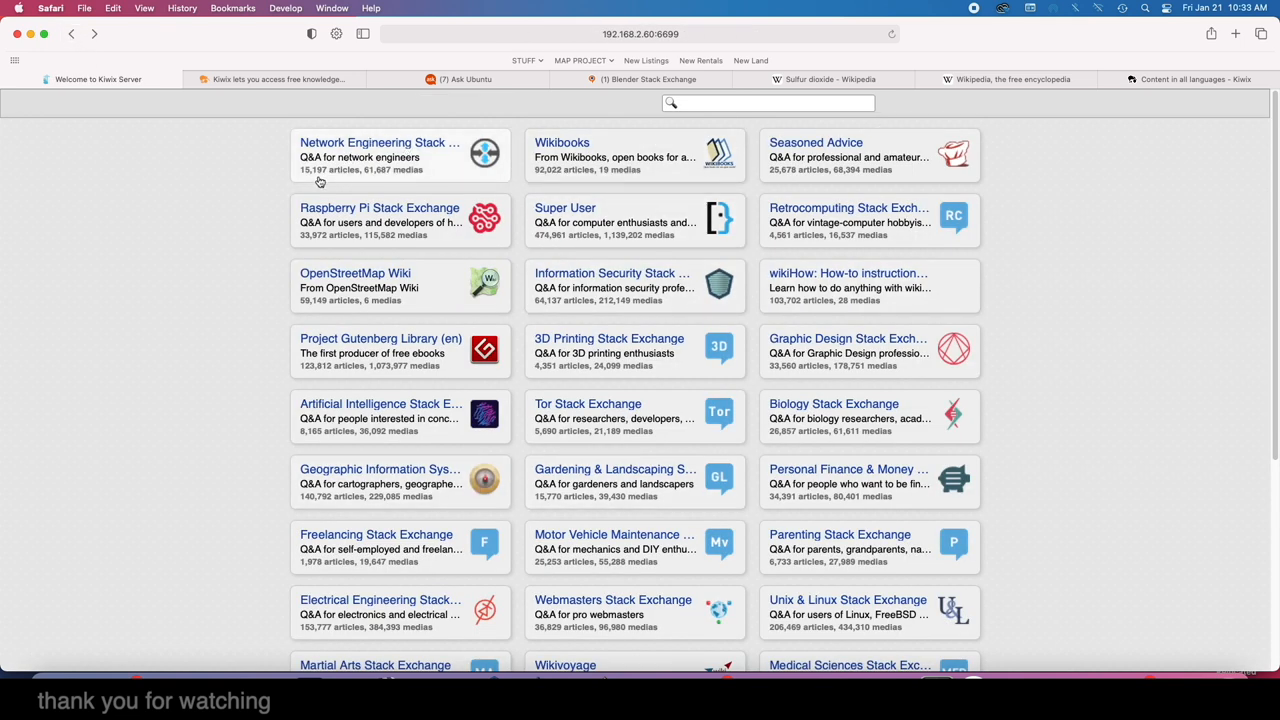
{"action": "mouse_move", "coordinate": [576, 292]}
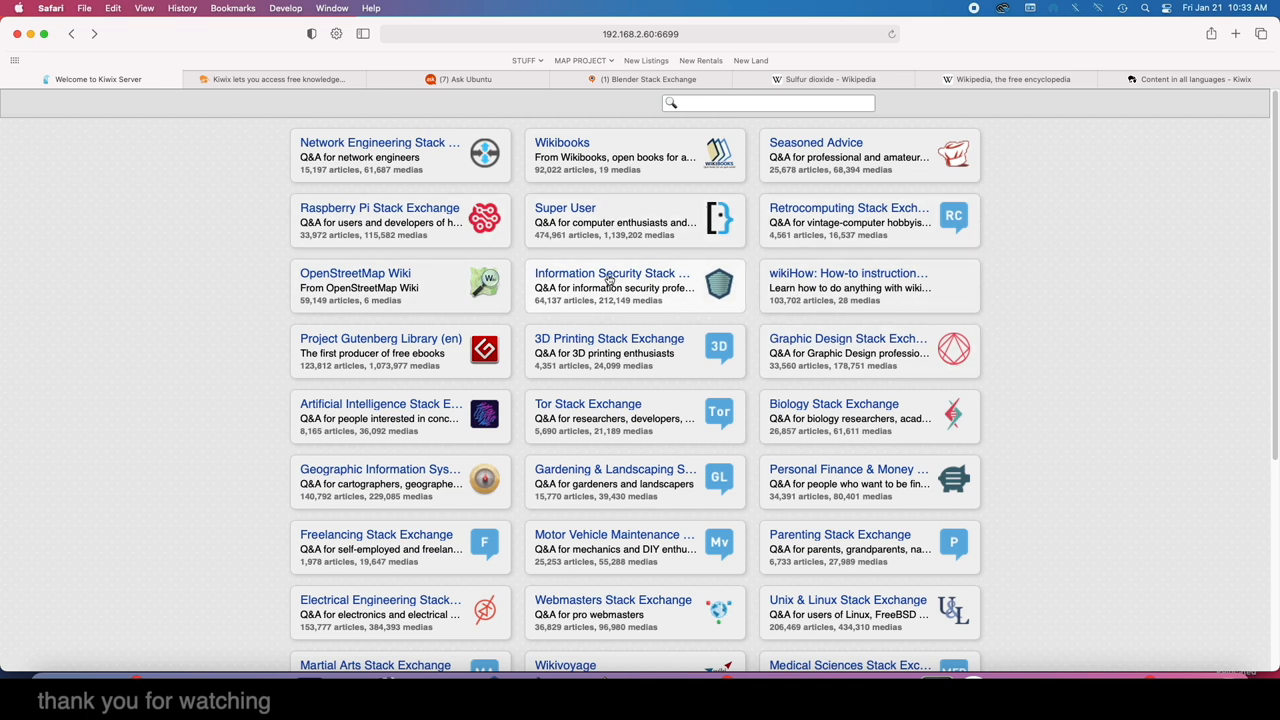
{"action": "mouse_move", "coordinate": [872, 284]}
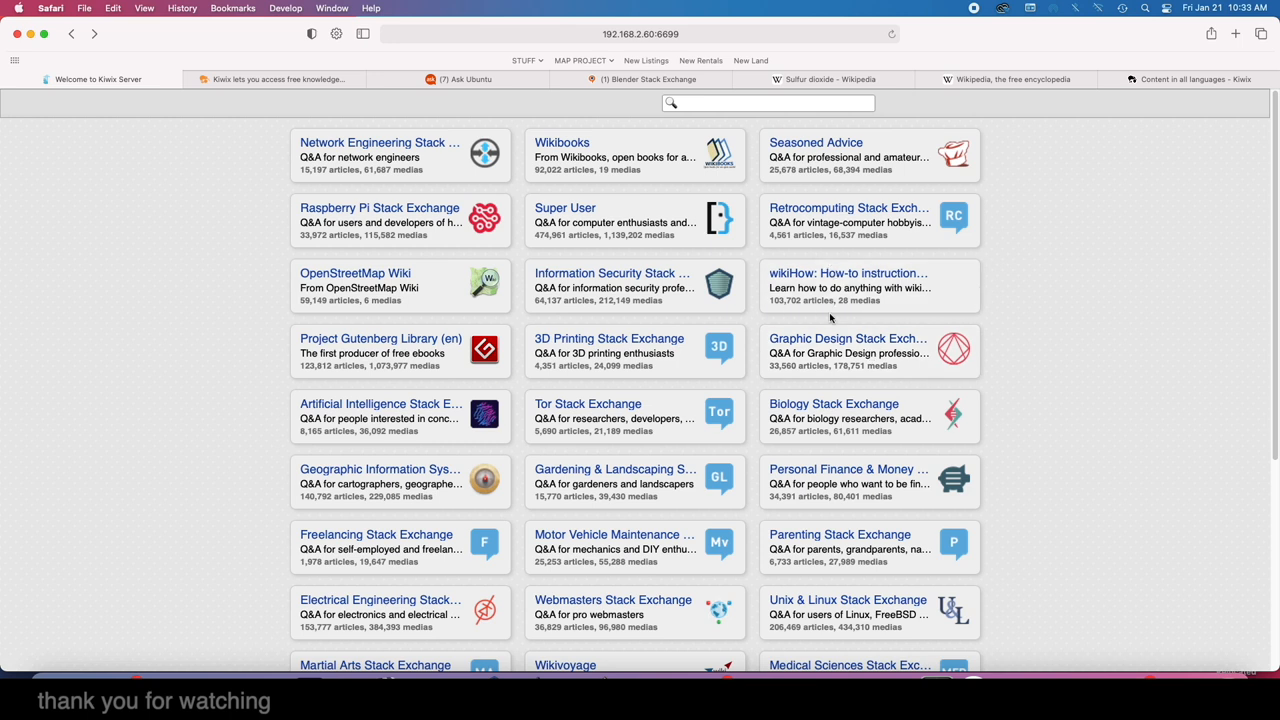
{"action": "mouse_move", "coordinate": [888, 398]}
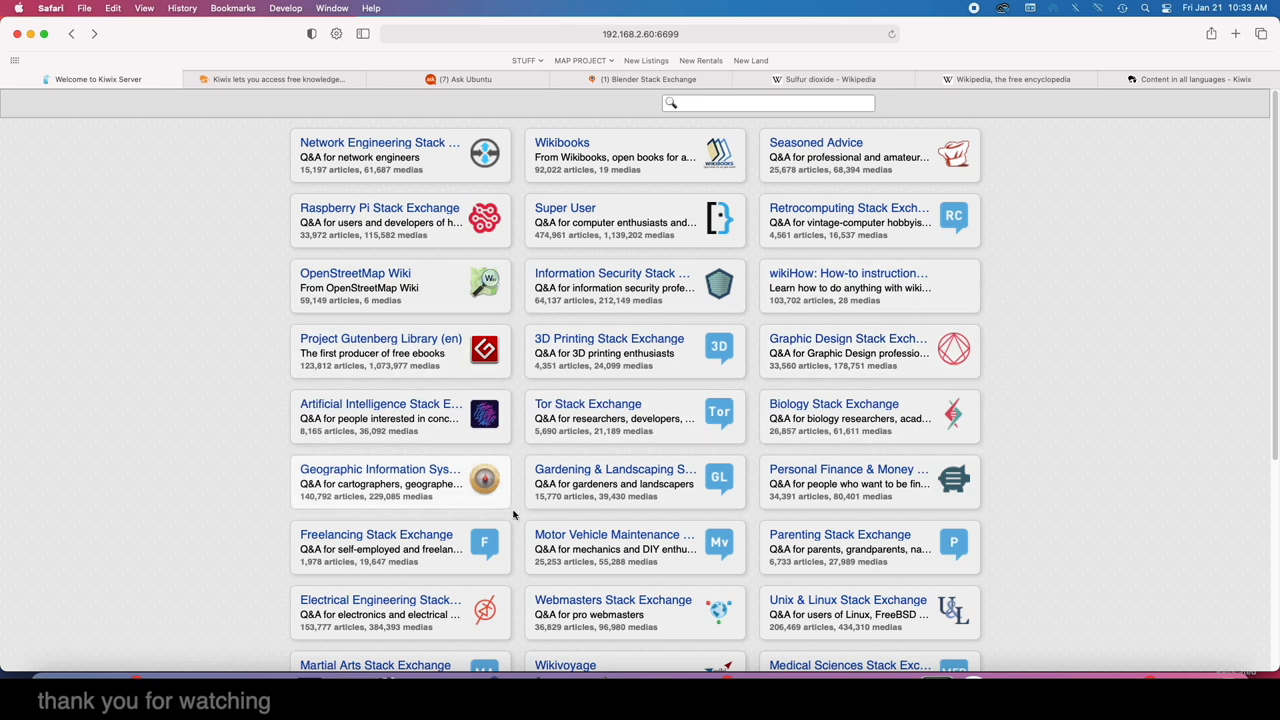
{"action": "mouse_move", "coordinate": [998, 480]}
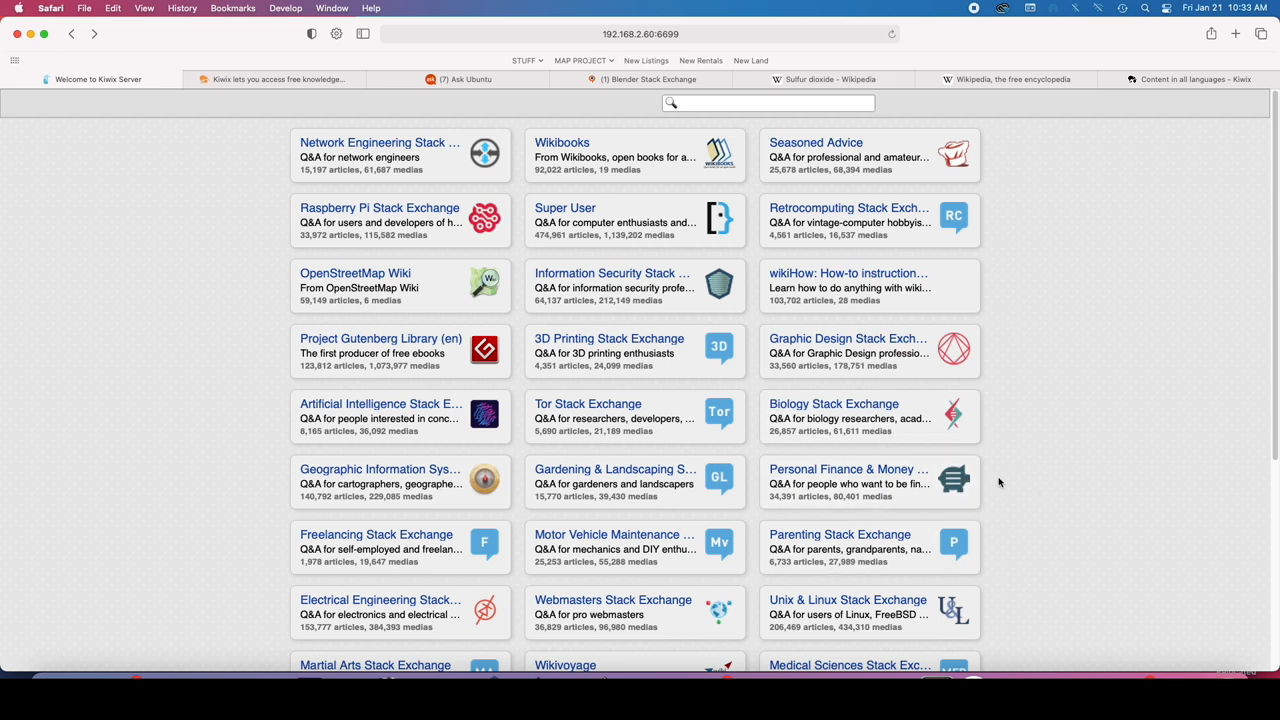
{"action": "mouse_move", "coordinate": [984, 414]}
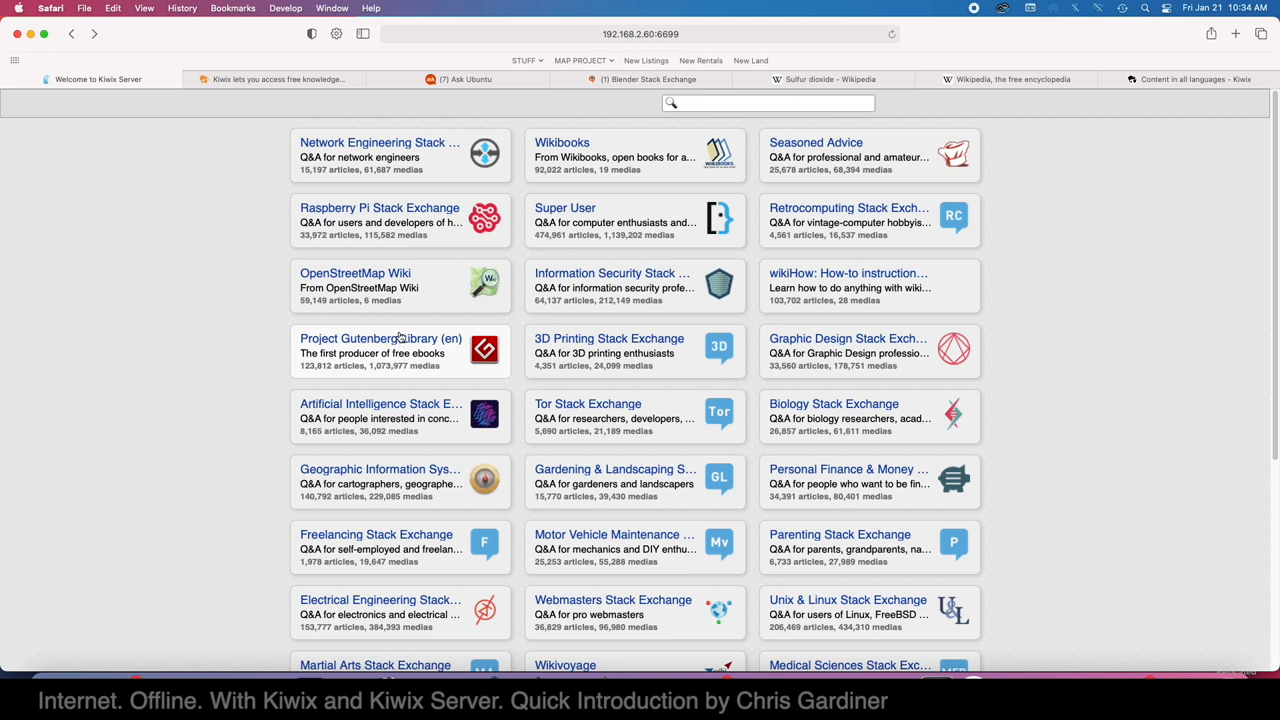
{"action": "mouse_move", "coordinate": [364, 344]}
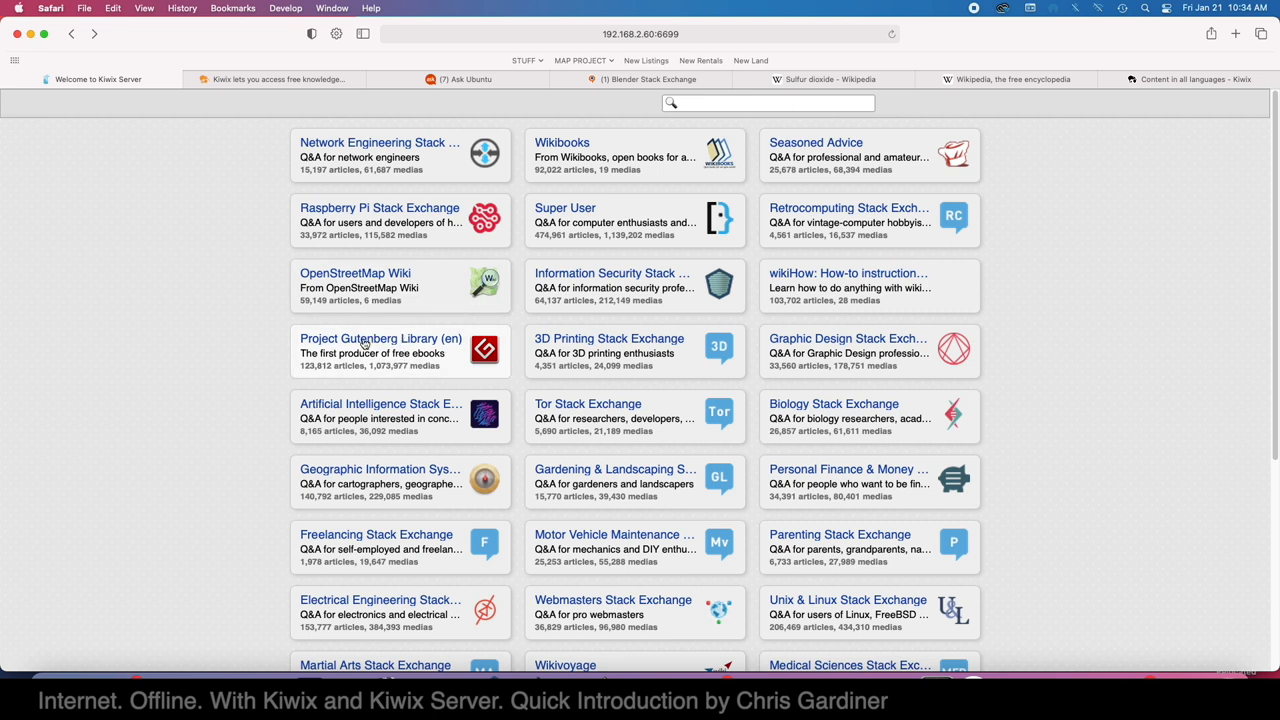
{"action": "mouse_move", "coordinate": [364, 352]}
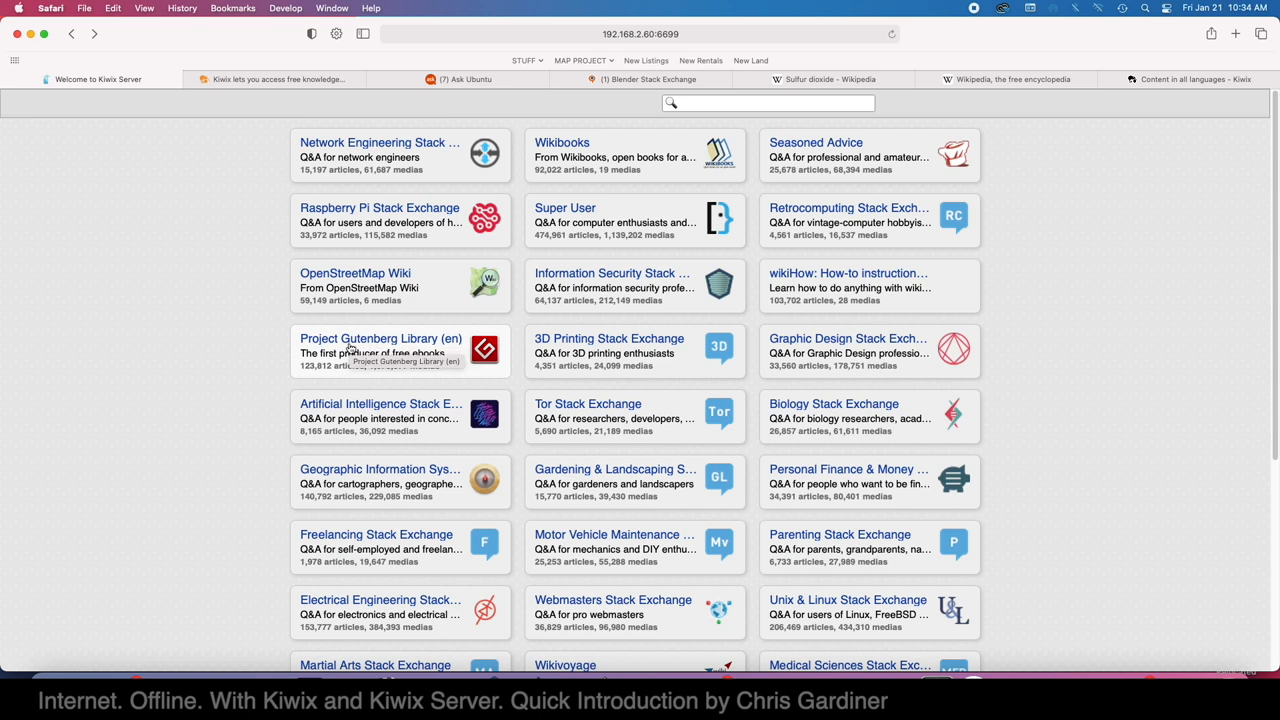
From the Project Gutenberg Library, open Peter Pan by J. M. Barrie and start reading it online
{"action": "left_click", "coordinate": [380, 338]}
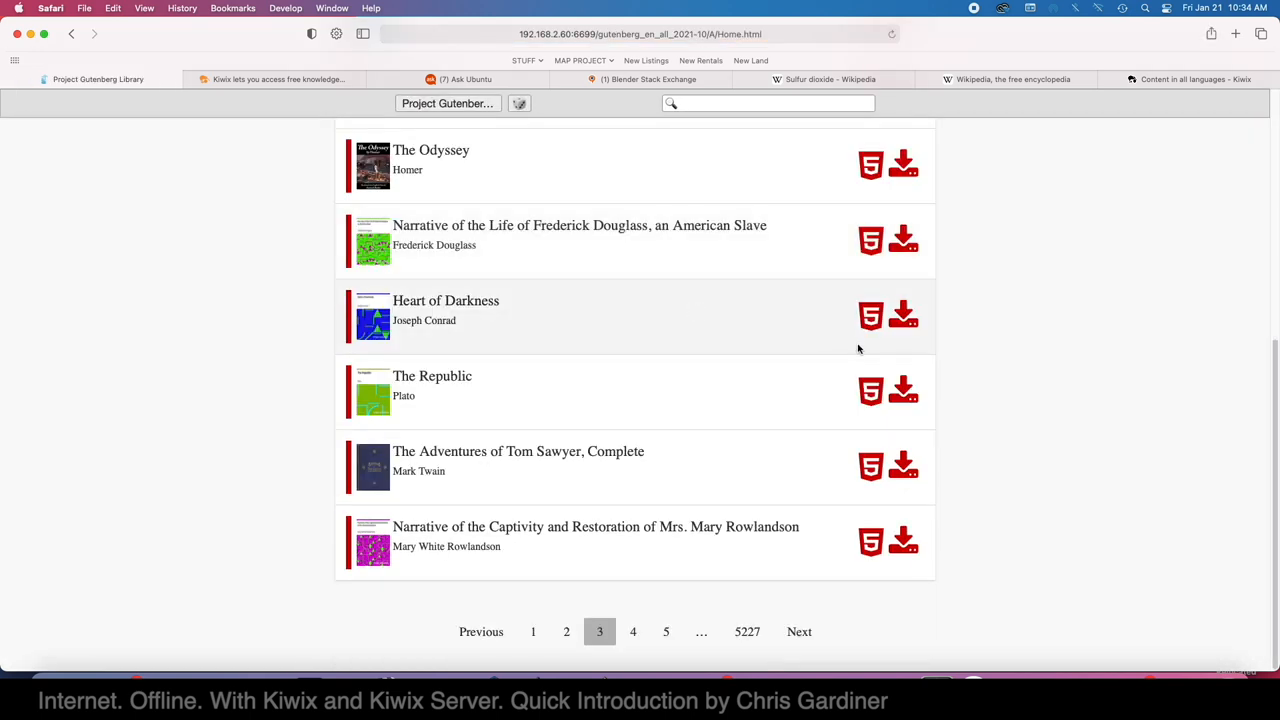
{"action": "left_click", "coordinate": [748, 632]}
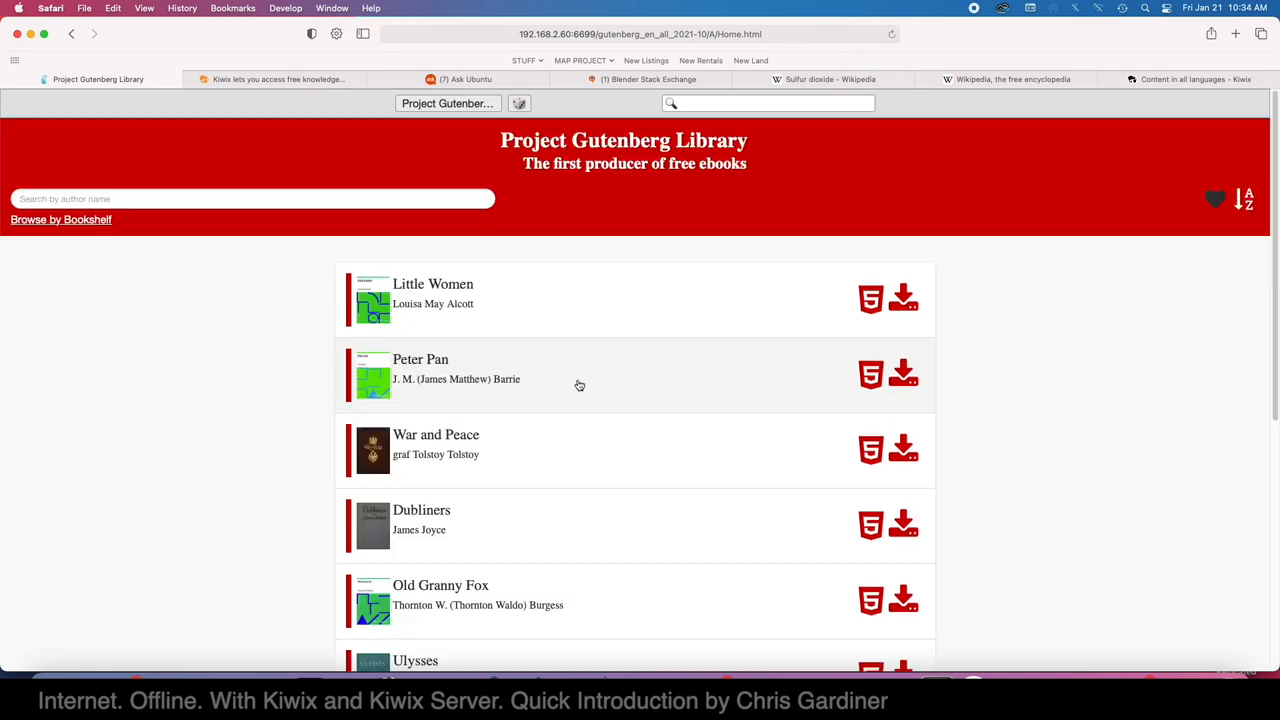
{"action": "left_click", "coordinate": [420, 360]}
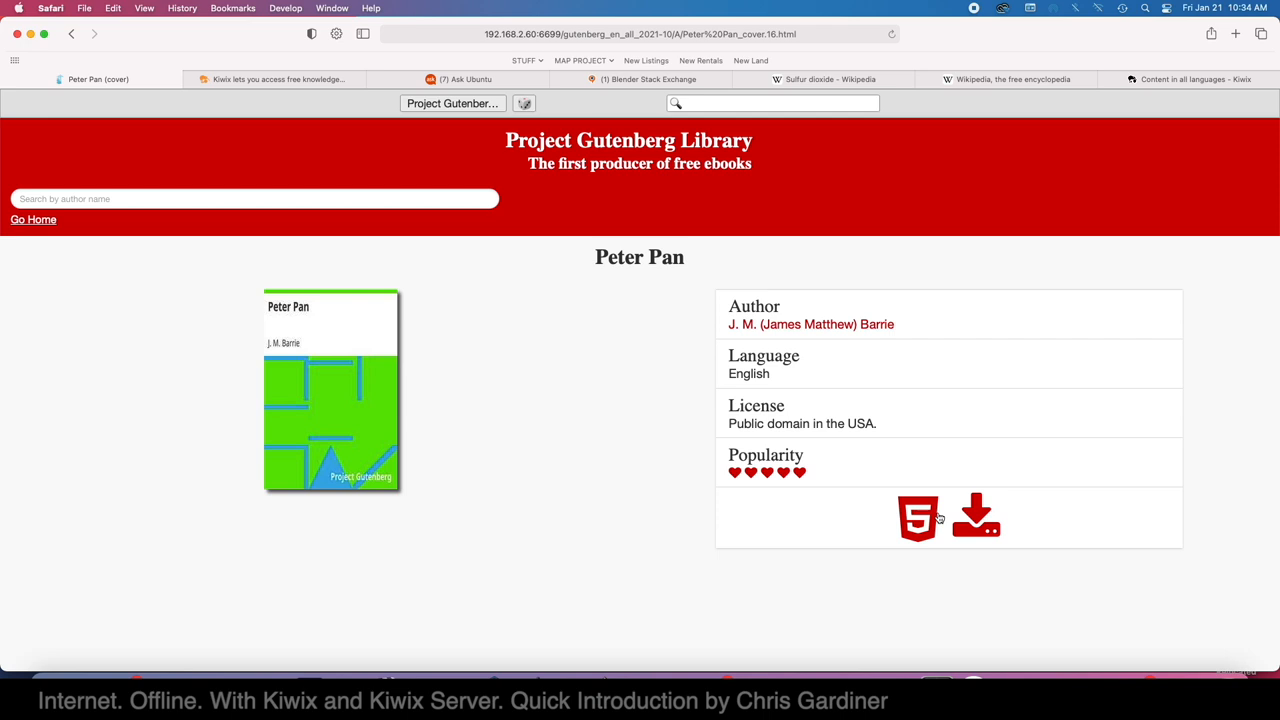
{"action": "left_click", "coordinate": [916, 516]}
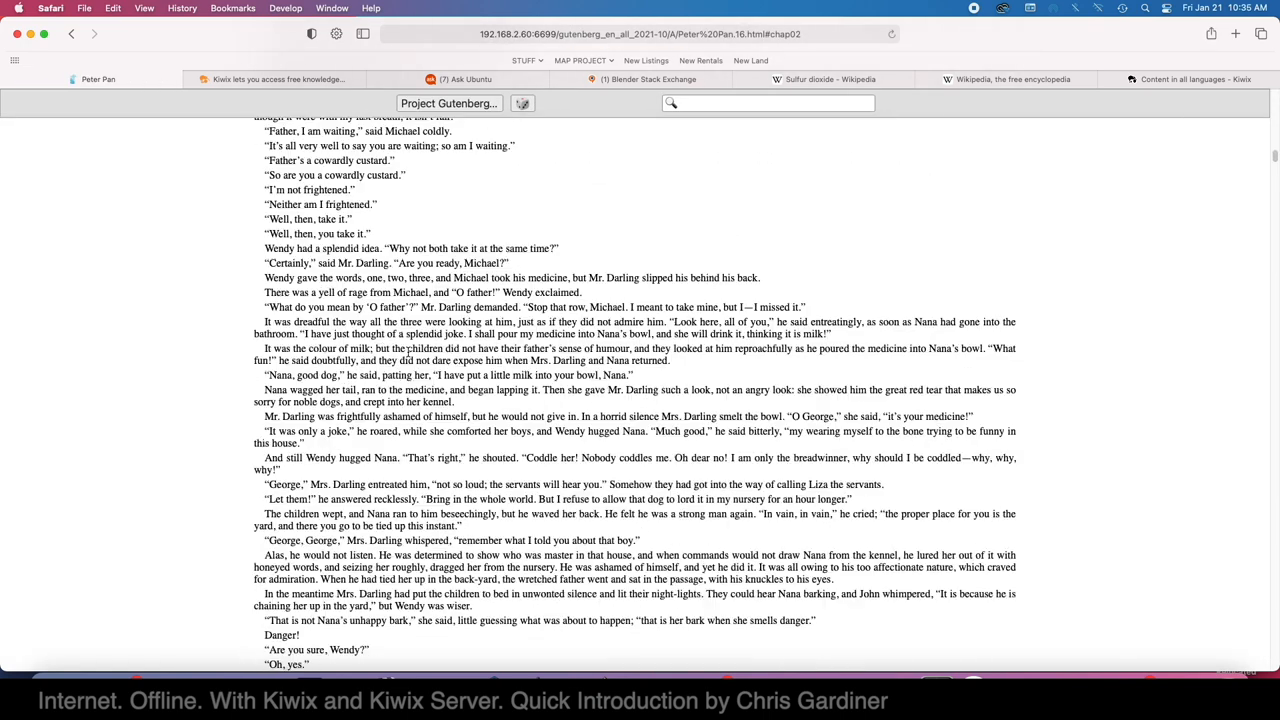
Read through Peter Pan's chapters, selecting the name Mrs. Darling, and reach the contents page
{"action": "scroll", "scroll_direction": "up", "scroll_amount": 3}
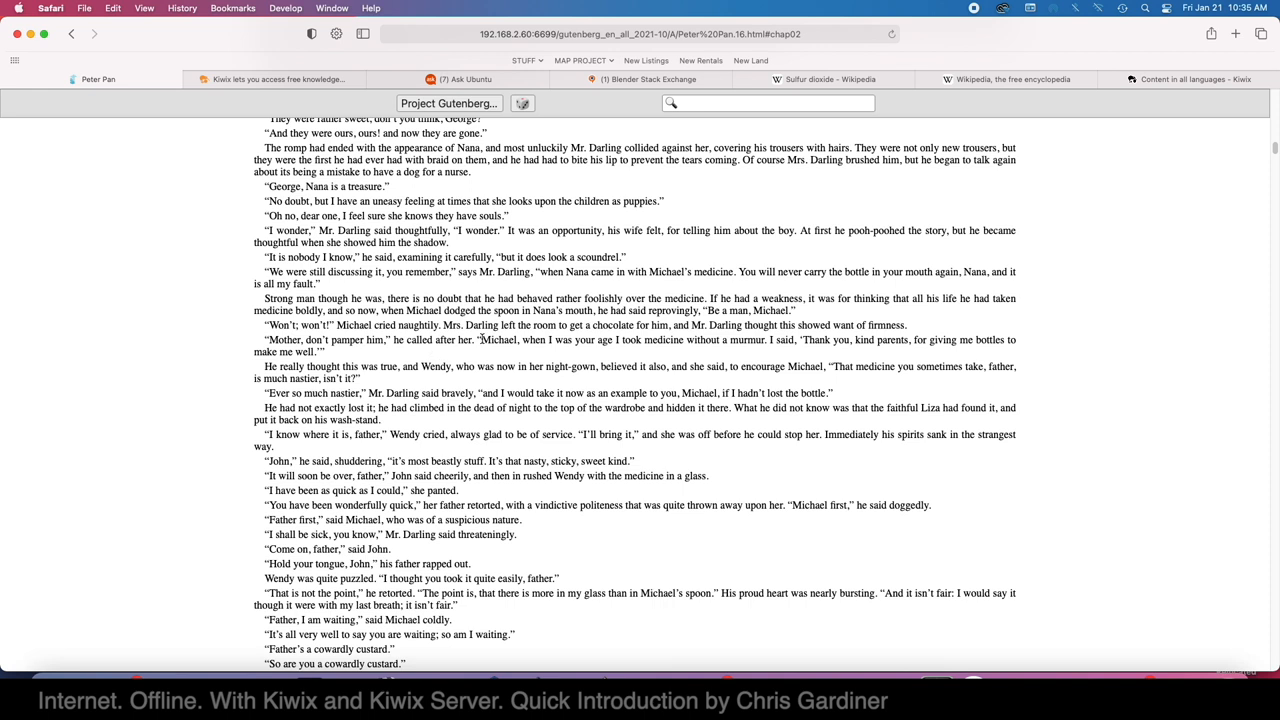
{"action": "double_click", "coordinate": [470, 324]}
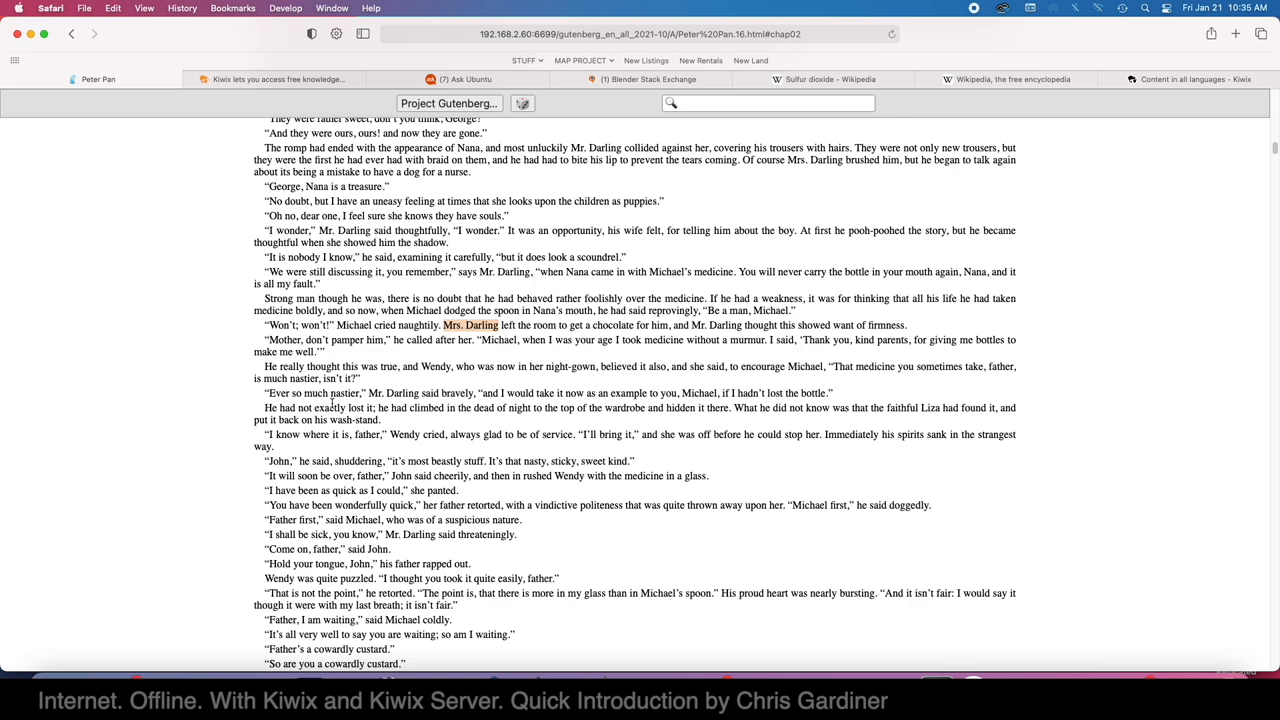
{"action": "mouse_move", "coordinate": [684, 520]}
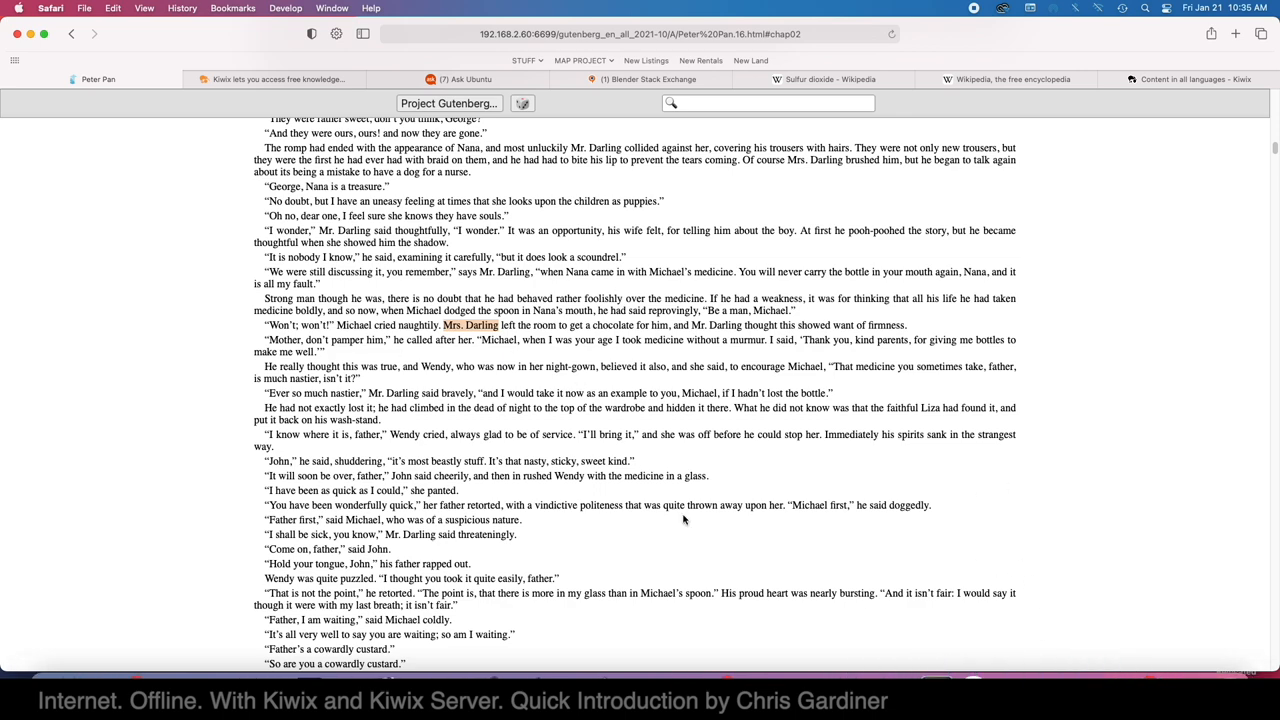
{"action": "scroll", "scroll_direction": "down", "scroll_amount": 3}
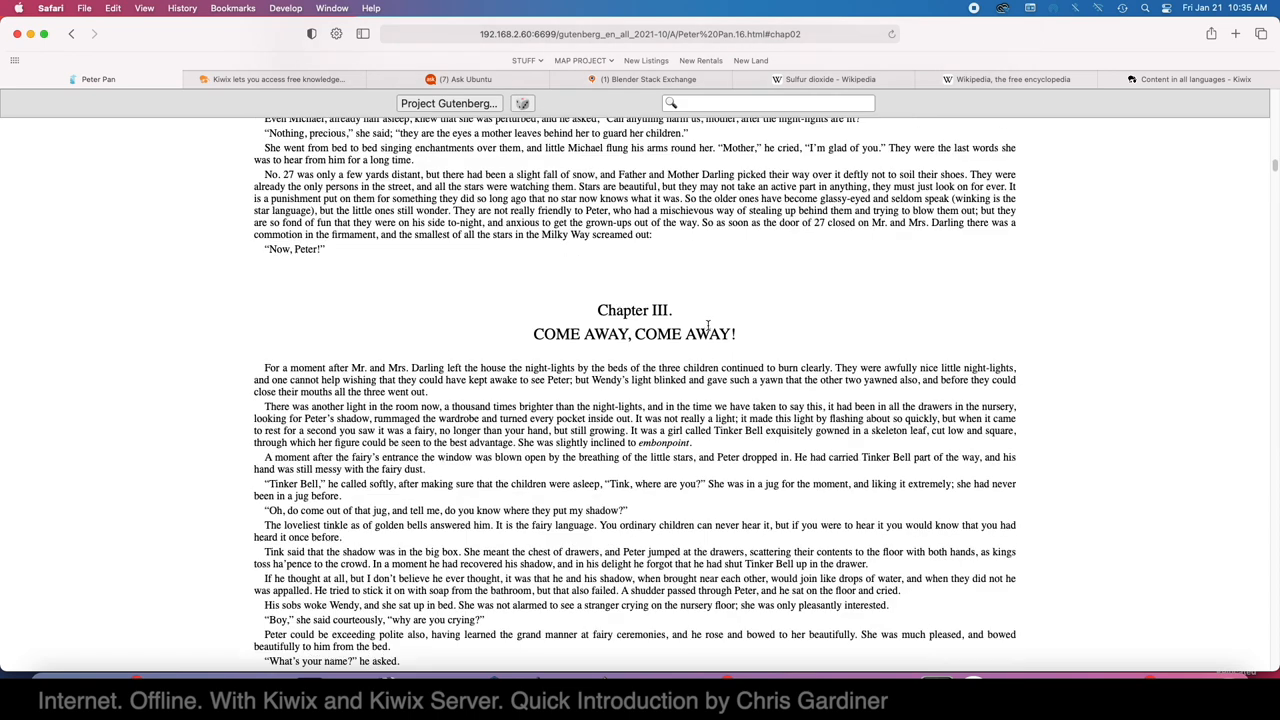
{"action": "scroll", "scroll_direction": "up", "scroll_amount": 3}
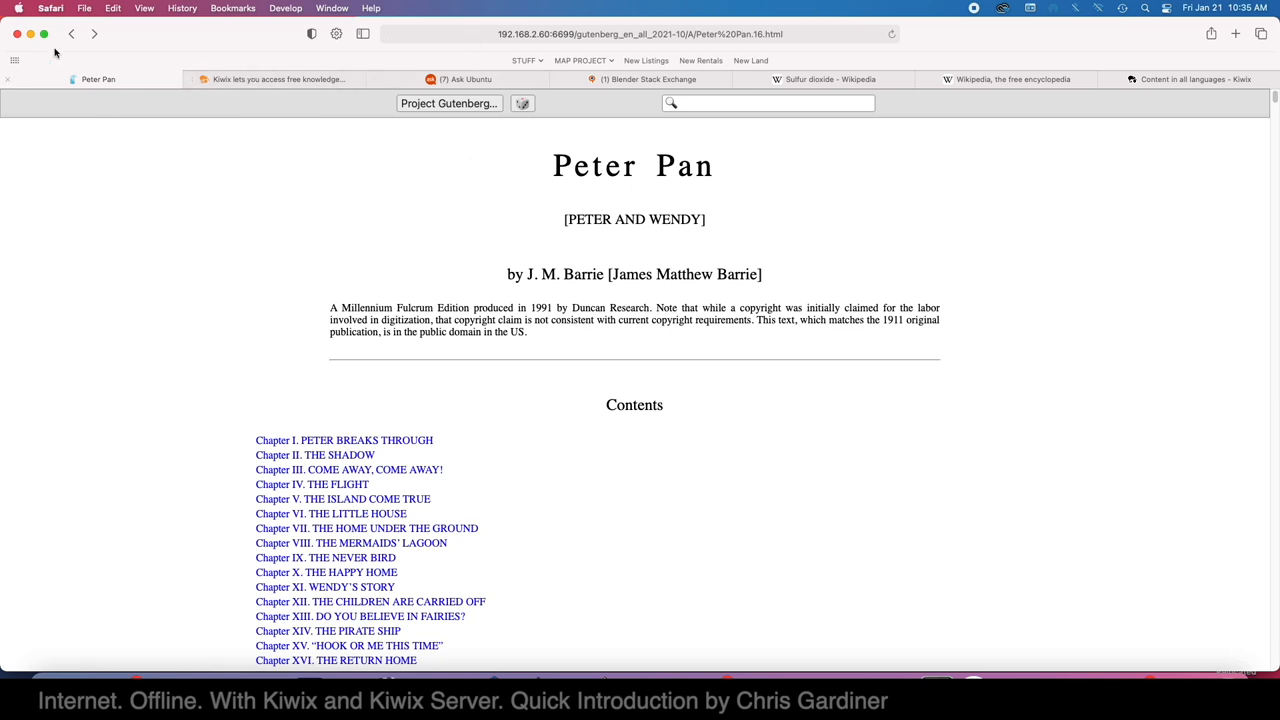
Return to the Kiwix Server library and look over the ZIM downloads table on Content in all languages
{"action": "left_click", "coordinate": [72, 32]}
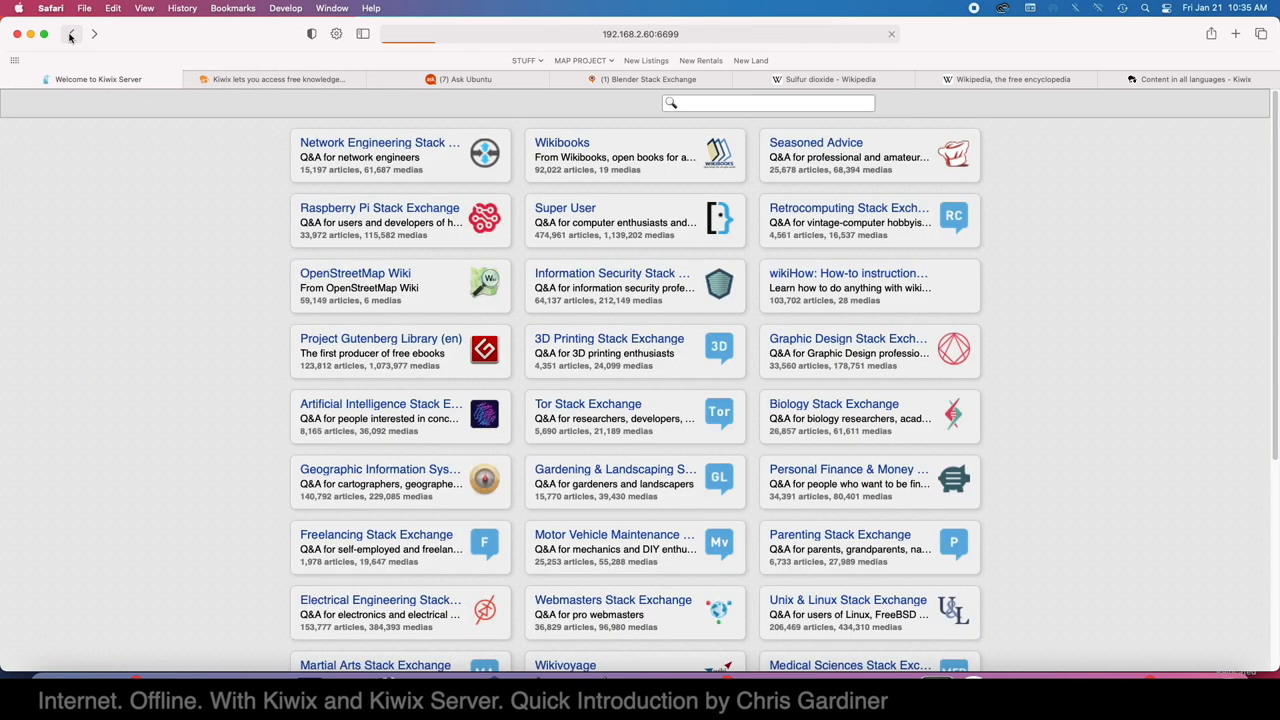
{"action": "scroll", "scroll_direction": "down", "scroll_amount": 3}
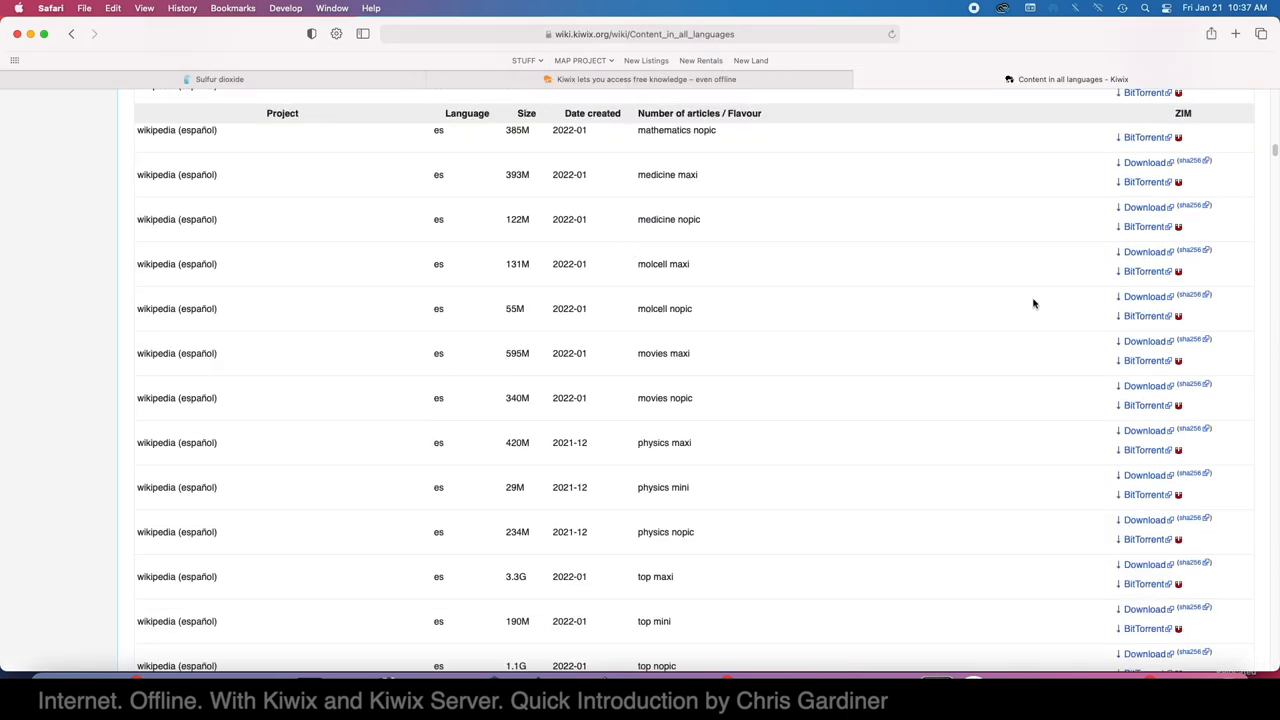
{"action": "scroll", "scroll_direction": "up", "scroll_amount": 3}
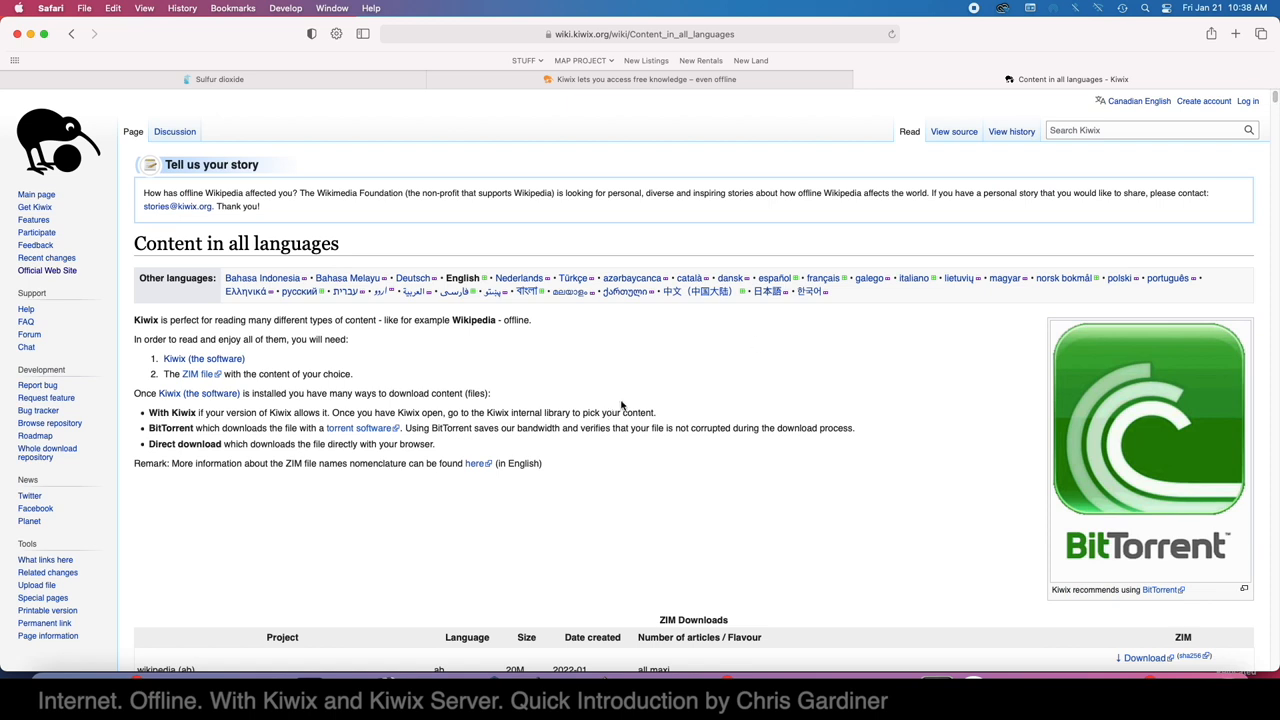
{"action": "scroll", "scroll_direction": "down", "scroll_amount": 3}
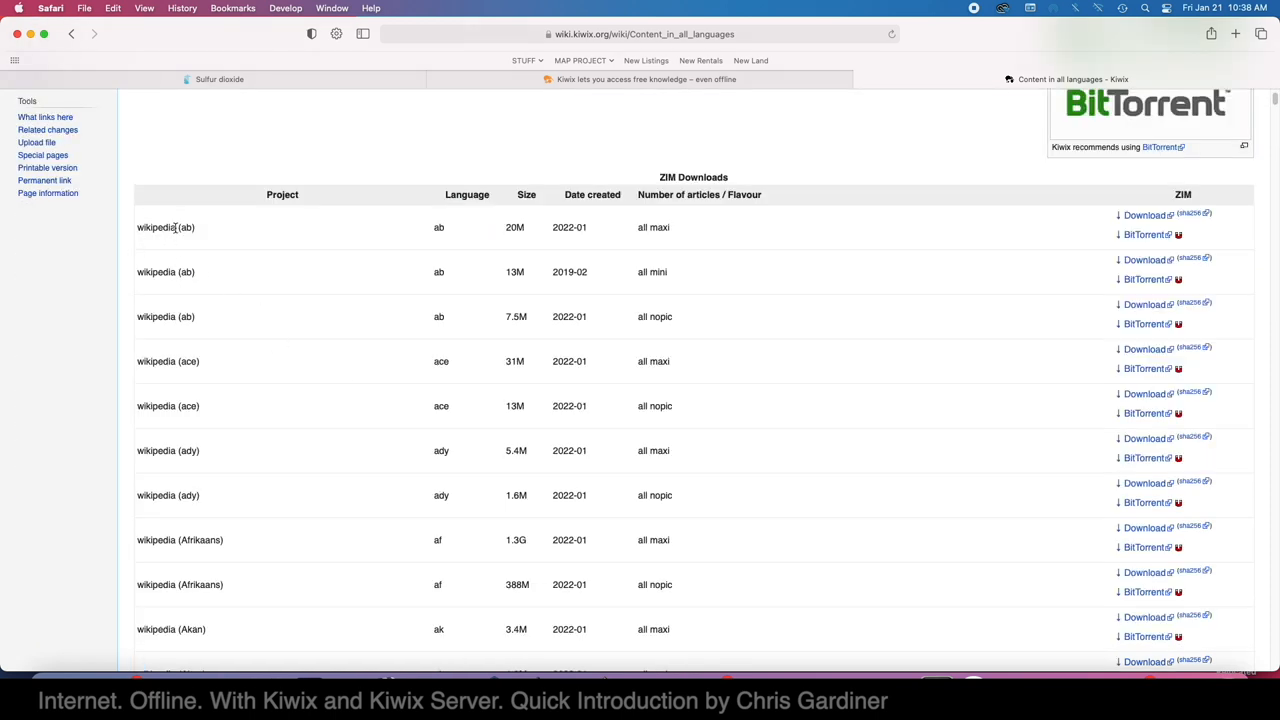
{"action": "mouse_move", "coordinate": [198, 270]}
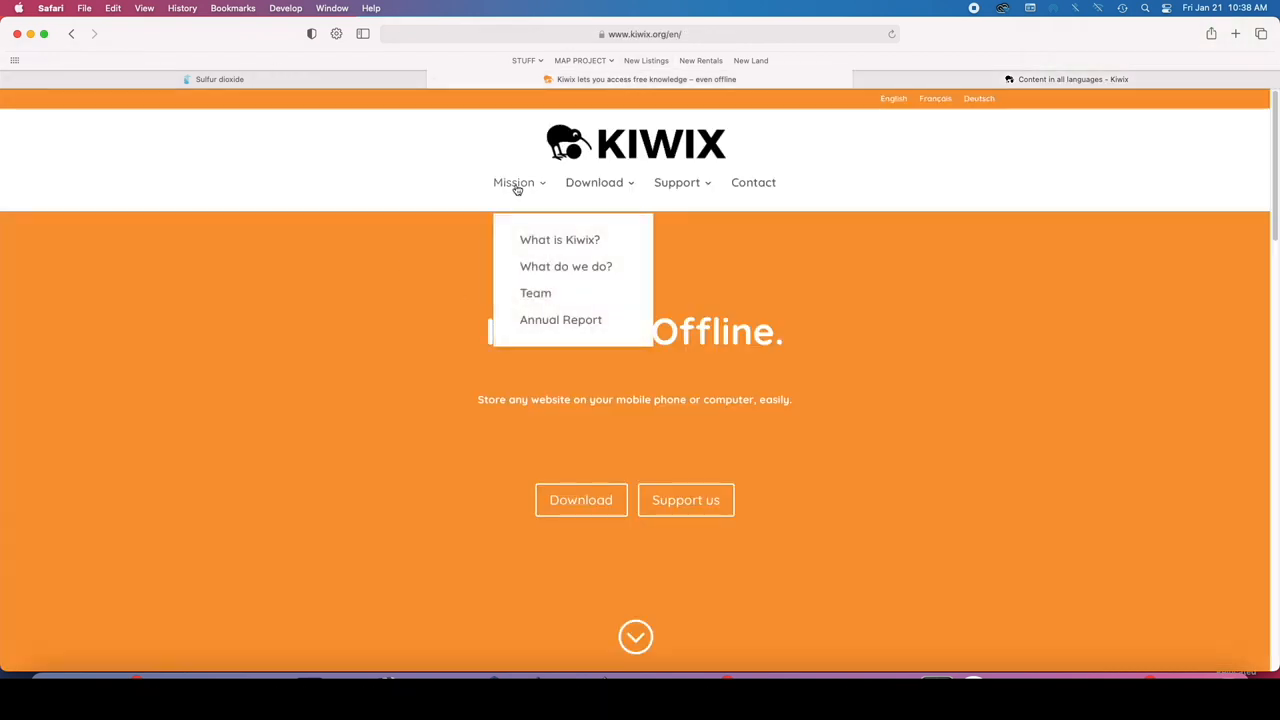
Read the What is Kiwix? page down to its nonprofit section, then return to the wiki's ZIM table
{"action": "left_click", "coordinate": [560, 240]}
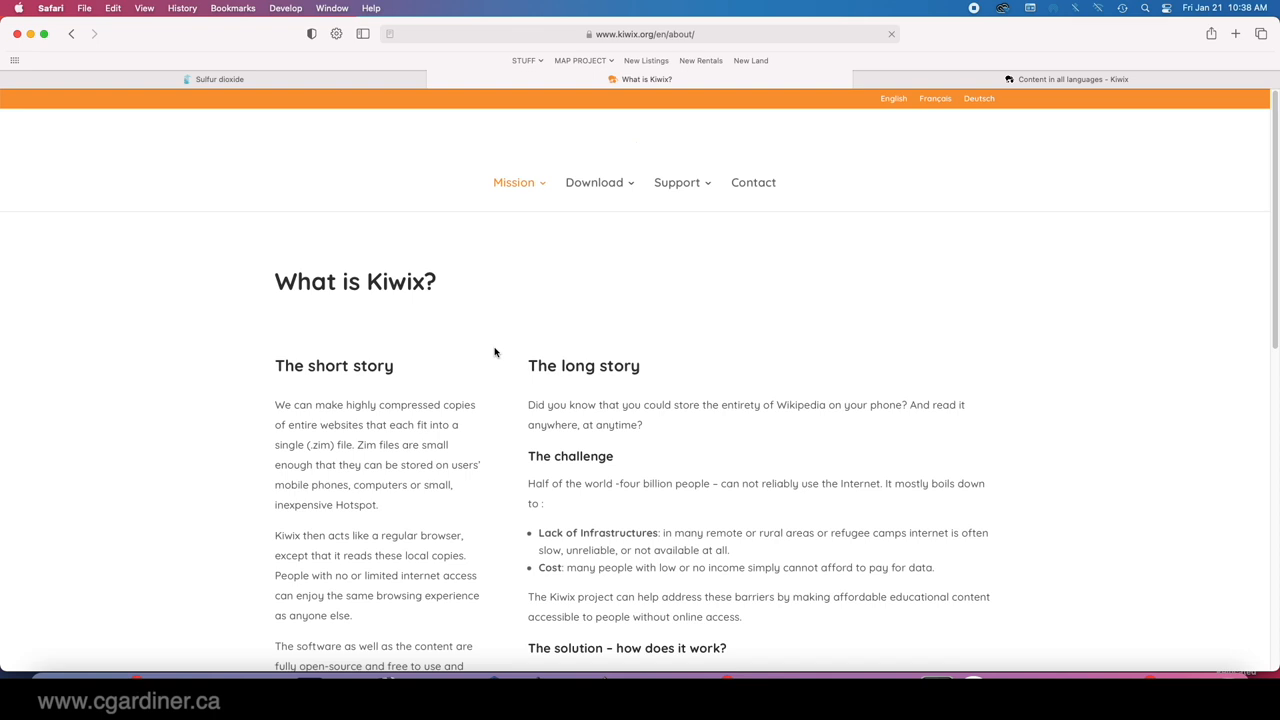
{"action": "scroll", "scroll_direction": "down", "scroll_amount": 3}
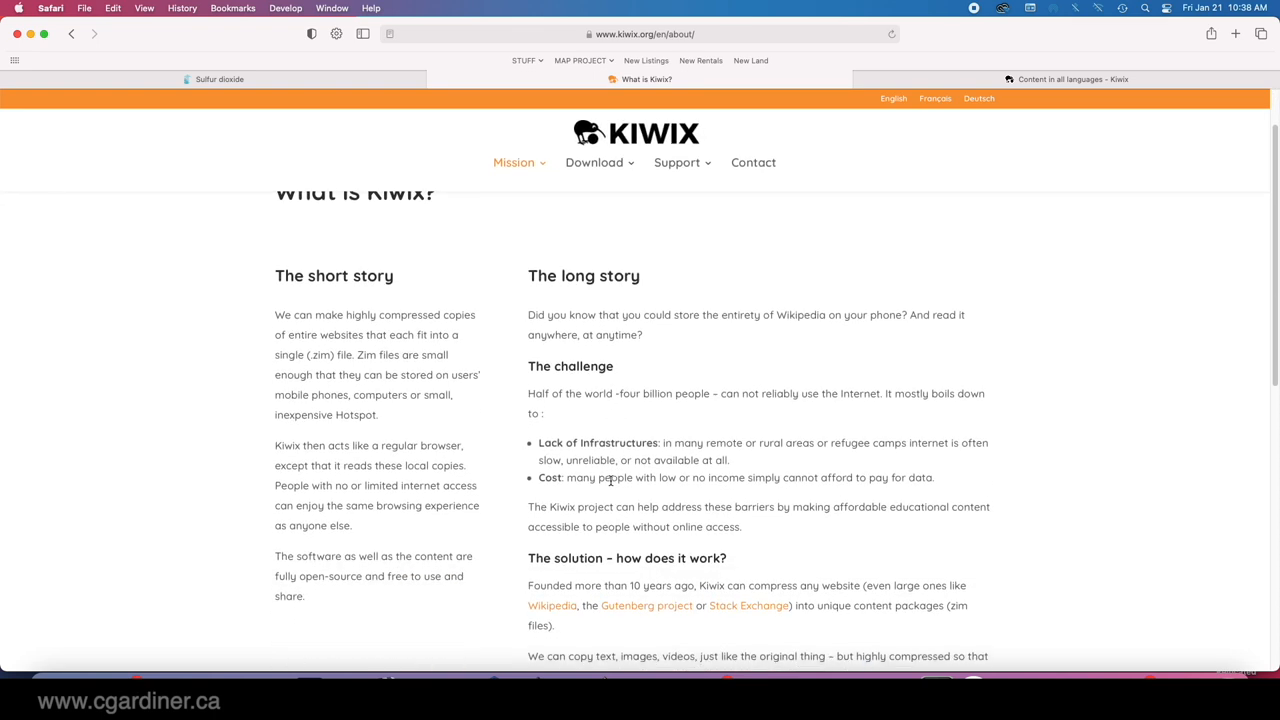
{"action": "mouse_move", "coordinate": [650, 456]}
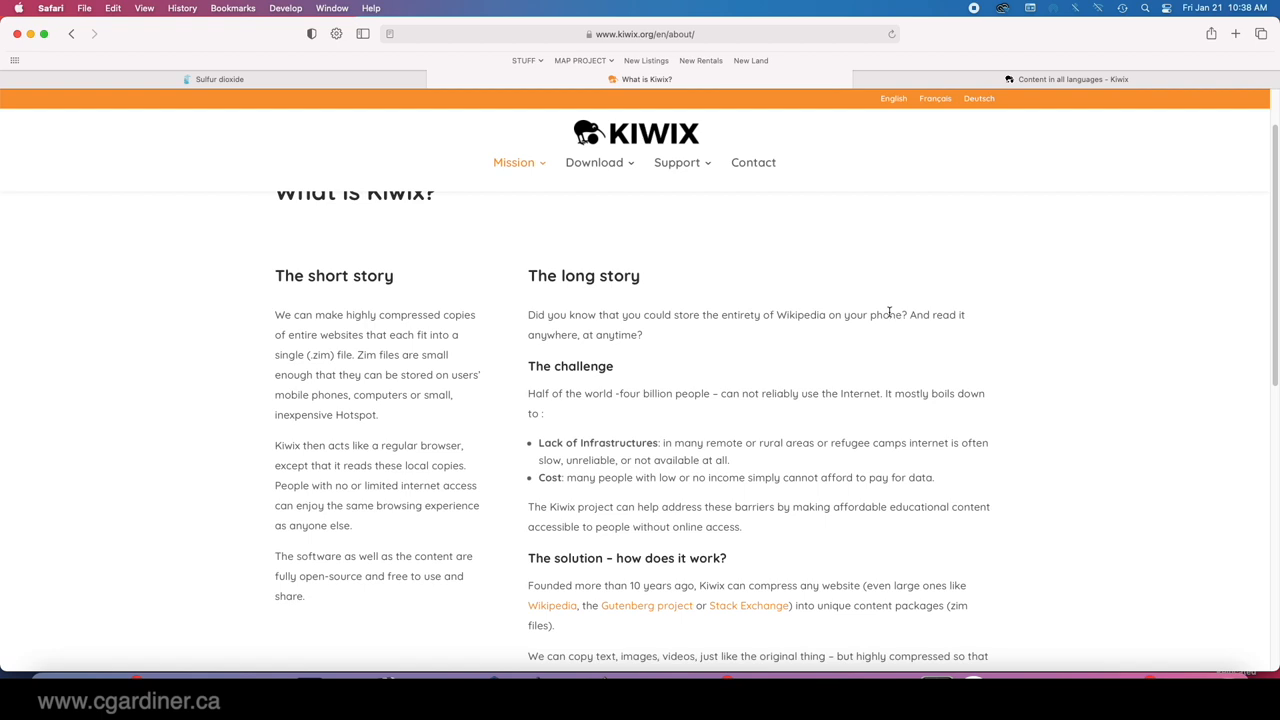
{"action": "mouse_move", "coordinate": [936, 390]}
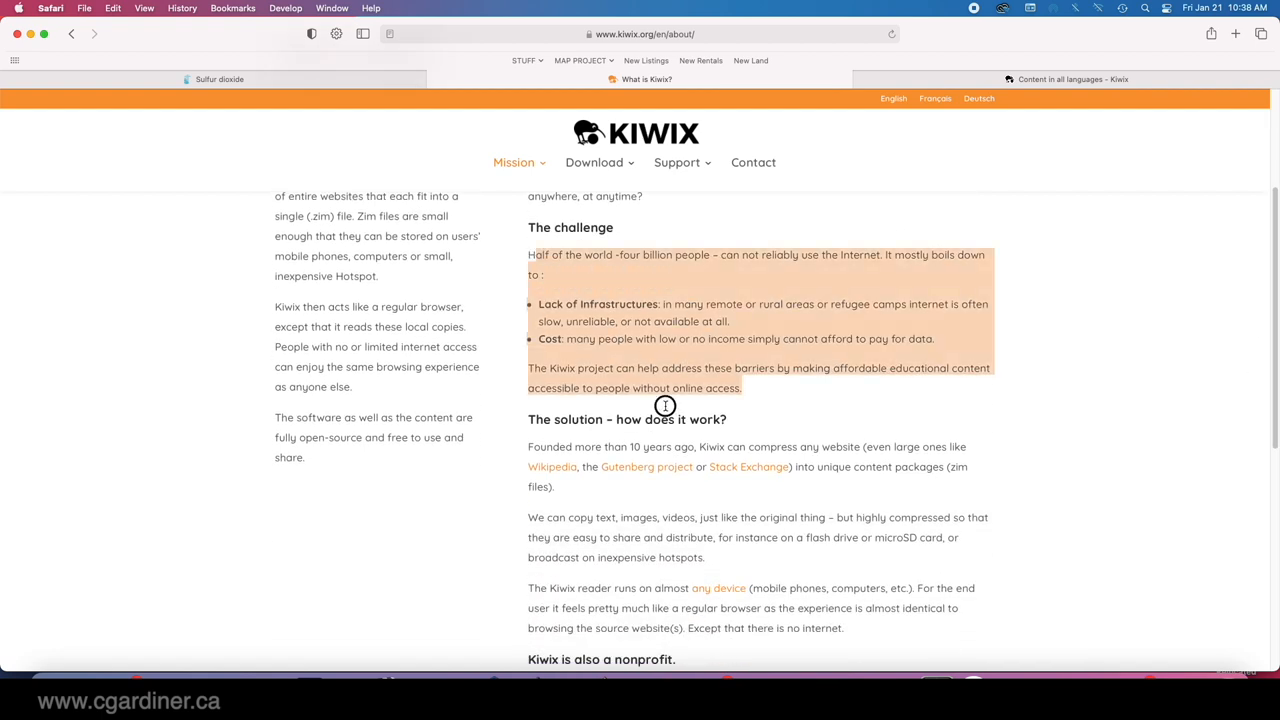
{"action": "scroll", "scroll_direction": "down", "scroll_amount": 3}
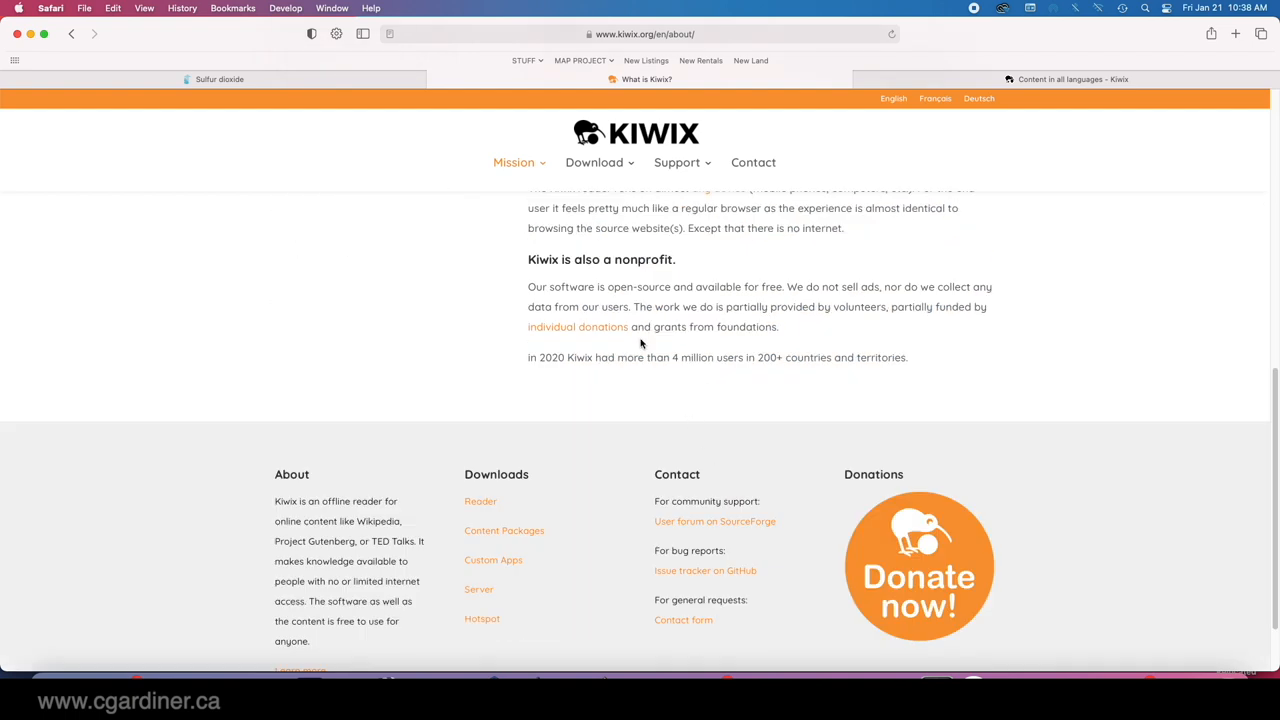
{"action": "mouse_move", "coordinate": [584, 60]}
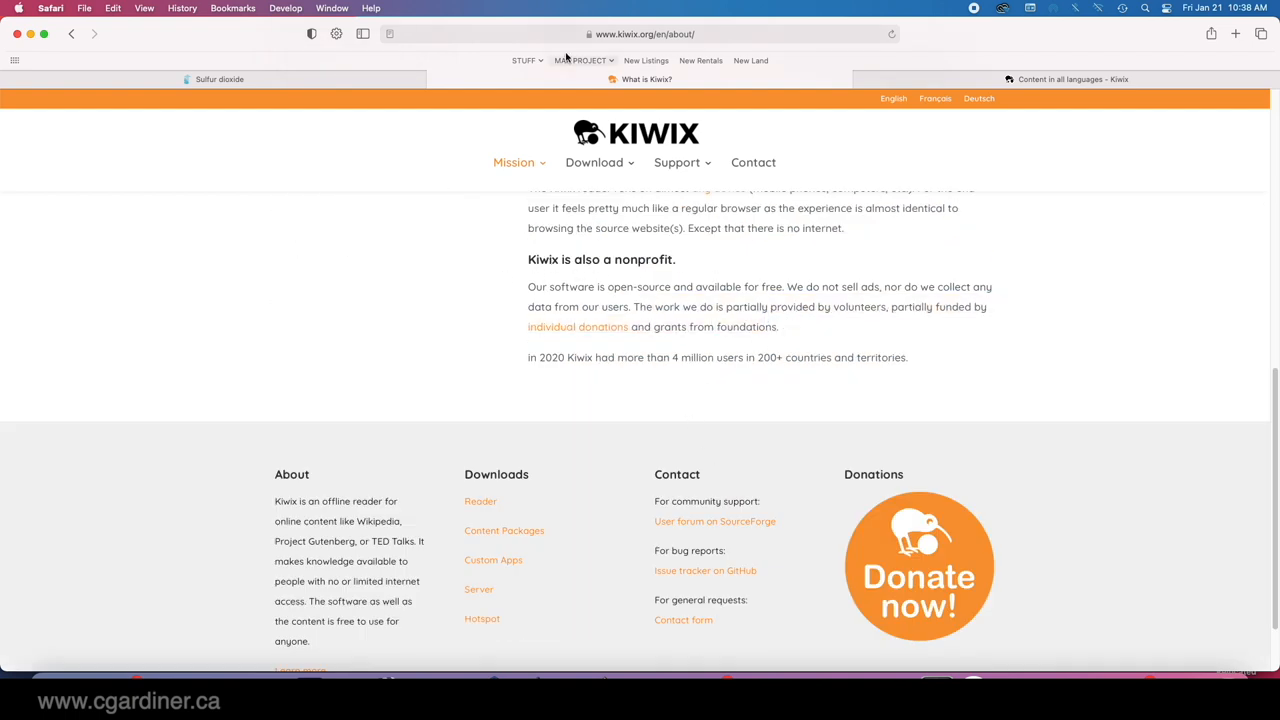
{"action": "left_click", "coordinate": [1072, 80]}
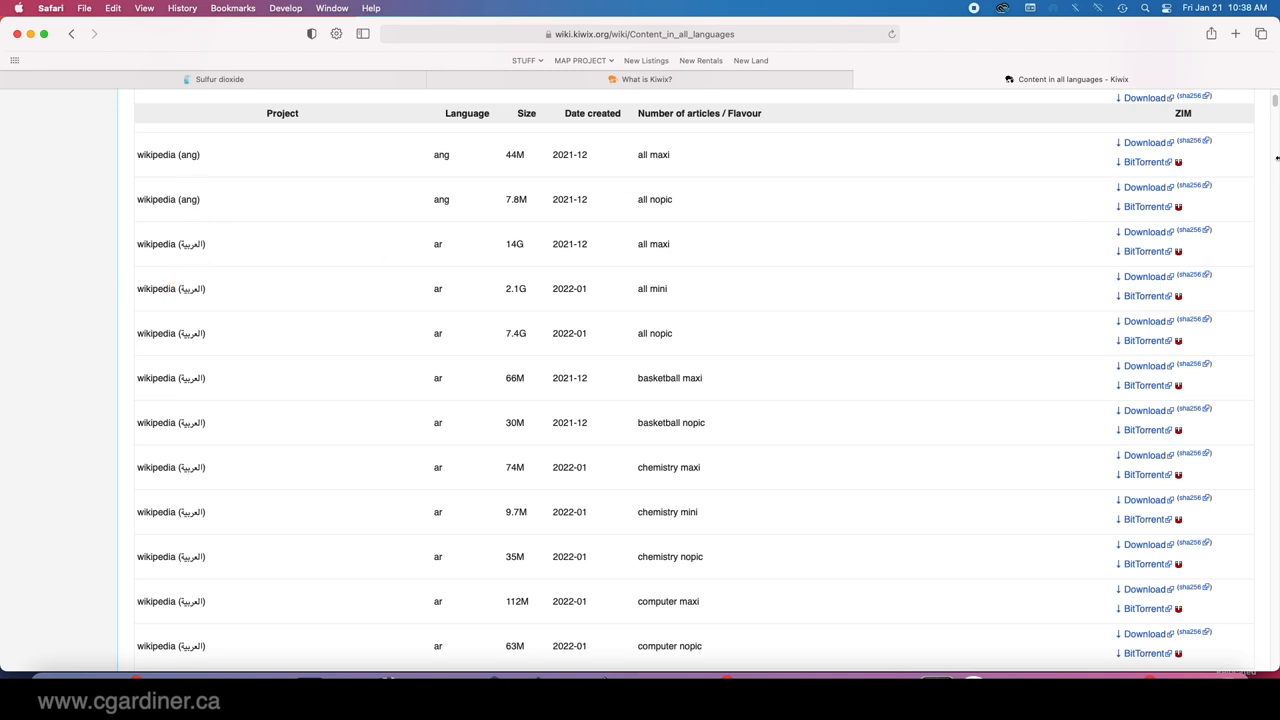
{"action": "scroll", "scroll_direction": "down", "scroll_amount": 3}
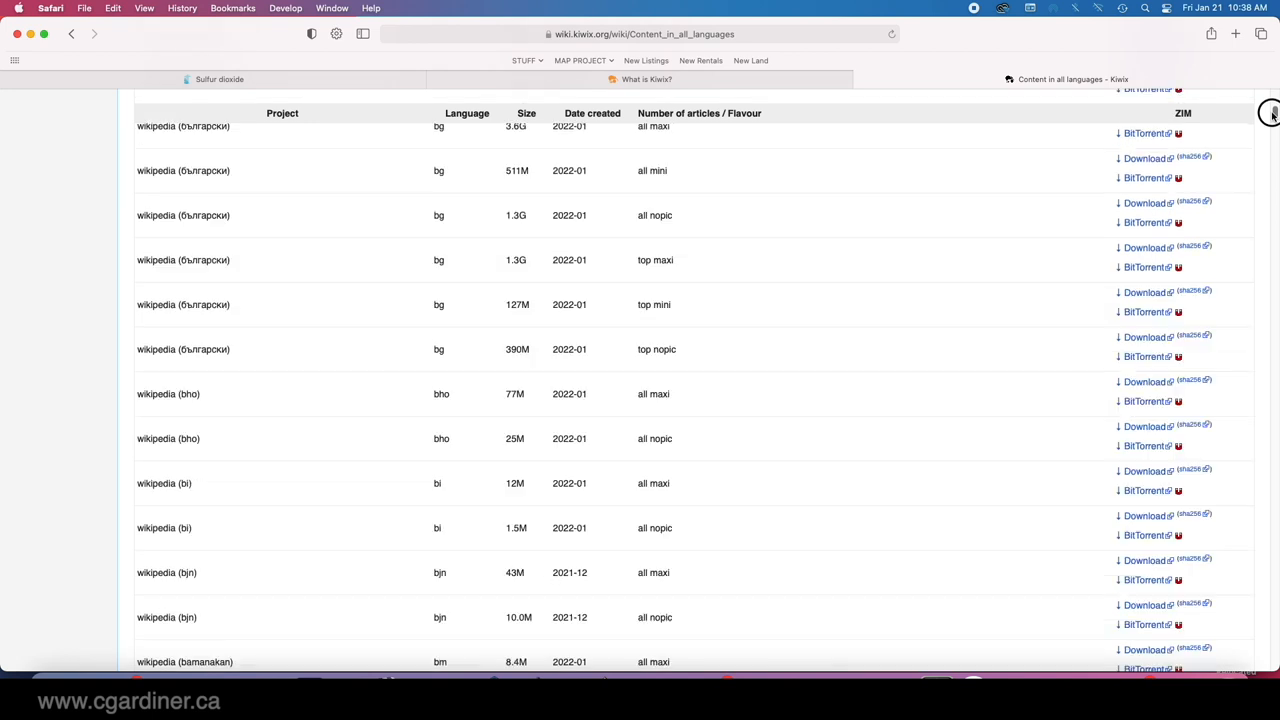
{"action": "scroll", "scroll_direction": "down", "scroll_amount": 3}
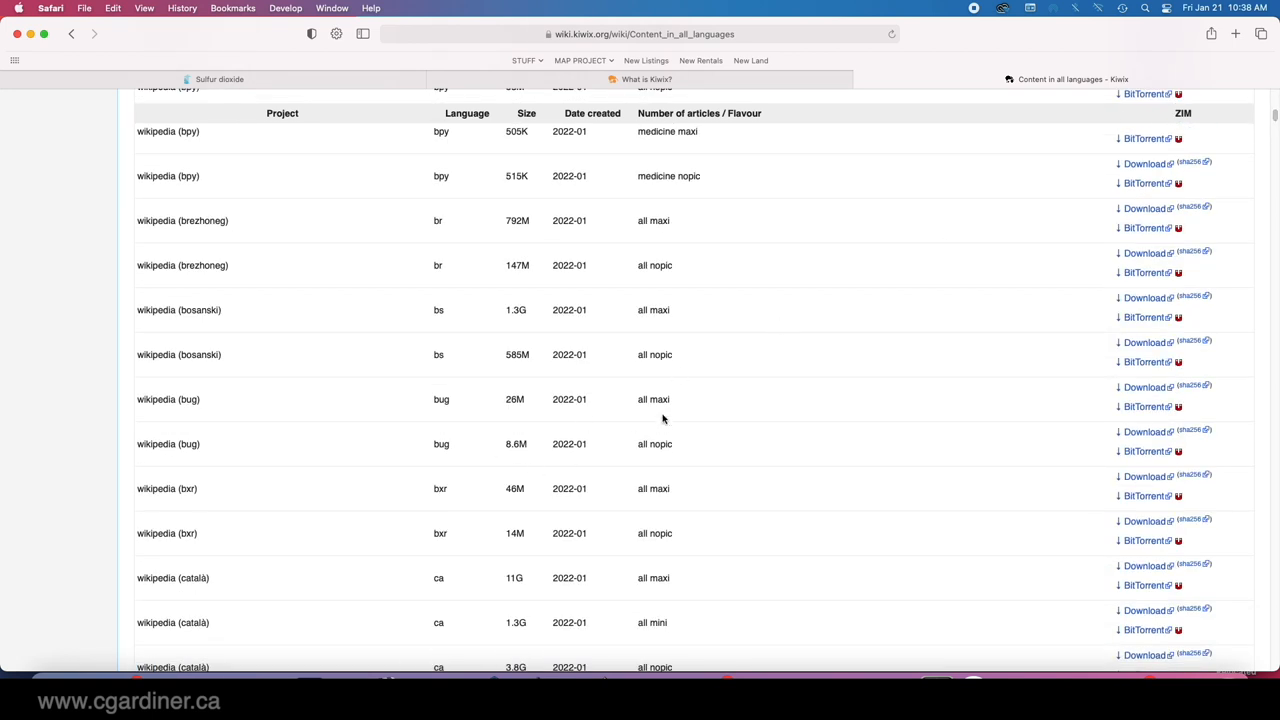
{"action": "mouse_move", "coordinate": [648, 308]}
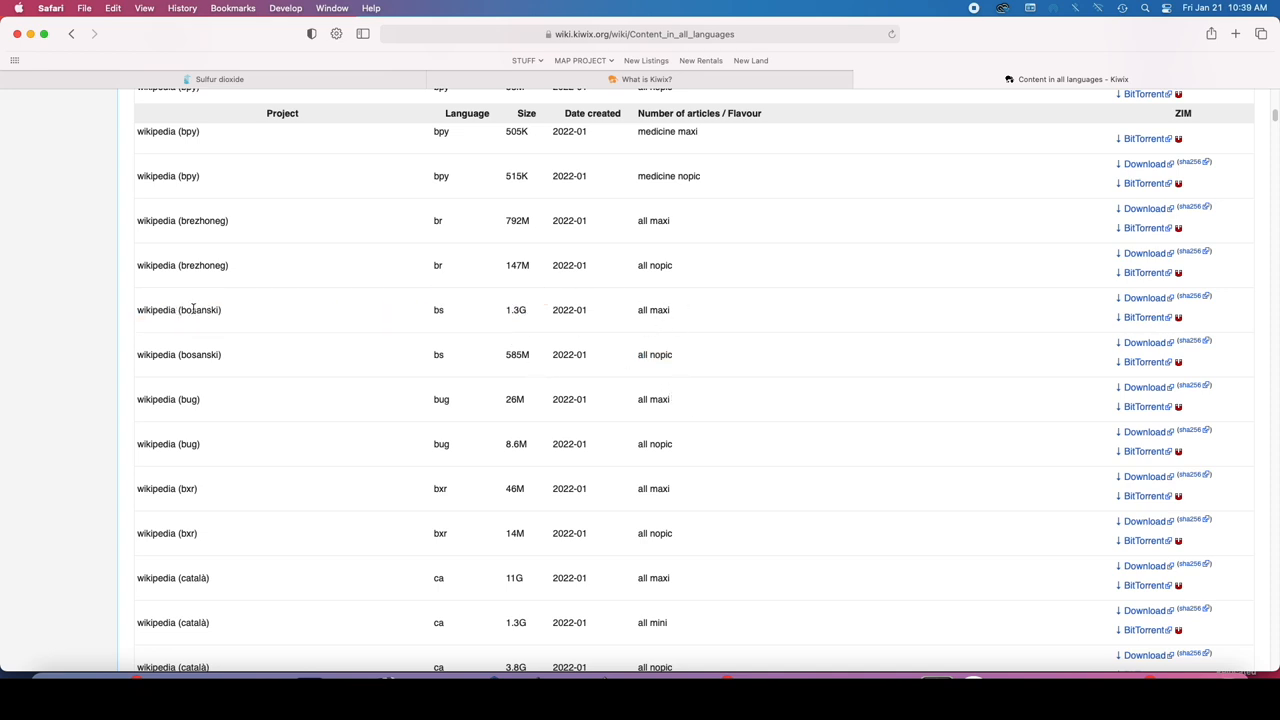
{"action": "mouse_move", "coordinate": [652, 310]}
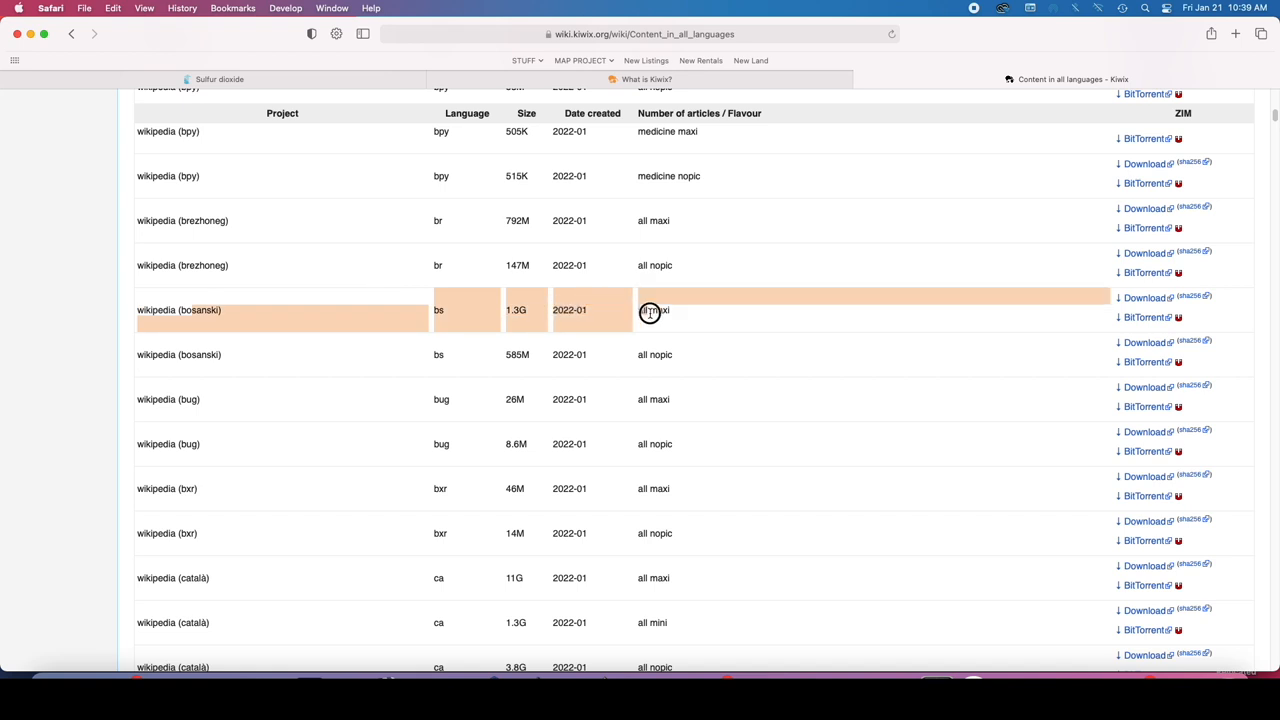
{"action": "mouse_move", "coordinate": [544, 318]}
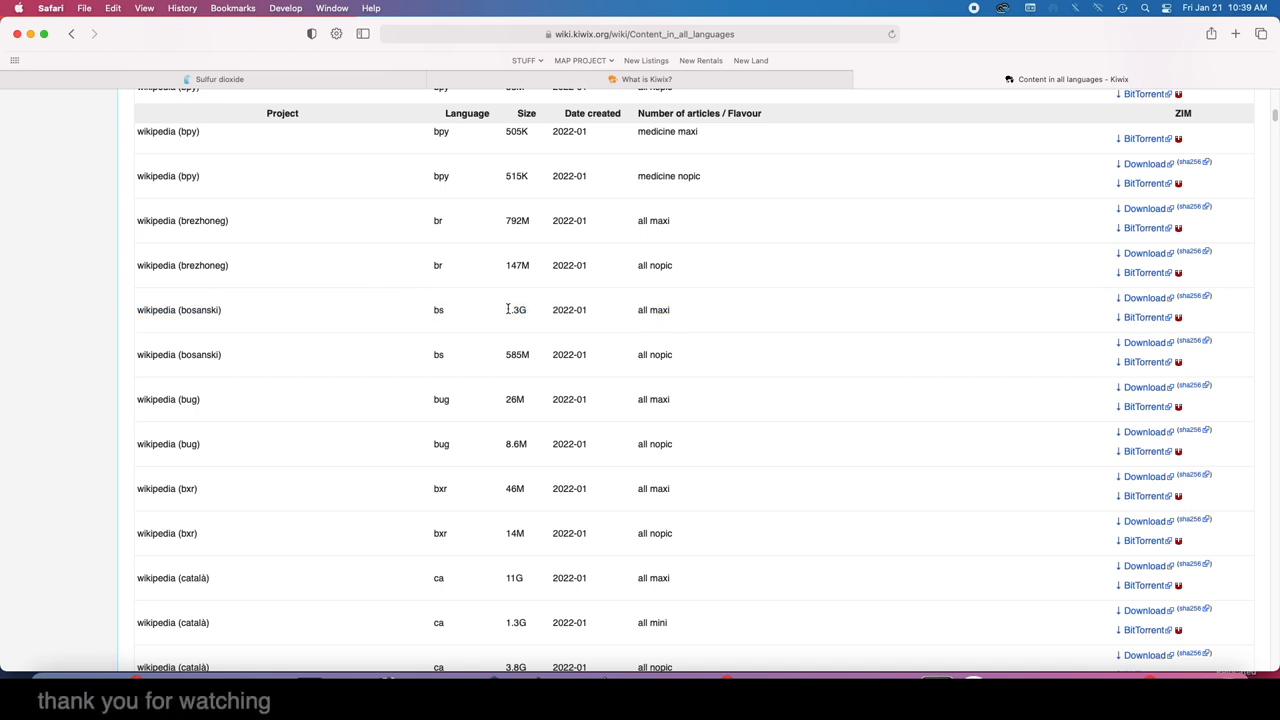
{"action": "scroll", "scroll_direction": "down", "scroll_amount": 3}
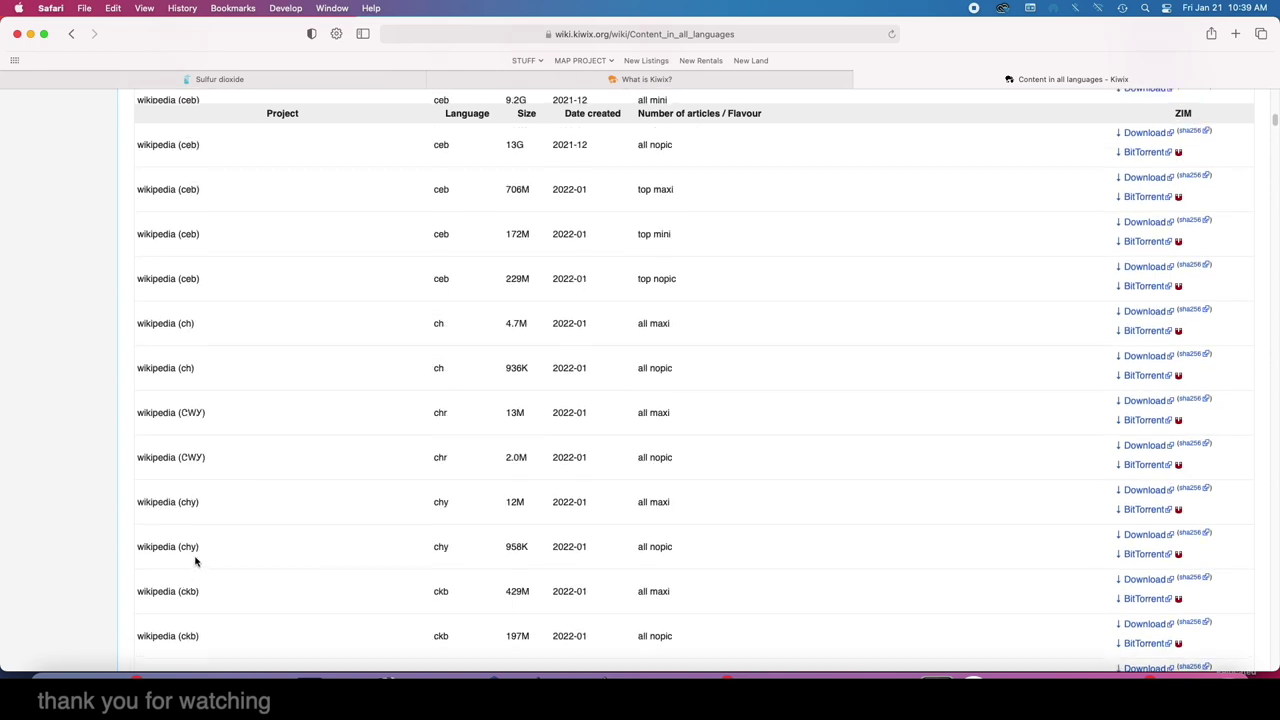
{"action": "scroll", "scroll_direction": "down", "scroll_amount": 3}
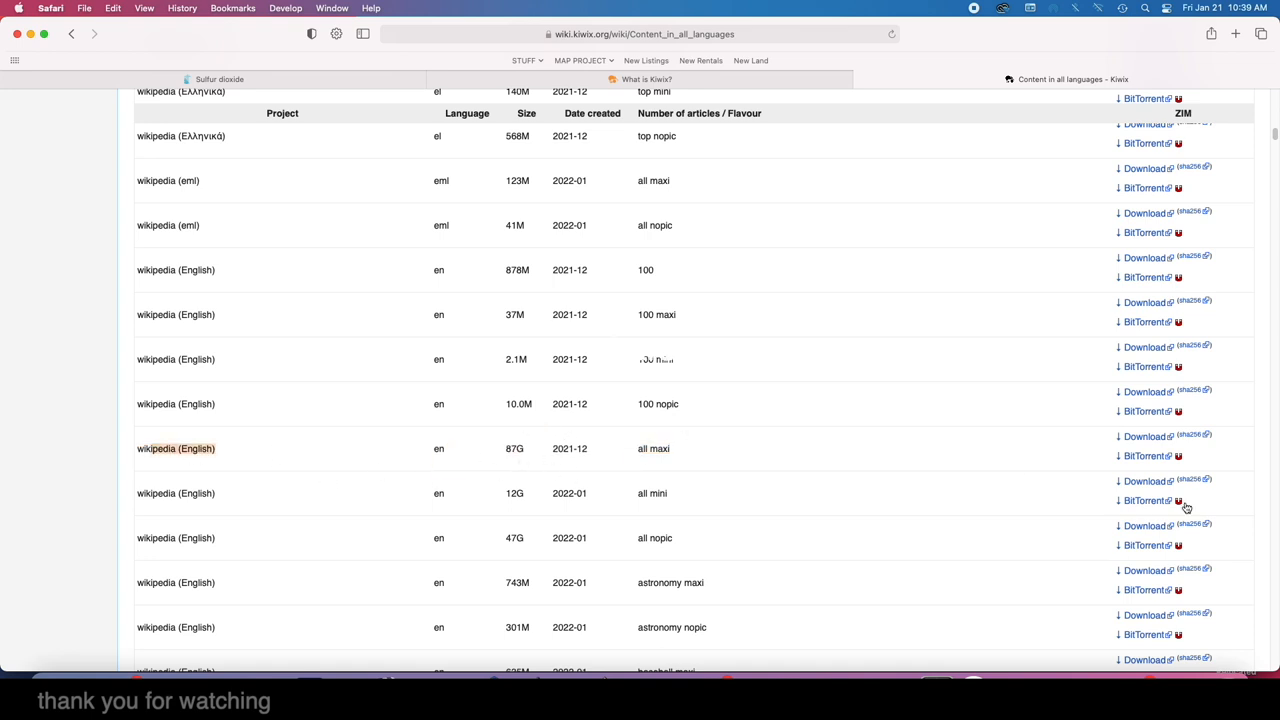
{"action": "scroll", "scroll_direction": "down", "scroll_amount": 3}
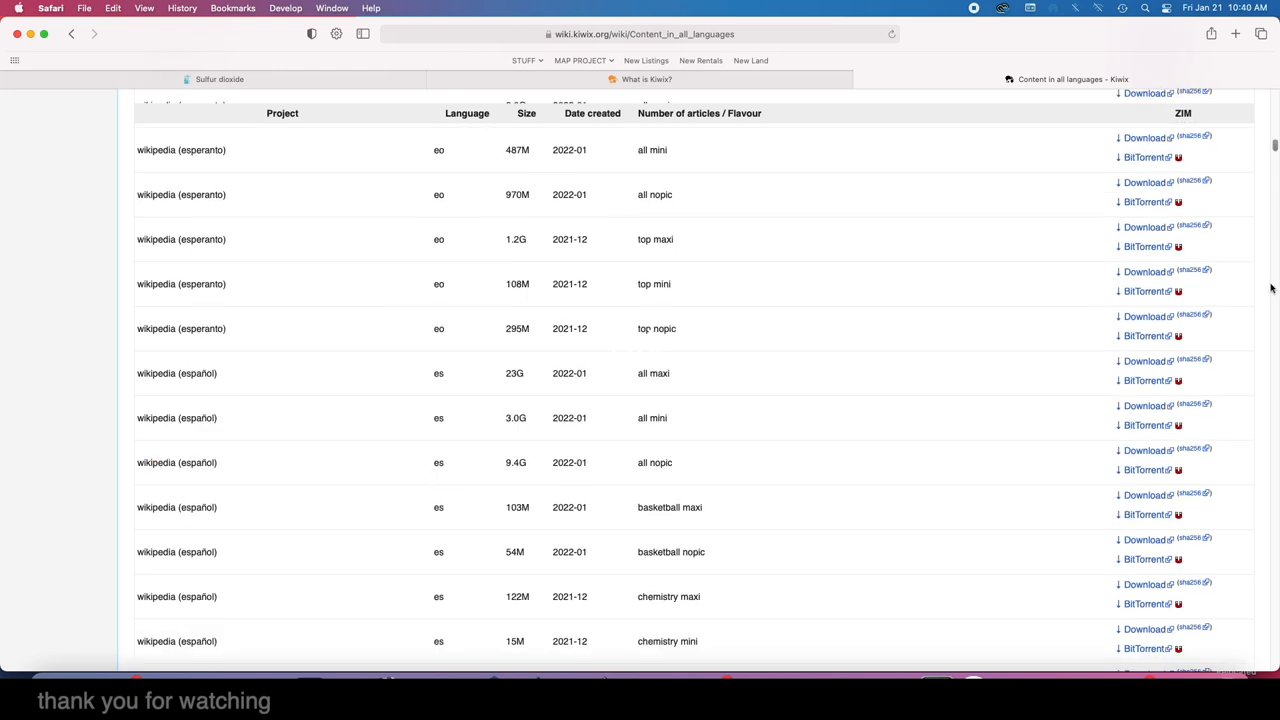
{"action": "scroll", "scroll_direction": "down", "scroll_amount": 3}
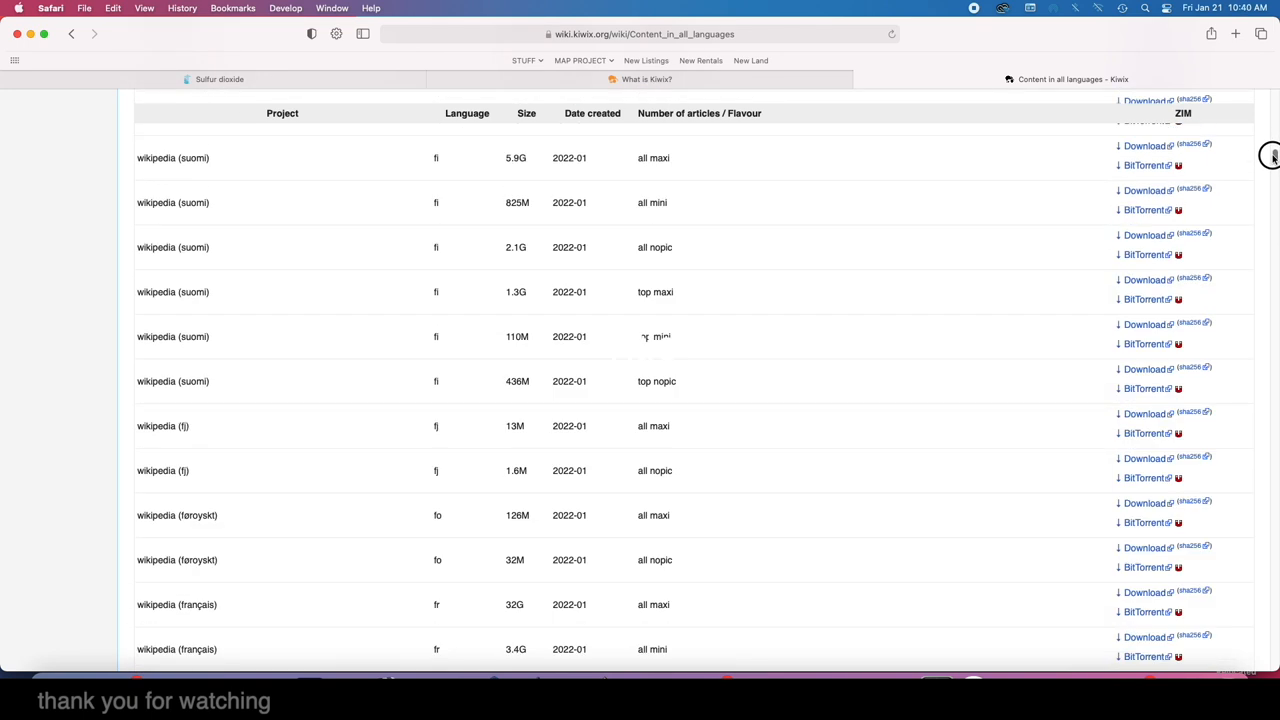
{"action": "scroll", "scroll_direction": "down", "scroll_amount": 3}
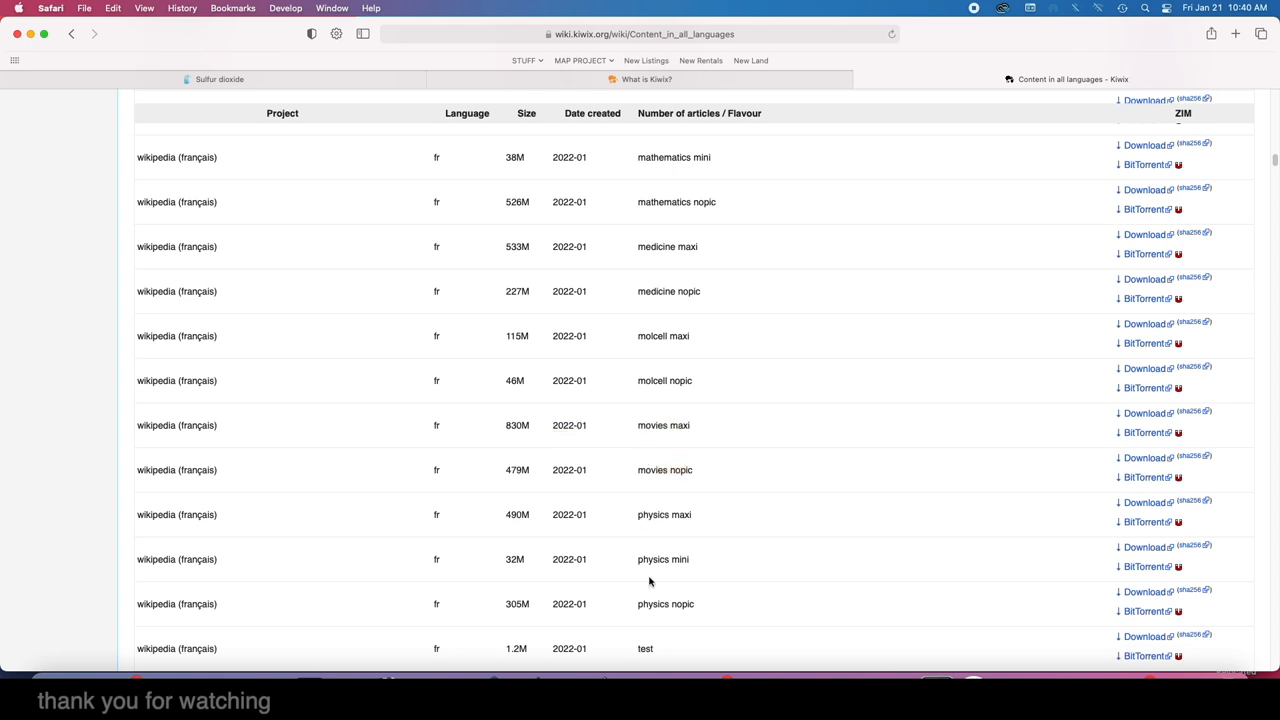
{"action": "scroll", "scroll_direction": "down", "scroll_amount": 3}
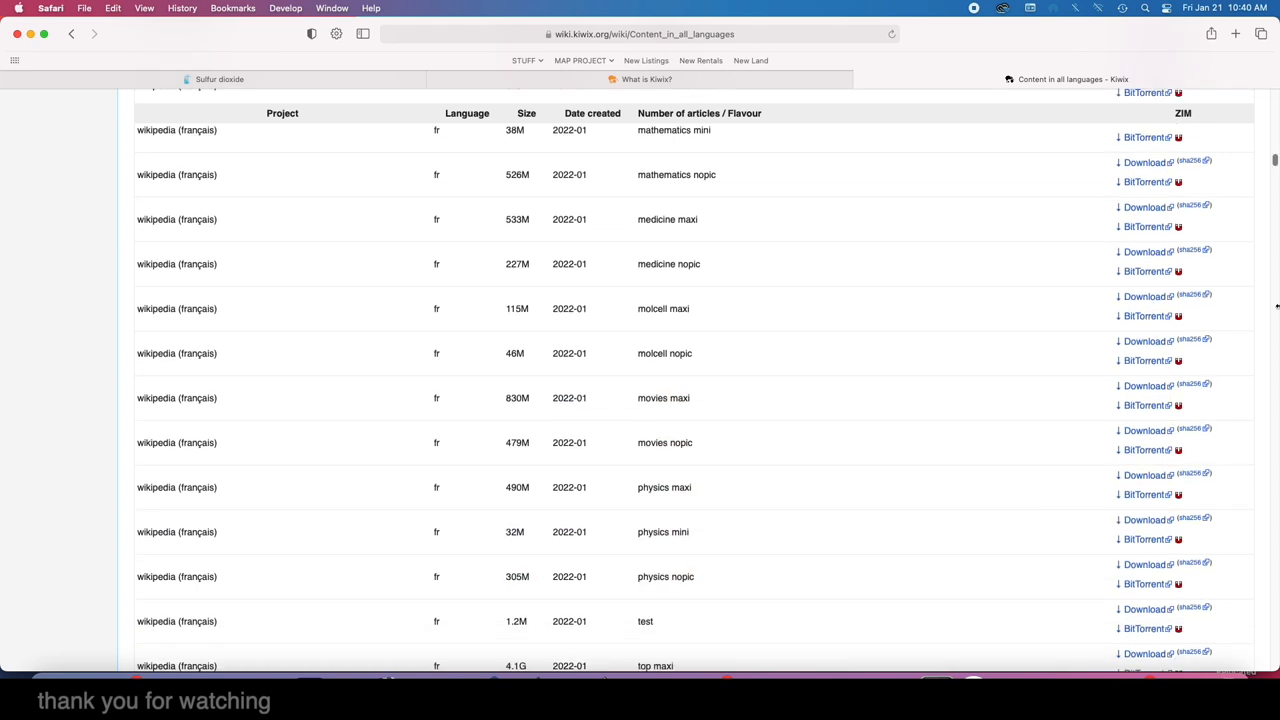
{"action": "scroll", "scroll_direction": "down", "scroll_amount": 3}
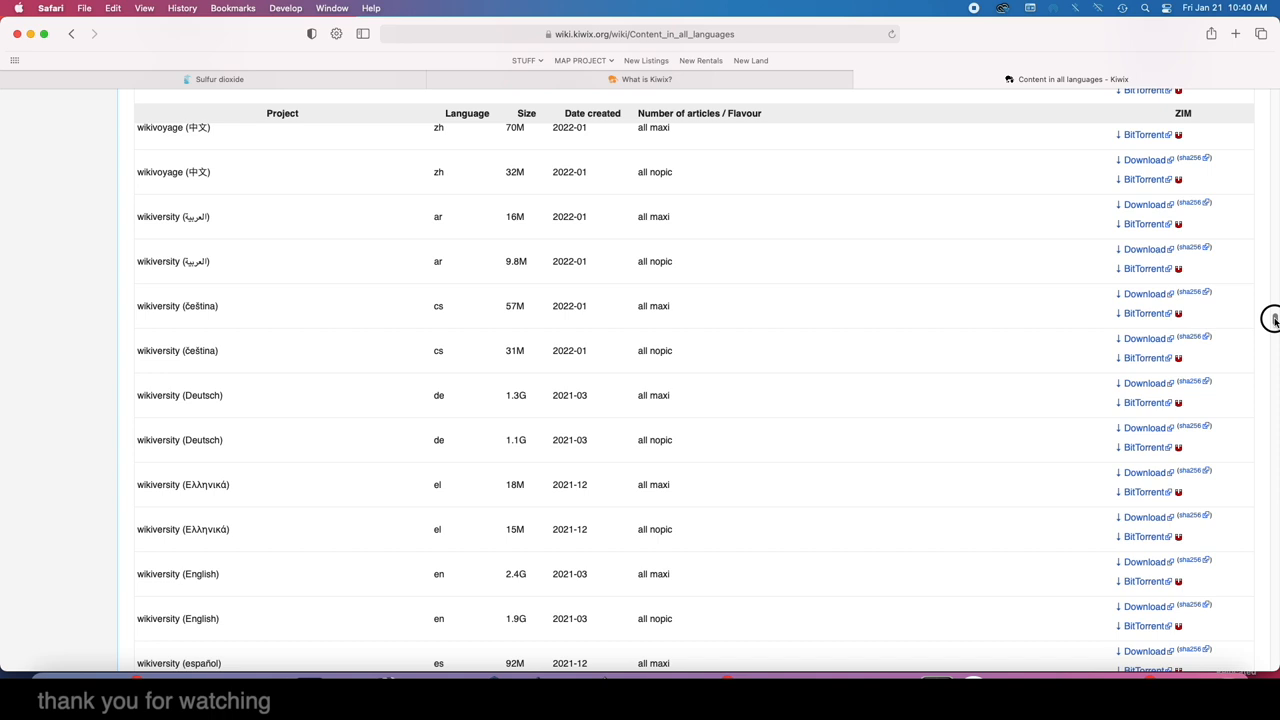
Search the offline Wikivoyage for 'collingwood' and open the Collingwood (Ontario) article
{"action": "scroll", "scroll_direction": "down", "scroll_amount": 3}
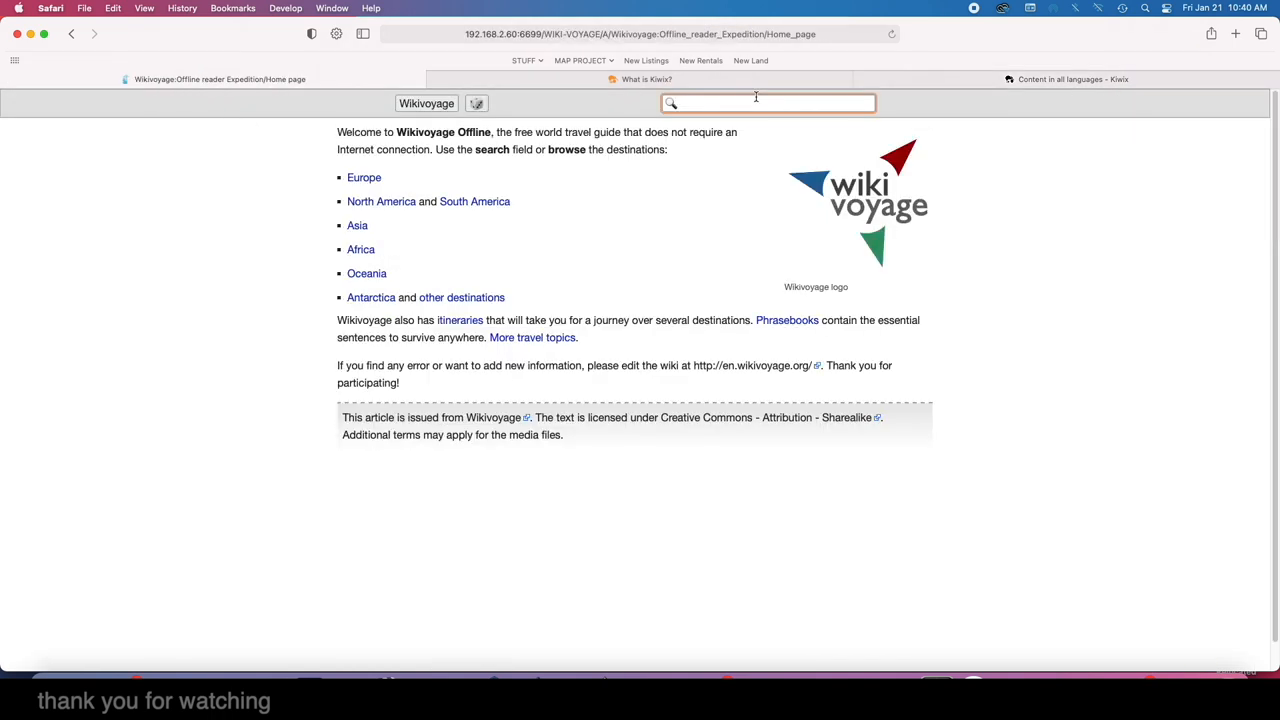
{"action": "type", "text": "collingwood"}
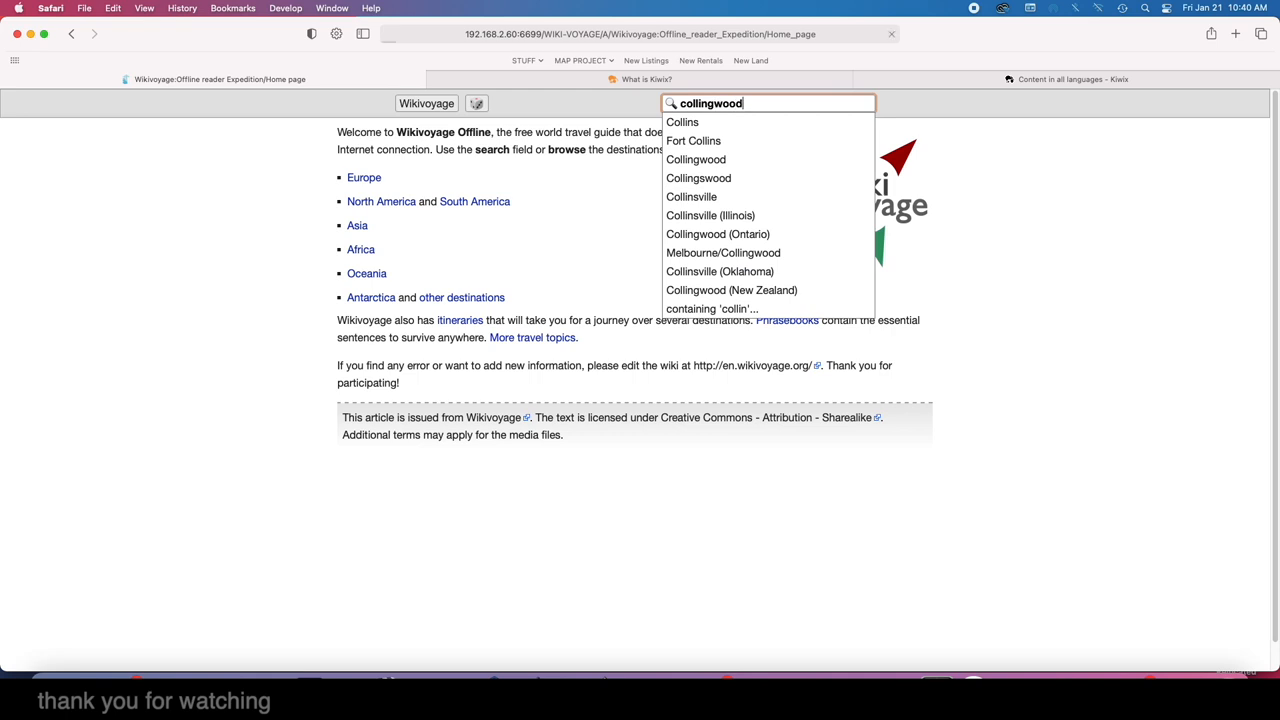
{"action": "left_click", "coordinate": [716, 232]}
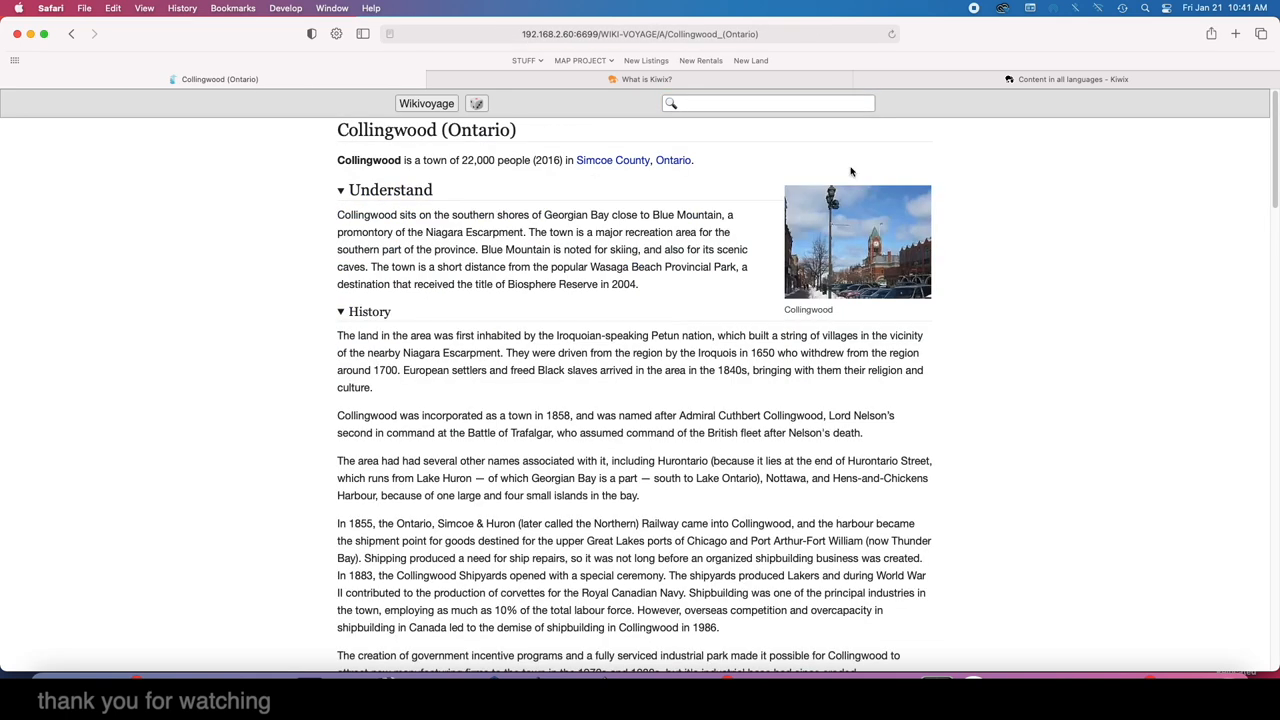
{"action": "mouse_move", "coordinate": [344, 258]}
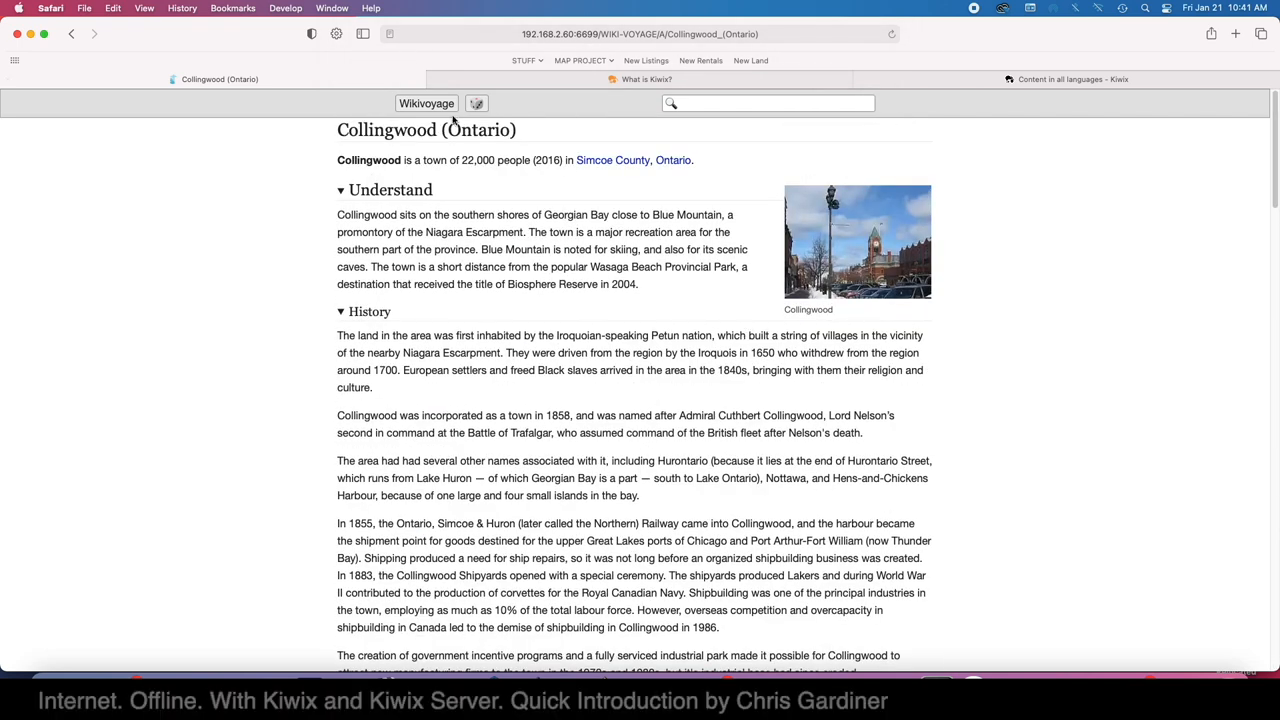
Use the random article button to bring up the Malta travel article and view its top
{"action": "left_click", "coordinate": [768, 104]}
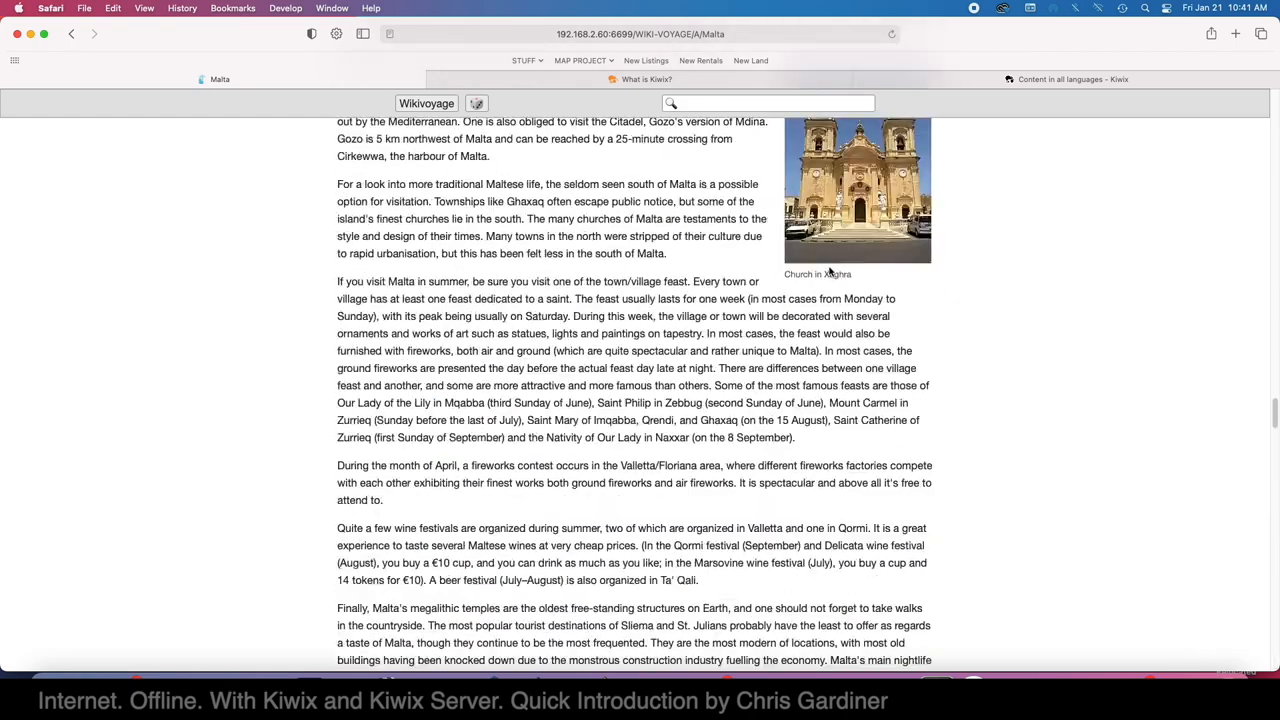
{"action": "scroll", "scroll_direction": "up", "scroll_amount": 3}
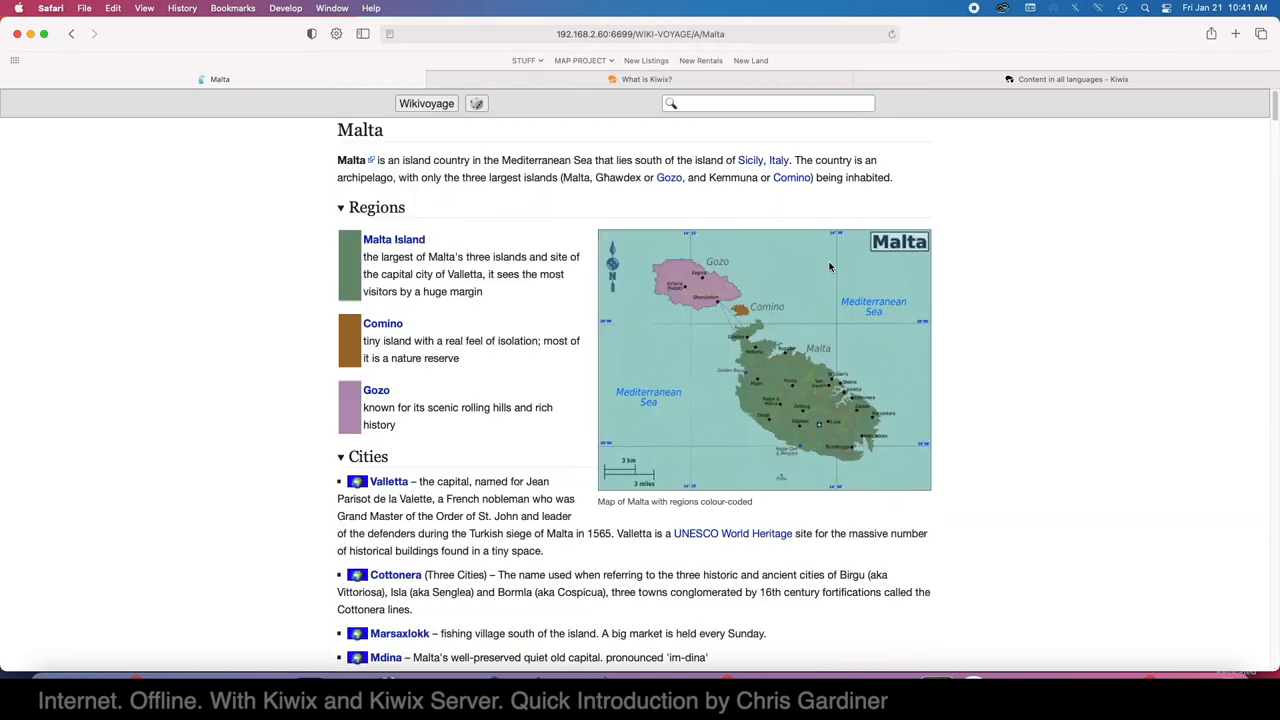
{"action": "mouse_move", "coordinate": [576, 110]}
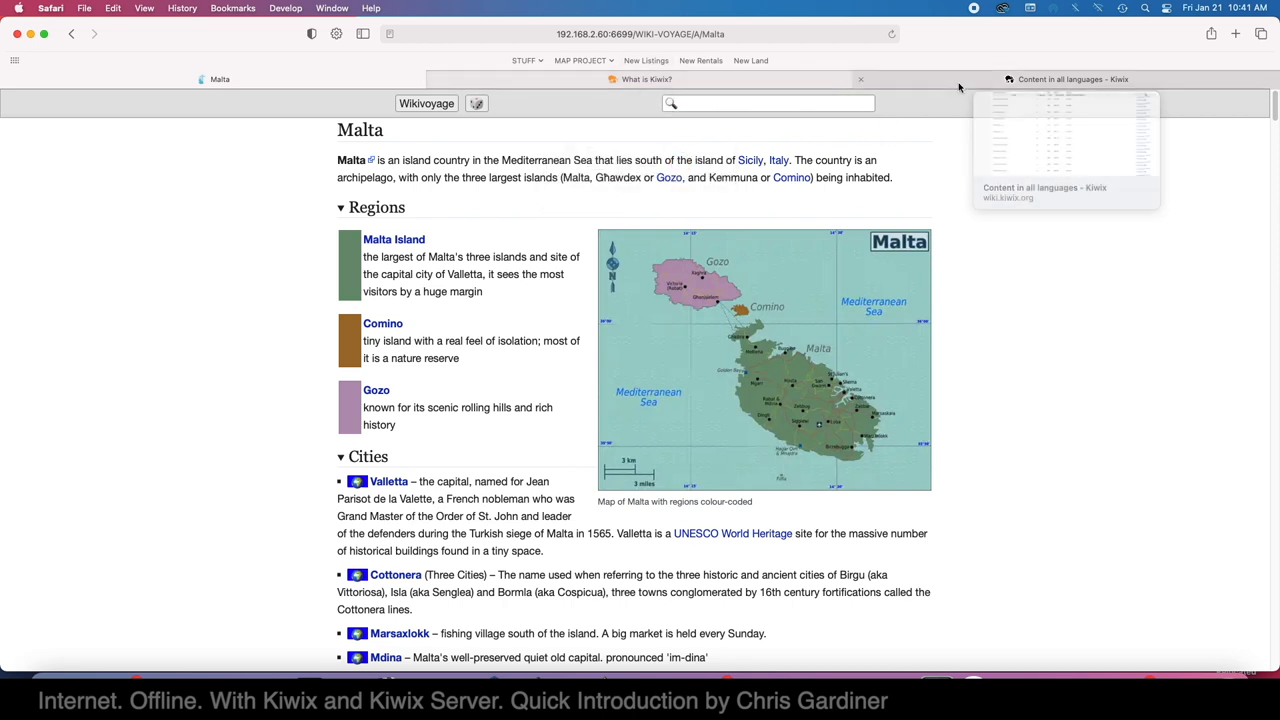
{"action": "mouse_move", "coordinate": [1026, 120]}
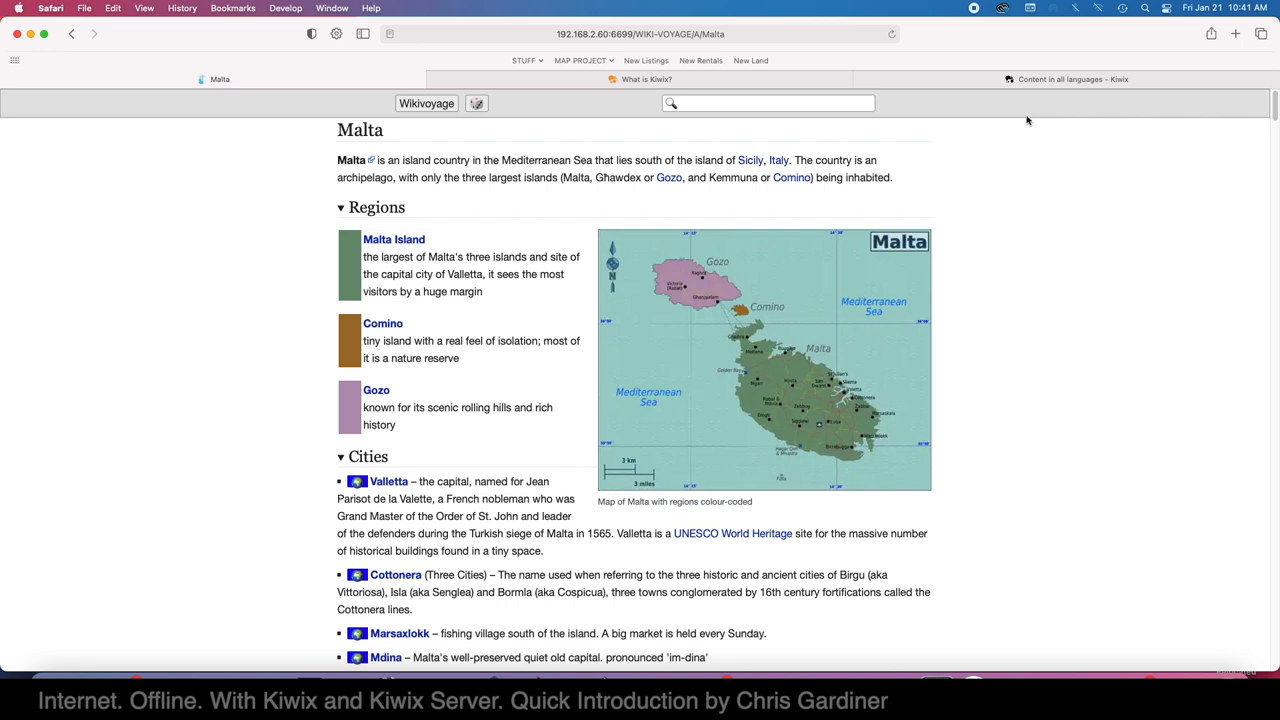
Browse the Content in all languages ZIM table down to its wikiHow entries at the end
{"action": "left_click", "coordinate": [1070, 80]}
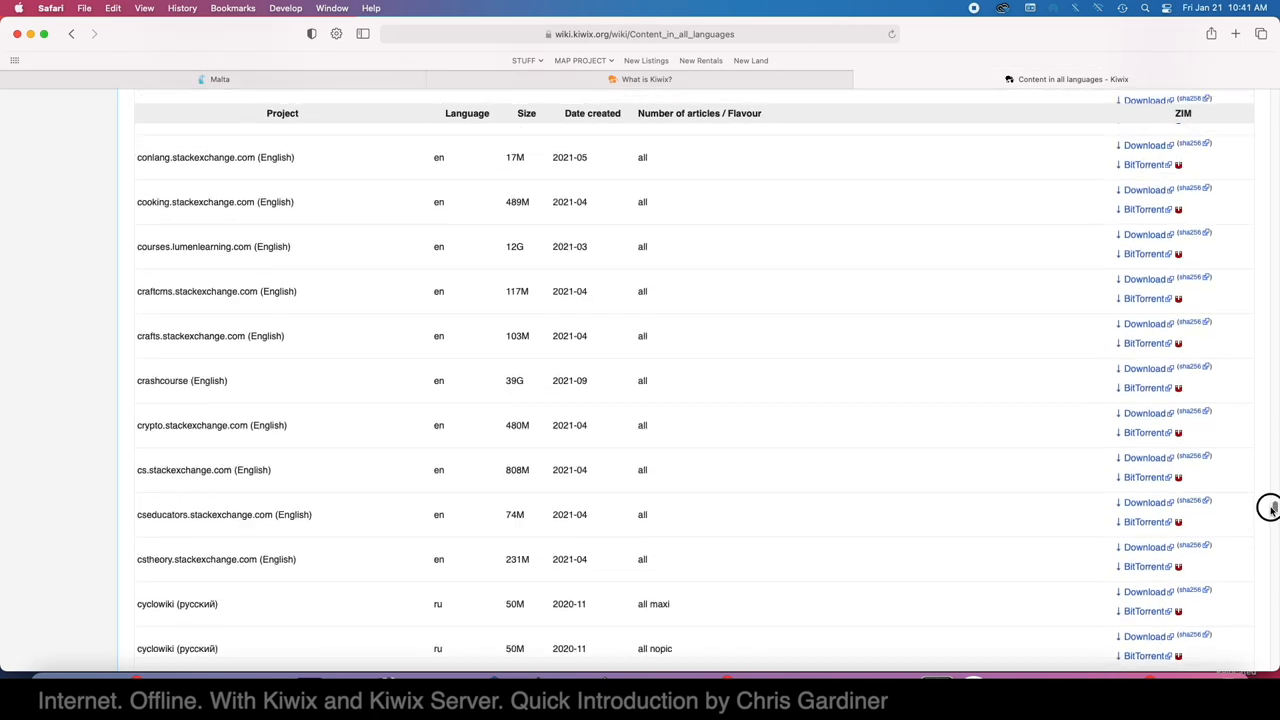
{"action": "scroll", "scroll_direction": "down", "scroll_amount": 3}
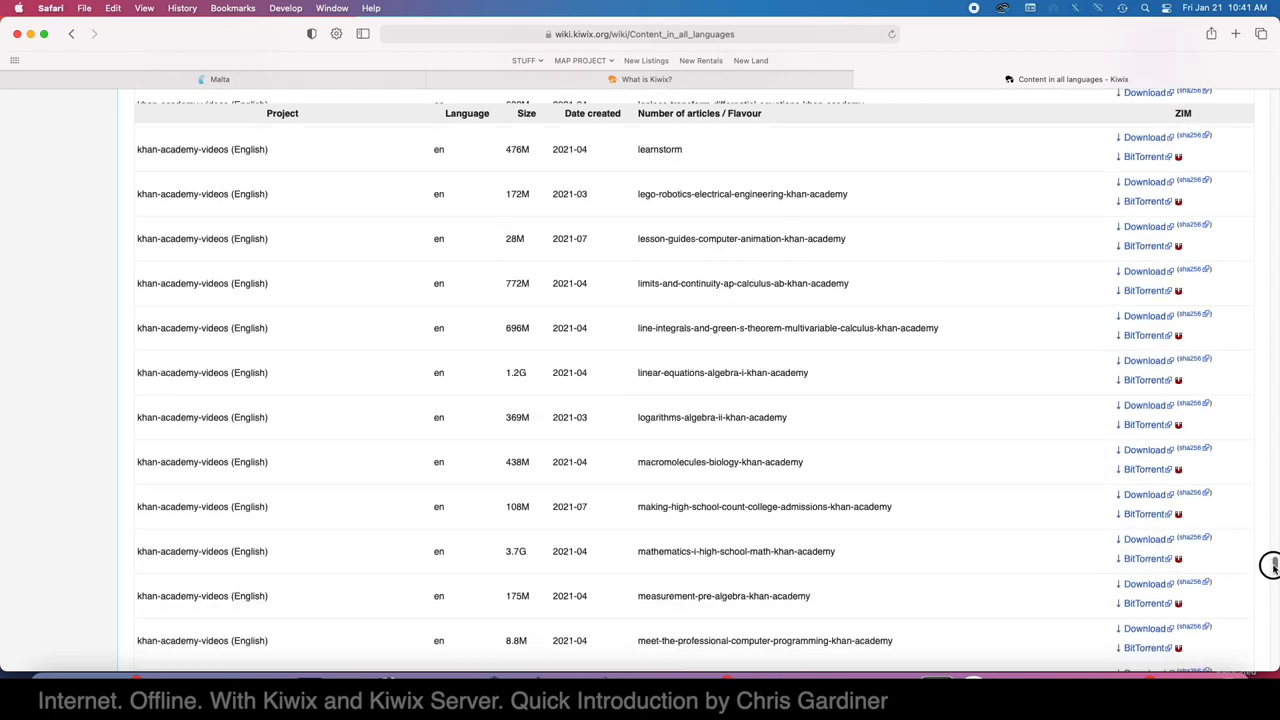
{"action": "scroll", "scroll_direction": "down", "scroll_amount": 3}
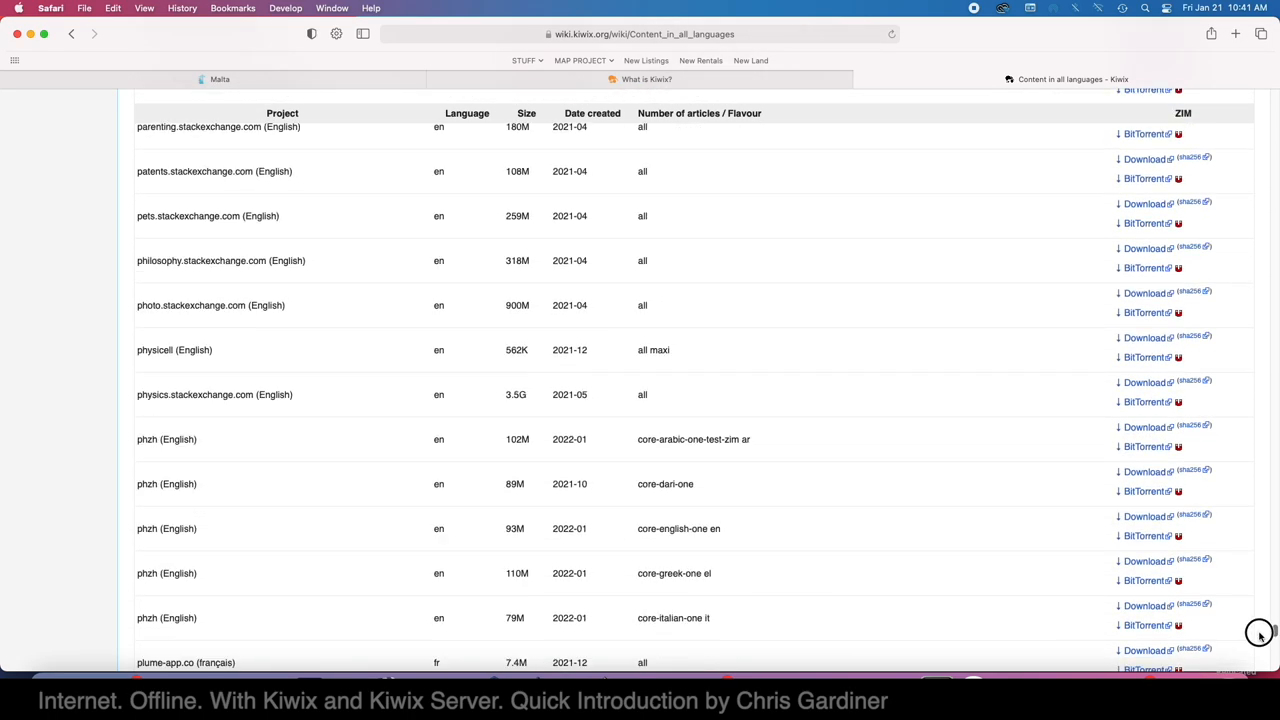
{"action": "scroll", "scroll_direction": "down", "scroll_amount": 3}
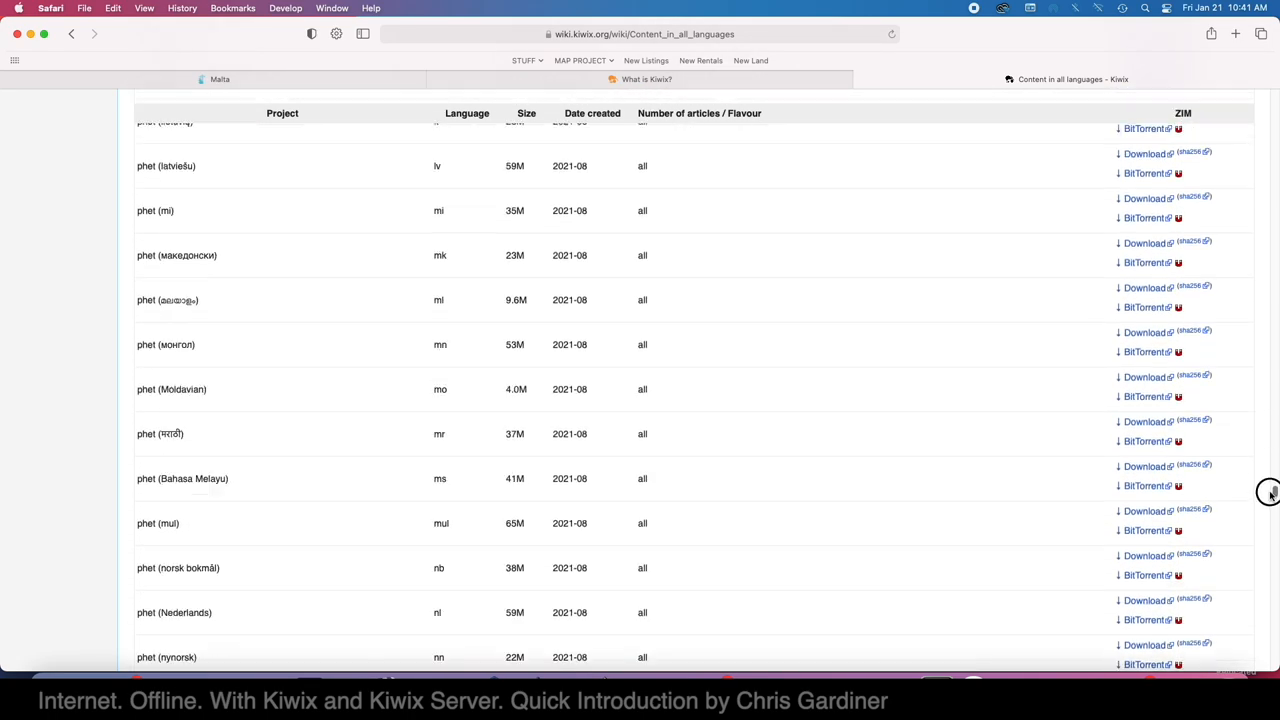
{"action": "scroll", "scroll_direction": "down", "scroll_amount": 3}
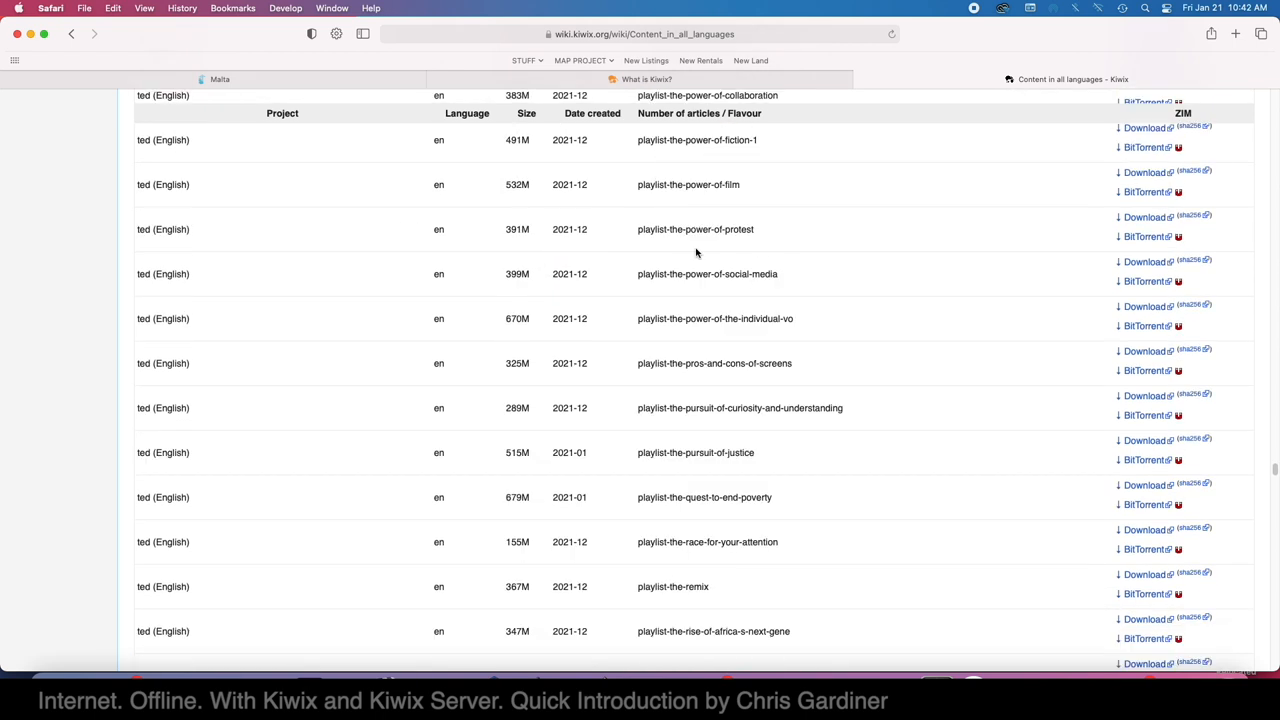
{"action": "scroll", "scroll_direction": "down", "scroll_amount": 3}
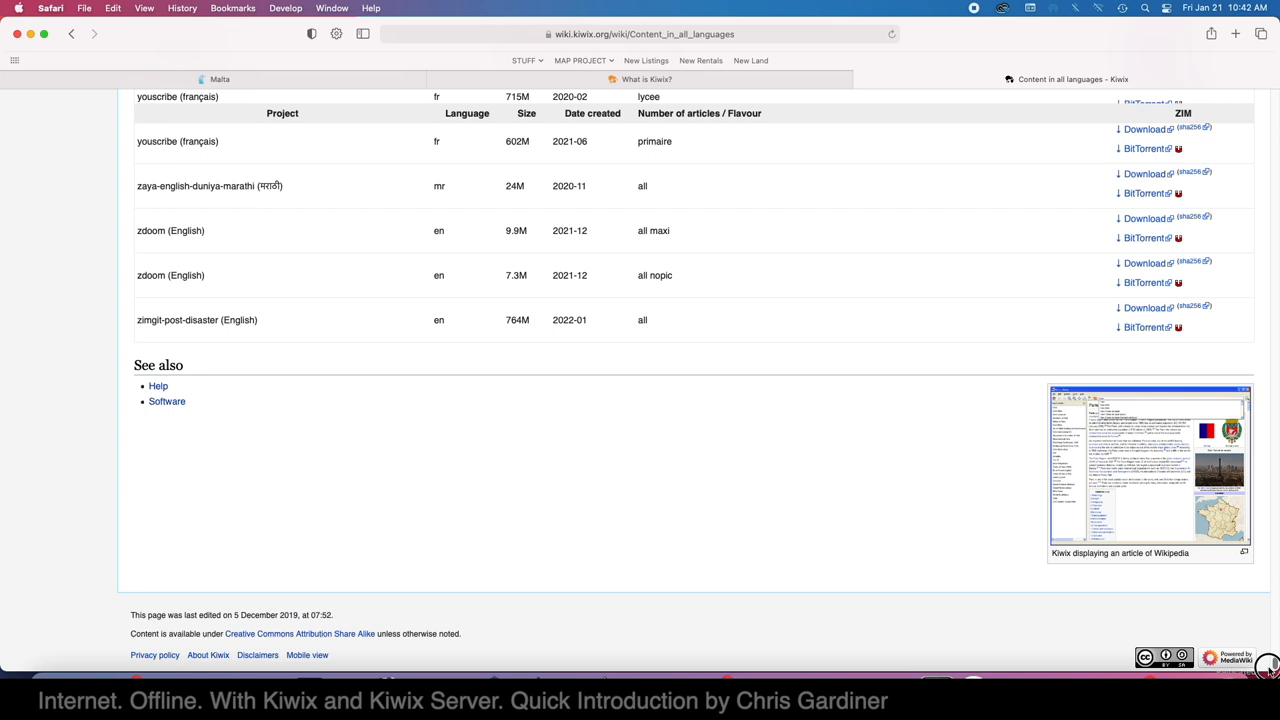
{"action": "scroll", "scroll_direction": "up", "scroll_amount": 3}
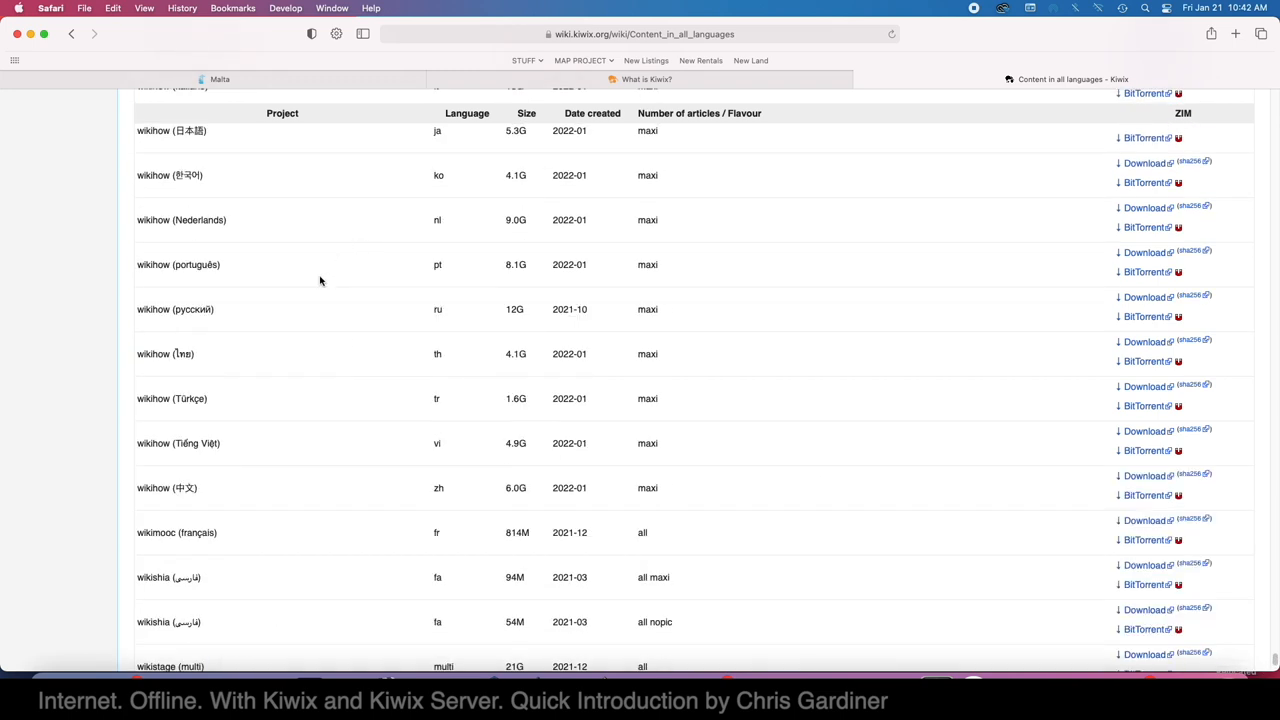
{"action": "mouse_move", "coordinate": [164, 232]}
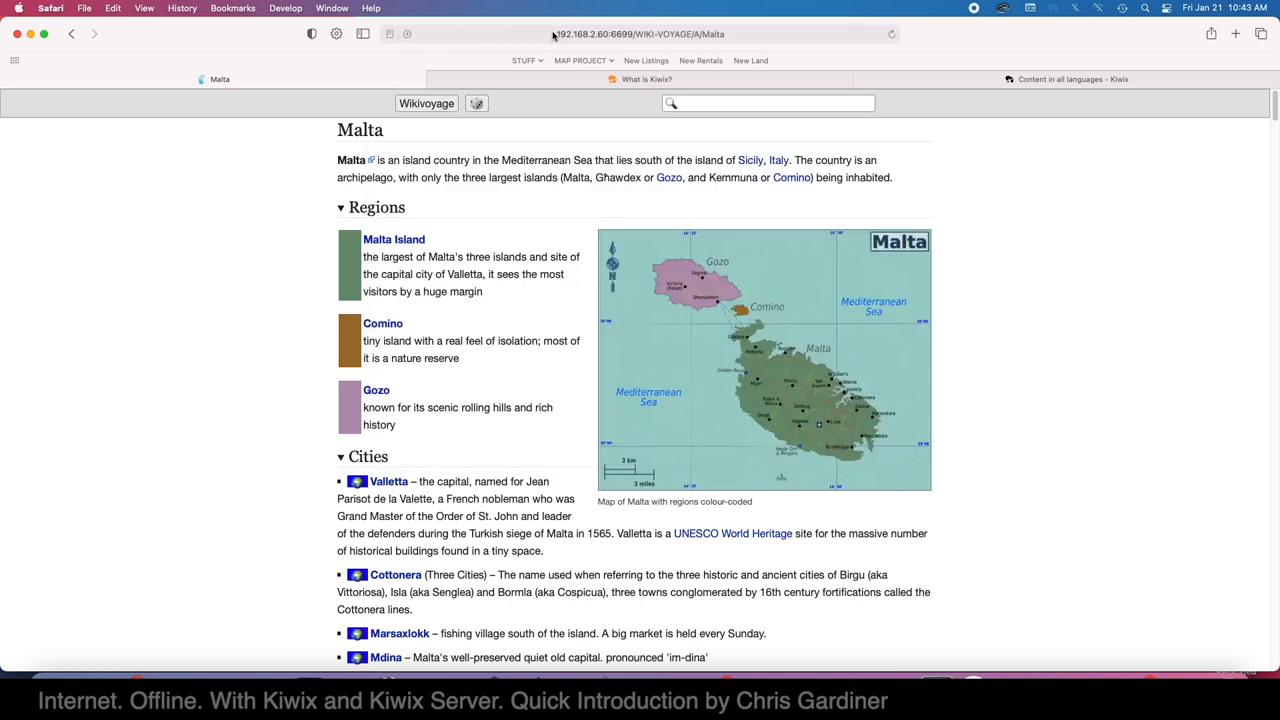
{"action": "mouse_move", "coordinate": [504, 62]}
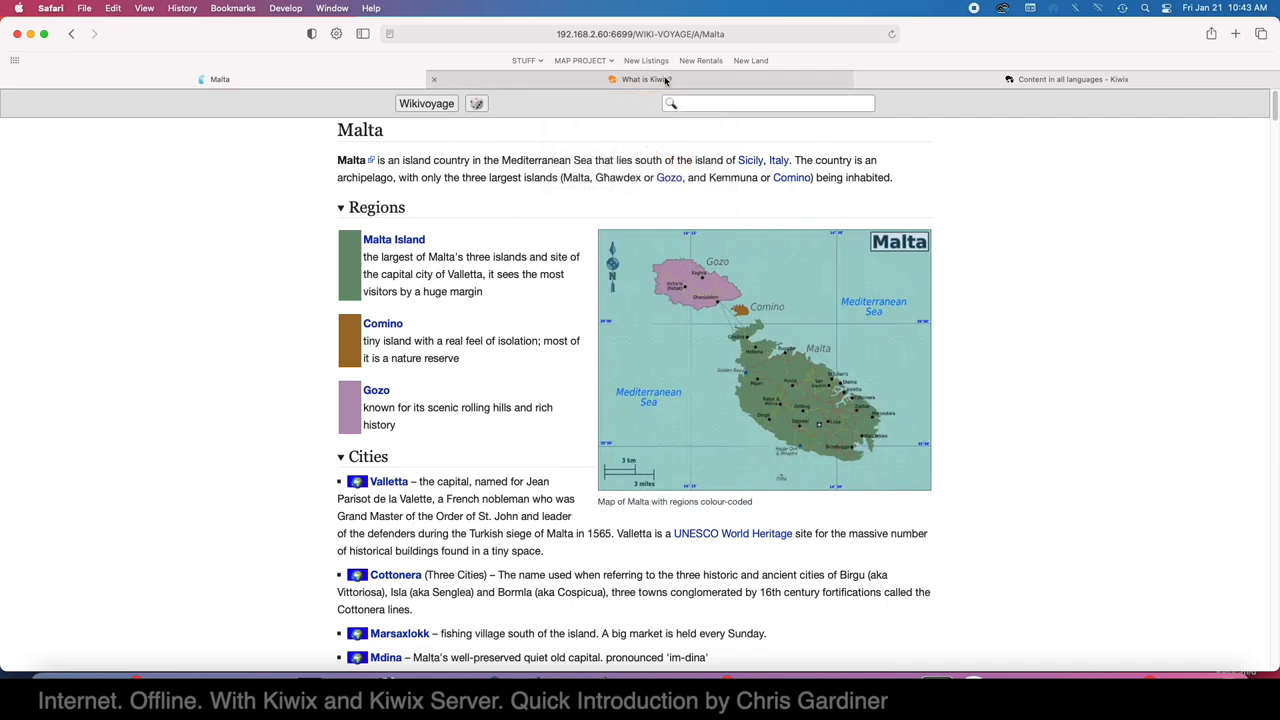
From What is Kiwix?, open the Kiwix-Serve downloads for Windows, GNU/Linux and ARM, then the platform Download page
{"action": "left_click", "coordinate": [646, 80]}
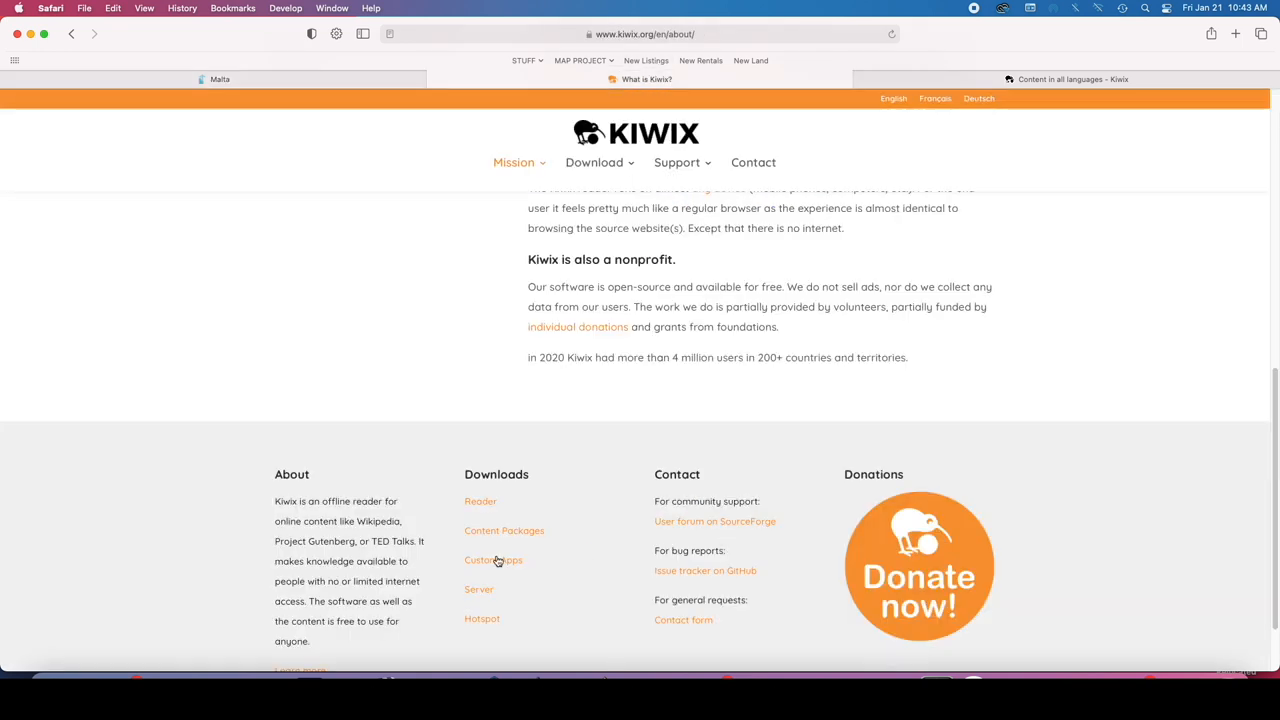
{"action": "mouse_move", "coordinate": [480, 590]}
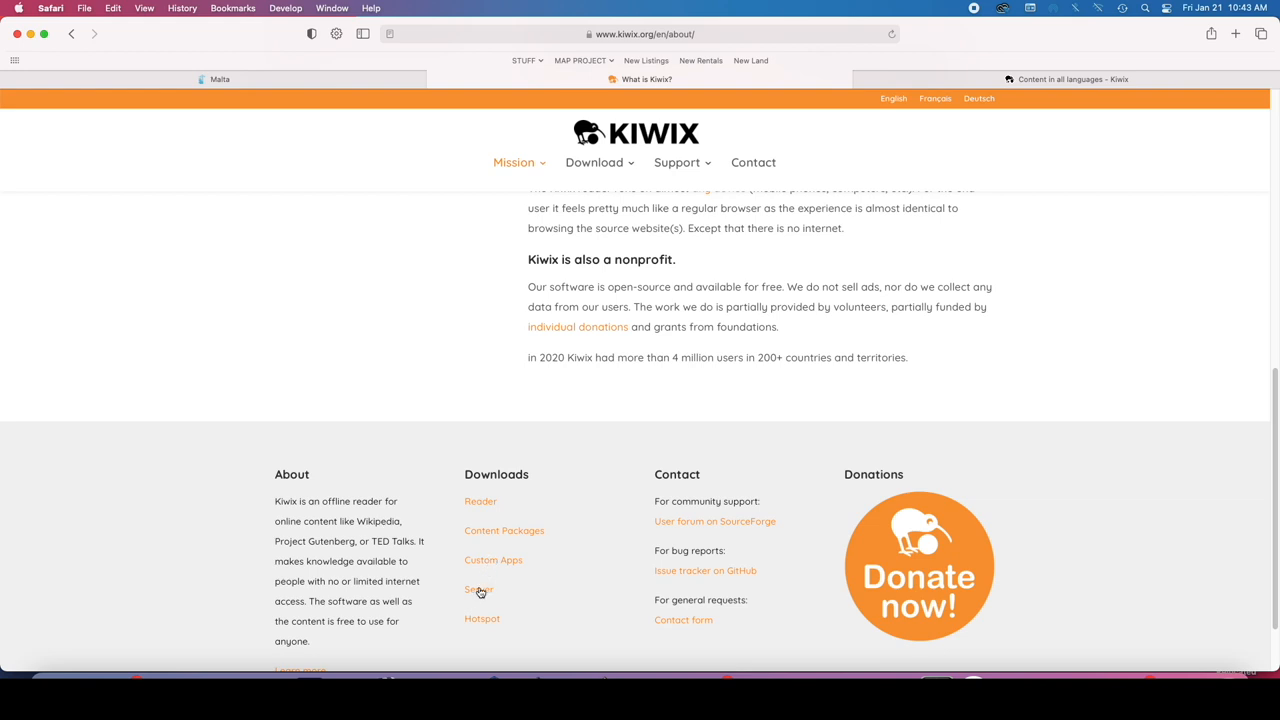
{"action": "left_click", "coordinate": [478, 588]}
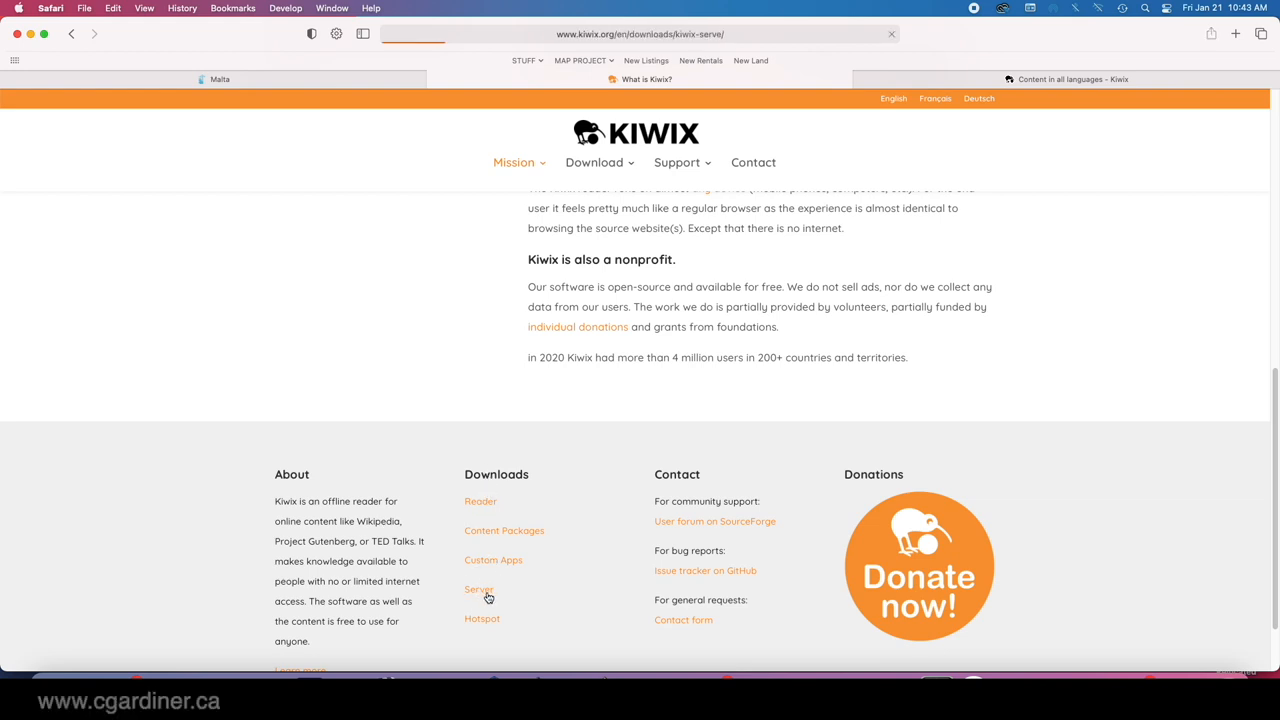
{"action": "left_click", "coordinate": [480, 588]}
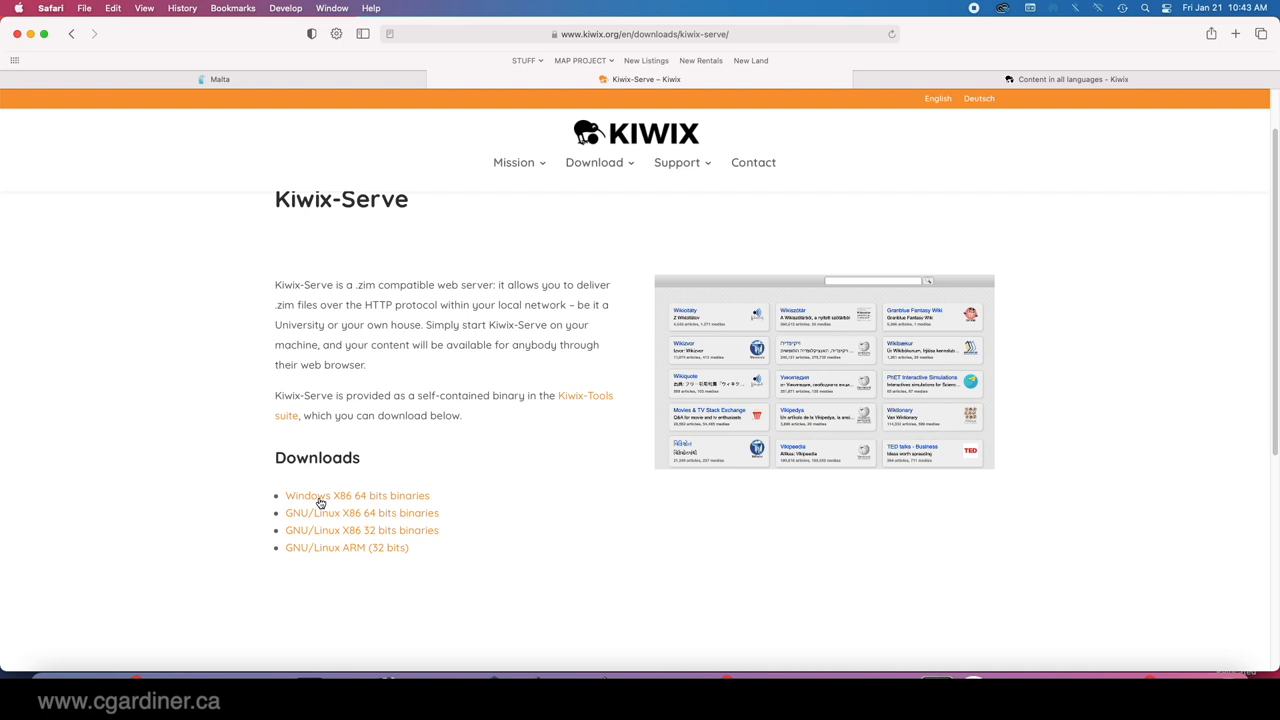
{"action": "mouse_move", "coordinate": [310, 548]}
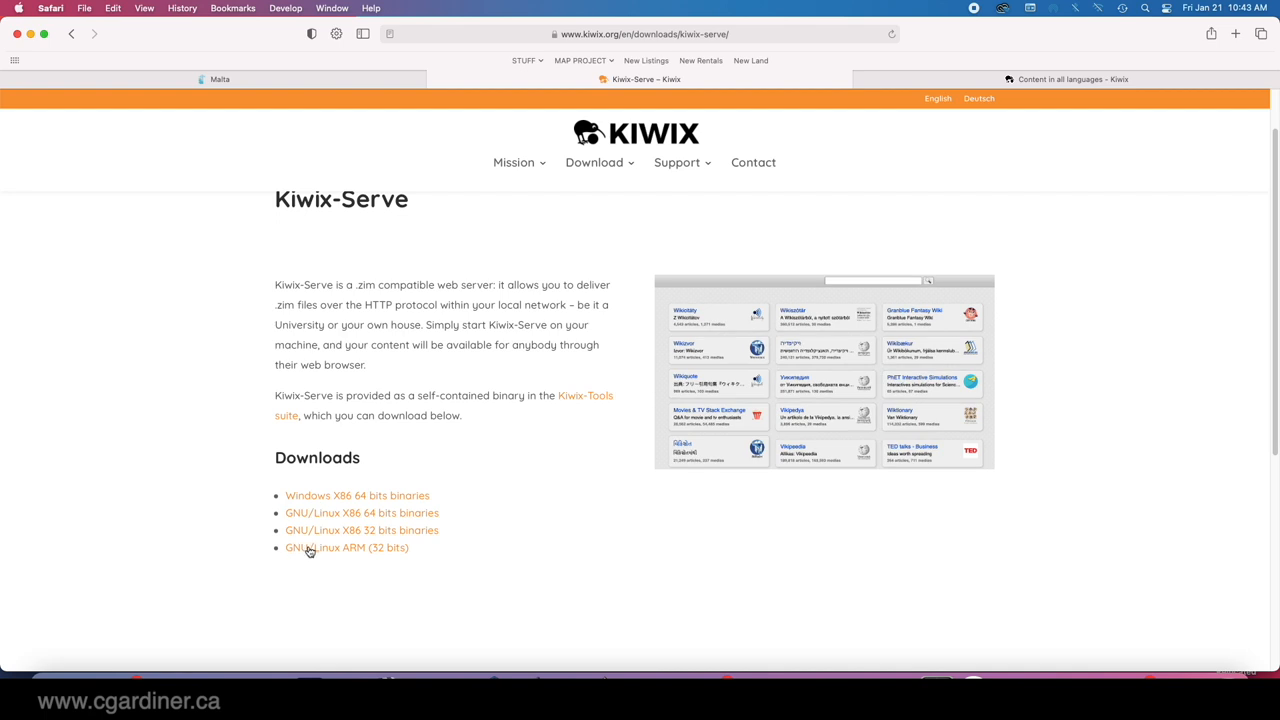
{"action": "mouse_move", "coordinate": [316, 552]}
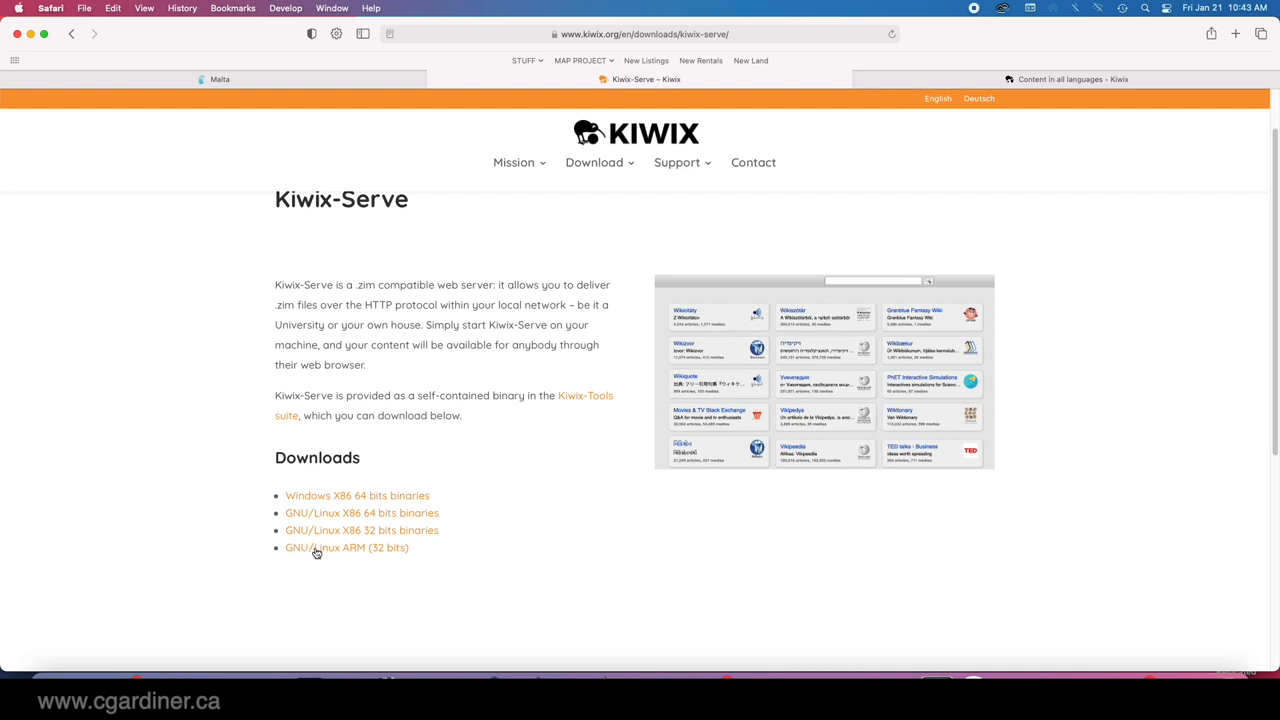
{"action": "mouse_move", "coordinate": [318, 552]}
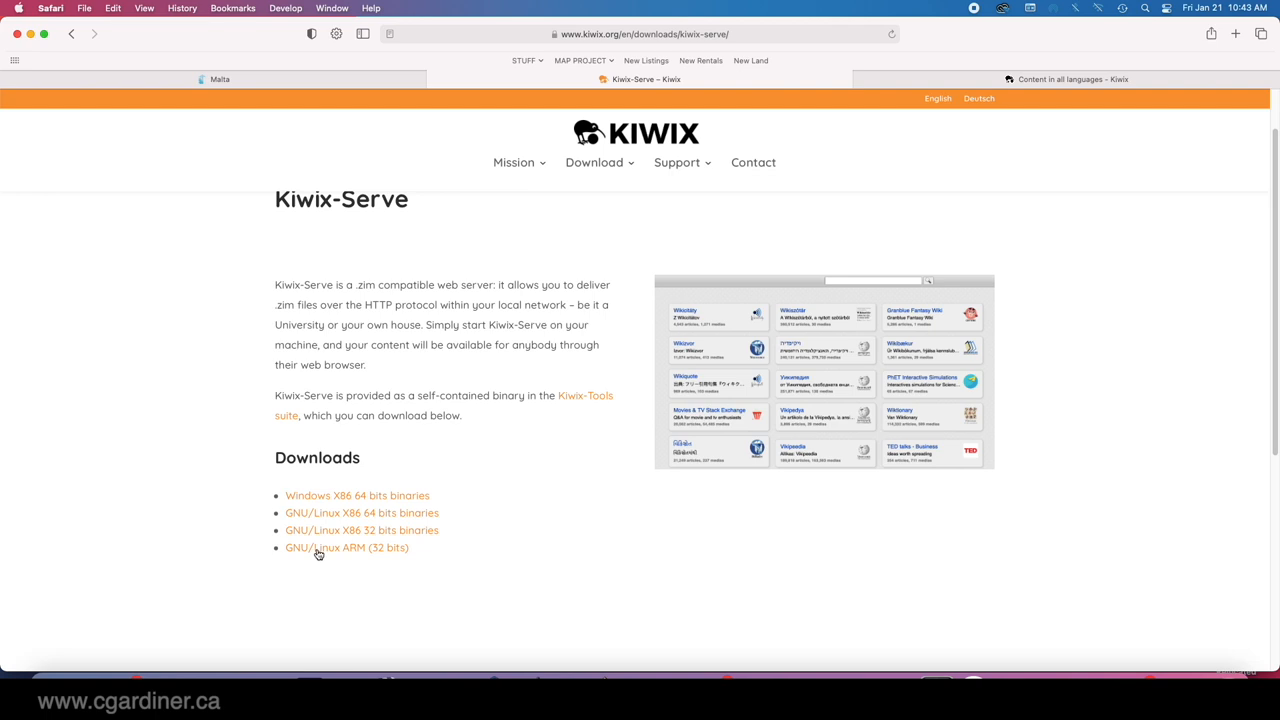
{"action": "mouse_move", "coordinate": [304, 500]}
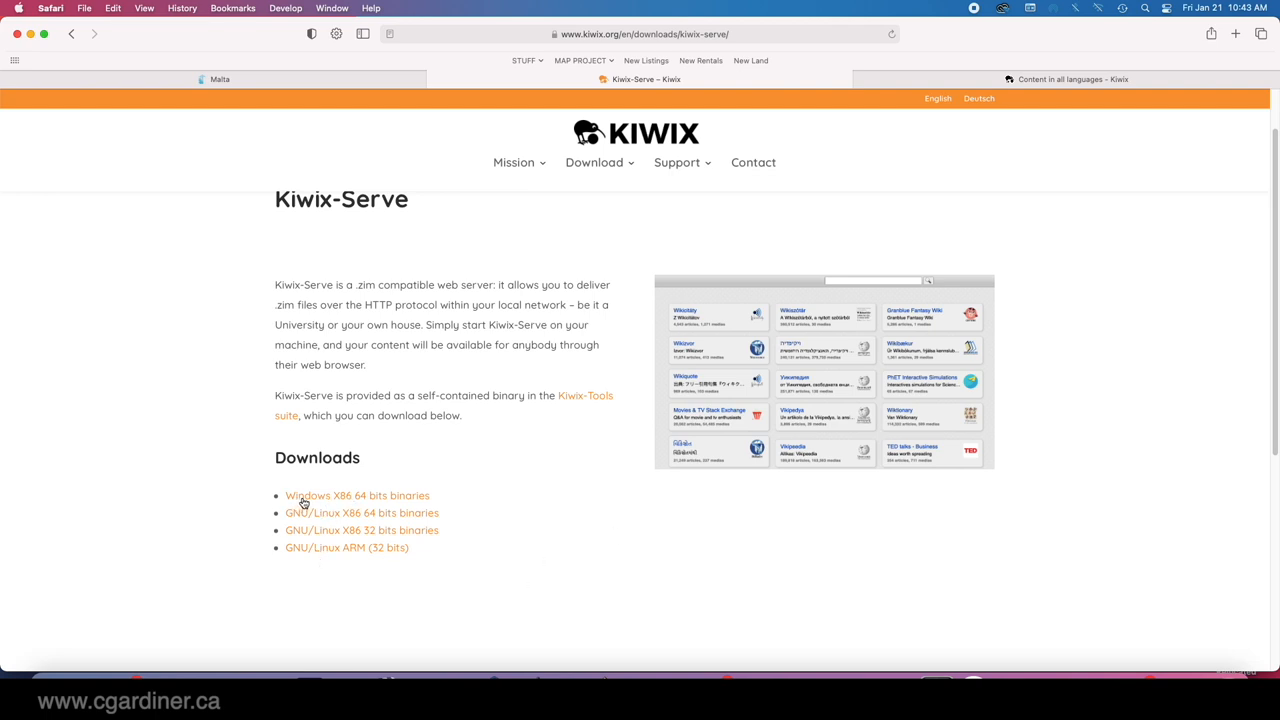
{"action": "mouse_move", "coordinate": [330, 500]}
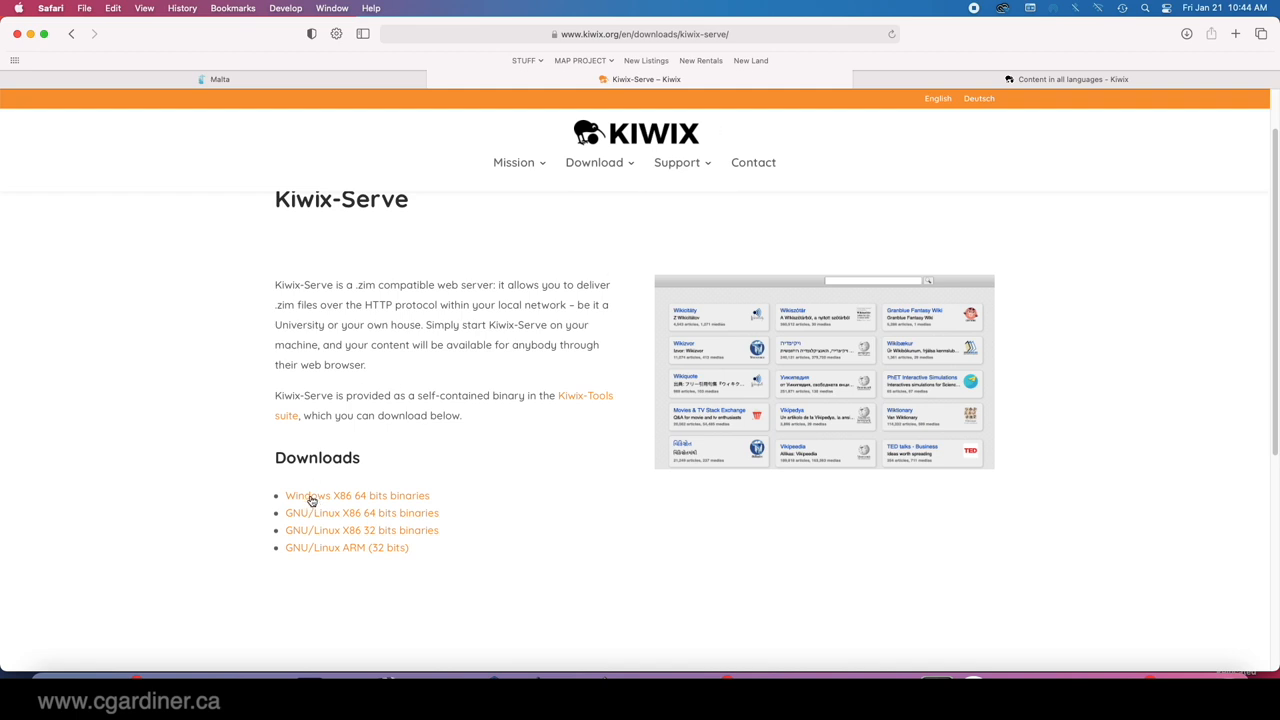
{"action": "mouse_move", "coordinate": [316, 548]}
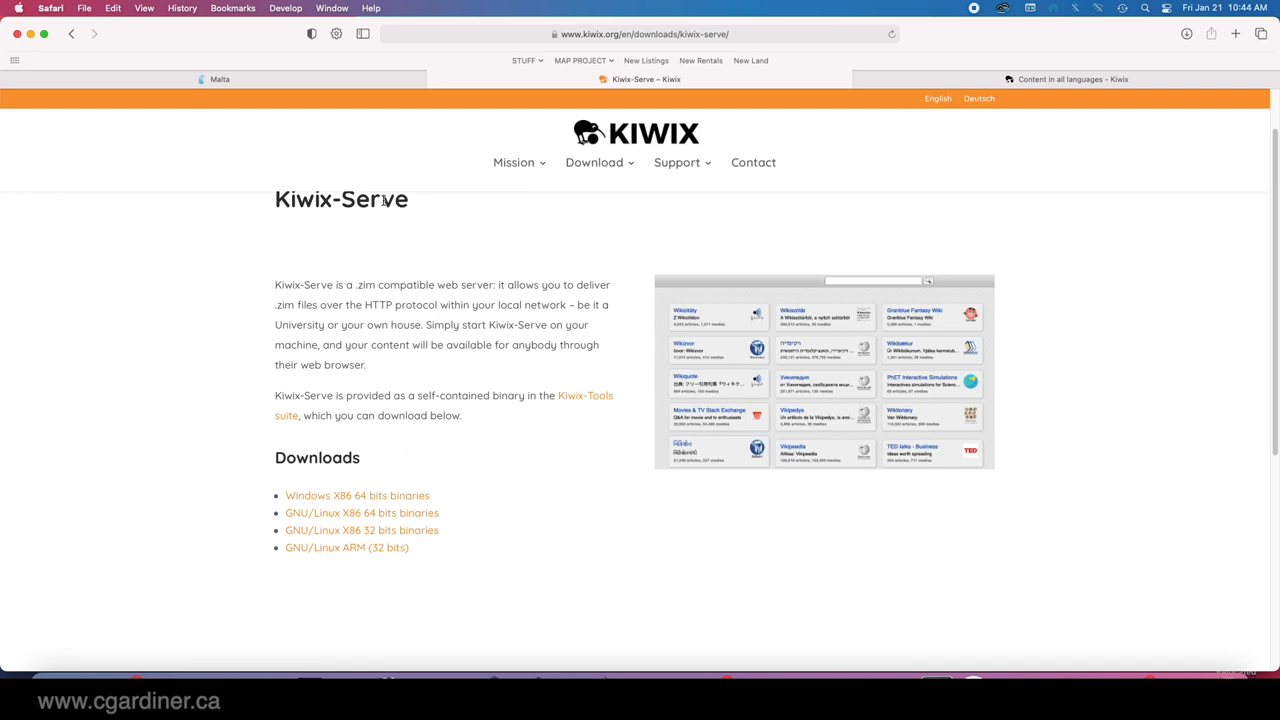
{"action": "left_click", "coordinate": [594, 162]}
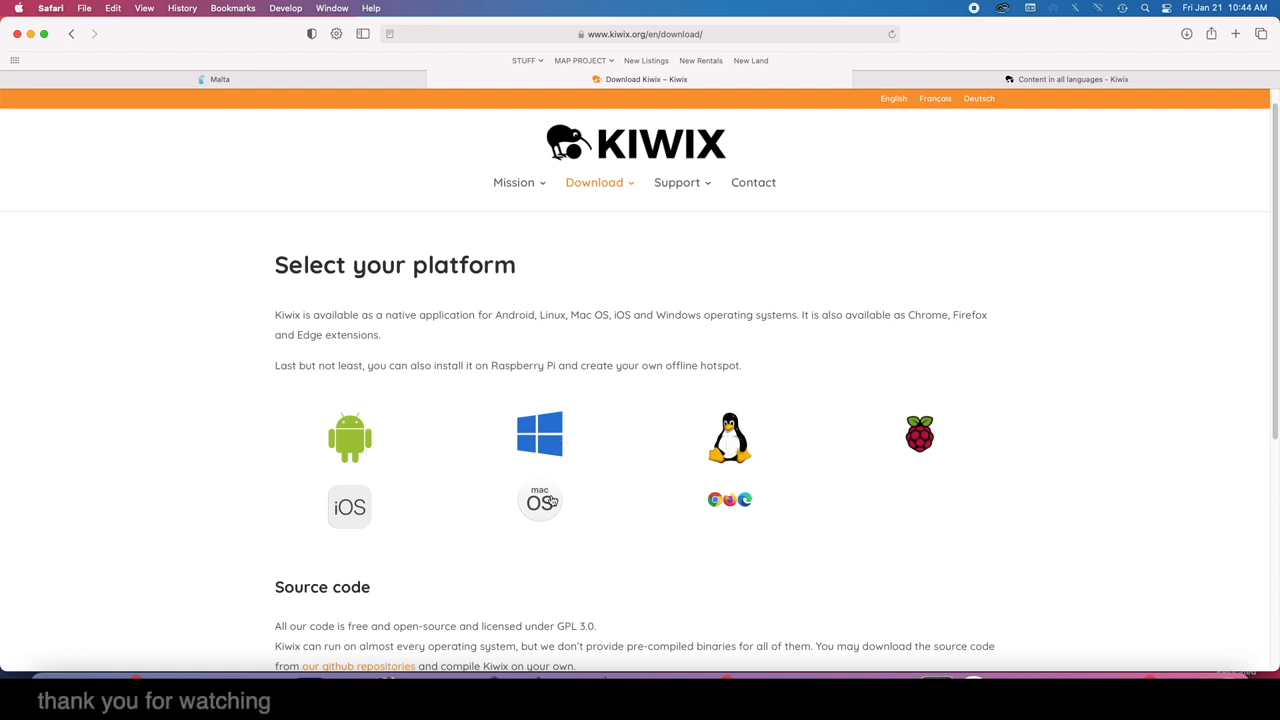
Scroll the Kiwix Download page down to Source code and back up to the platform choices
{"action": "scroll", "scroll_direction": "down", "scroll_amount": 3}
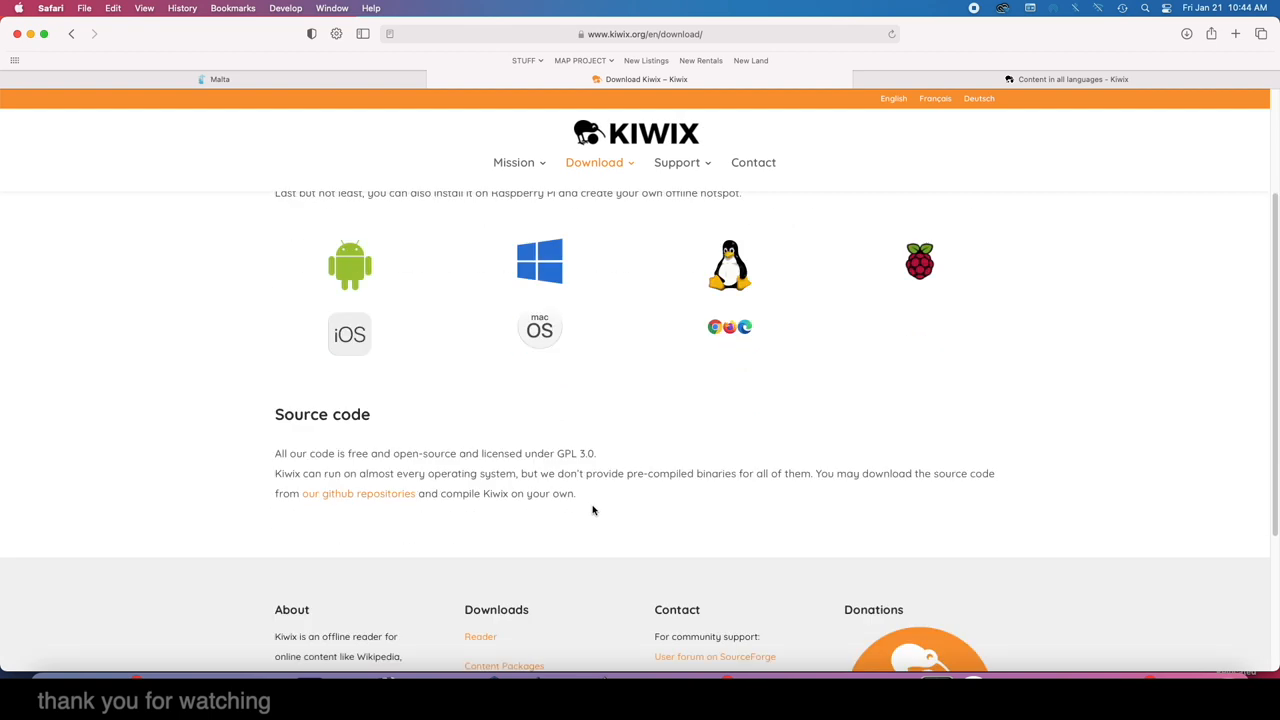
{"action": "scroll", "scroll_direction": "up", "scroll_amount": 3}
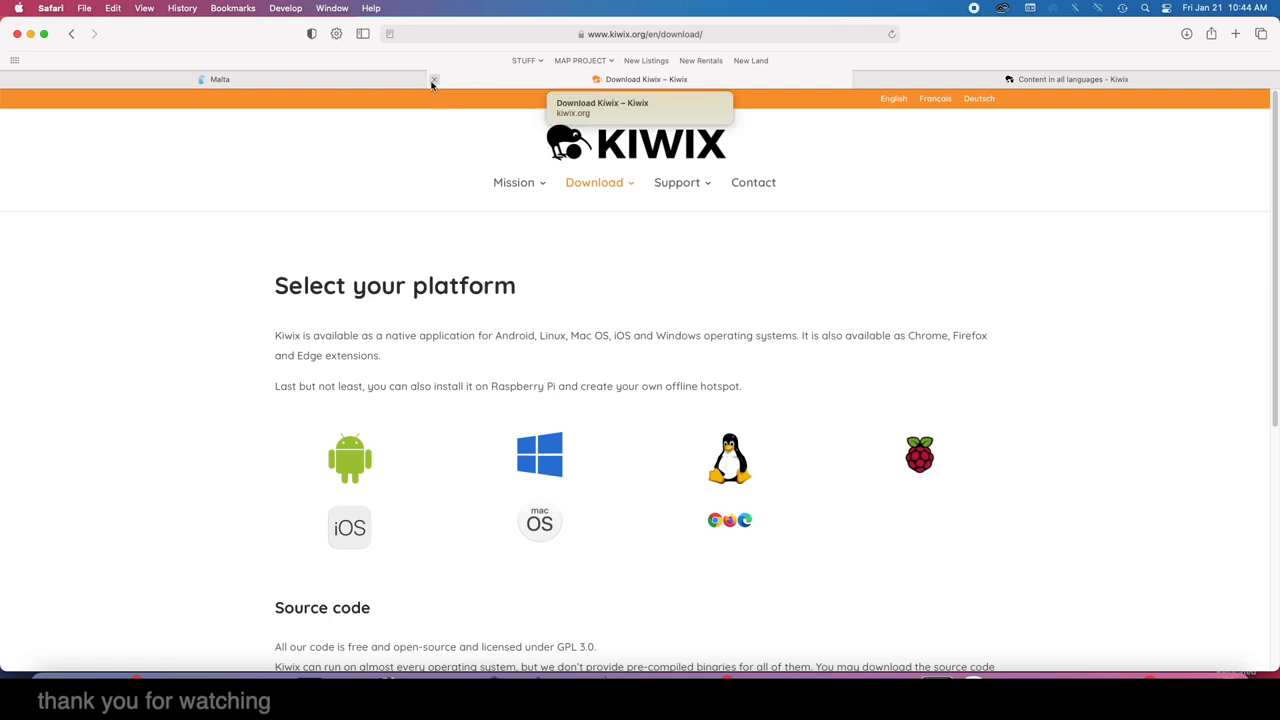
{"action": "mouse_move", "coordinate": [1072, 48]}
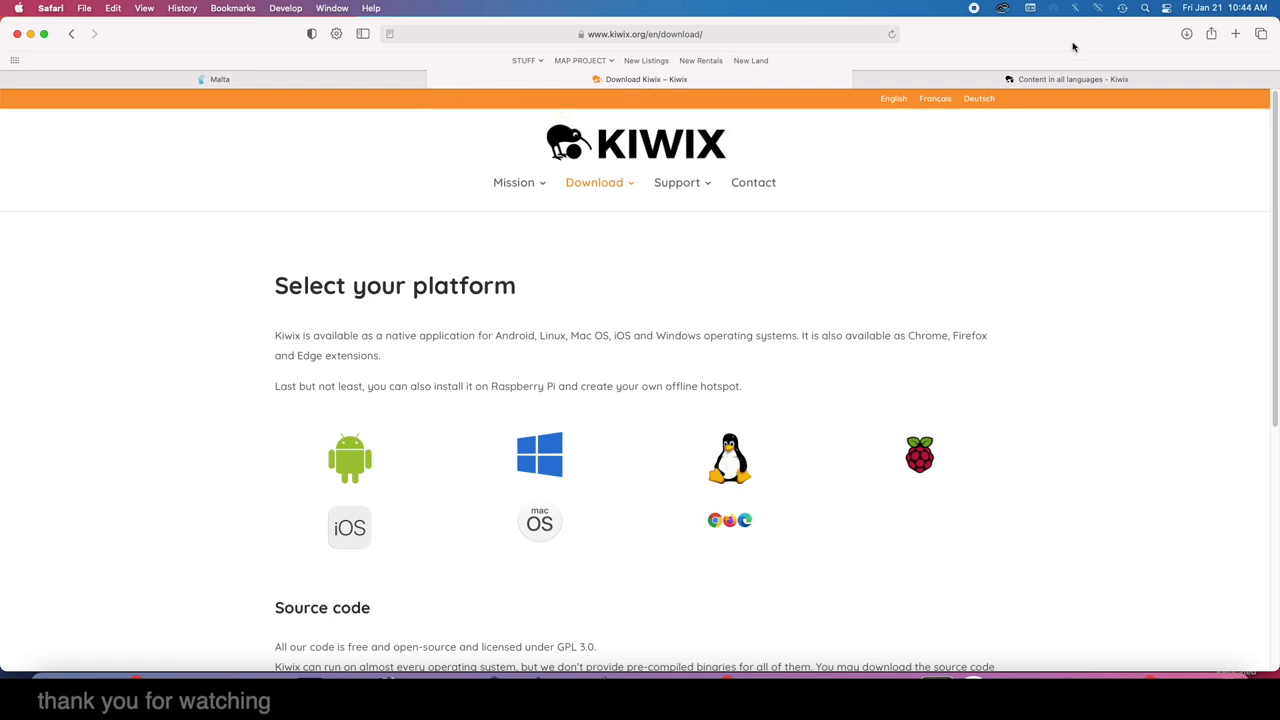
{"action": "mouse_move", "coordinate": [500, 154]}
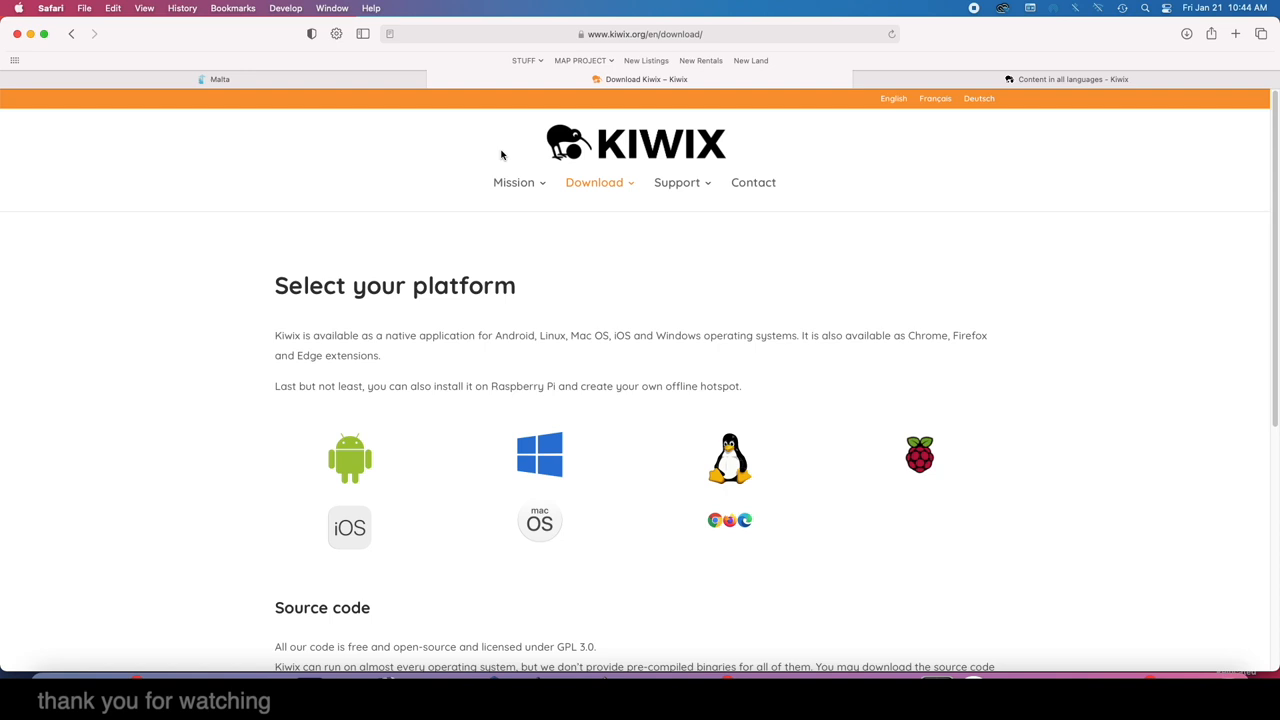
{"action": "mouse_move", "coordinate": [436, 256]}
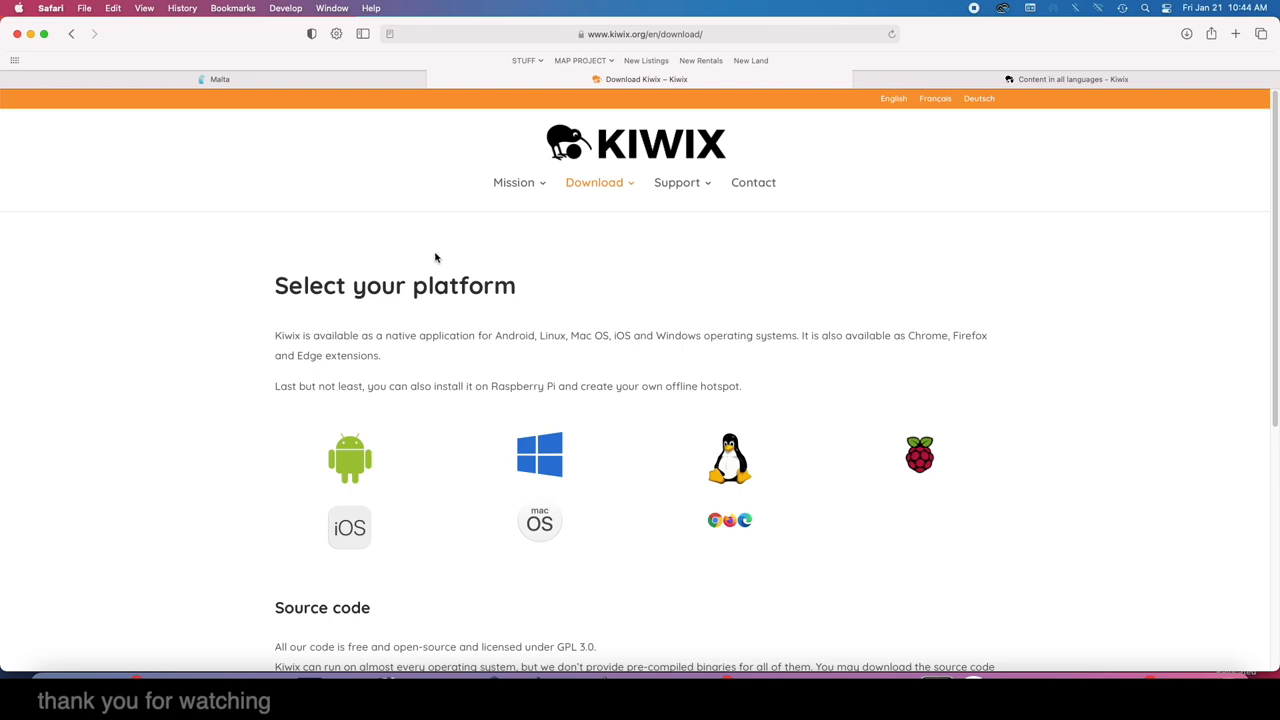
{"action": "mouse_move", "coordinate": [456, 304]}
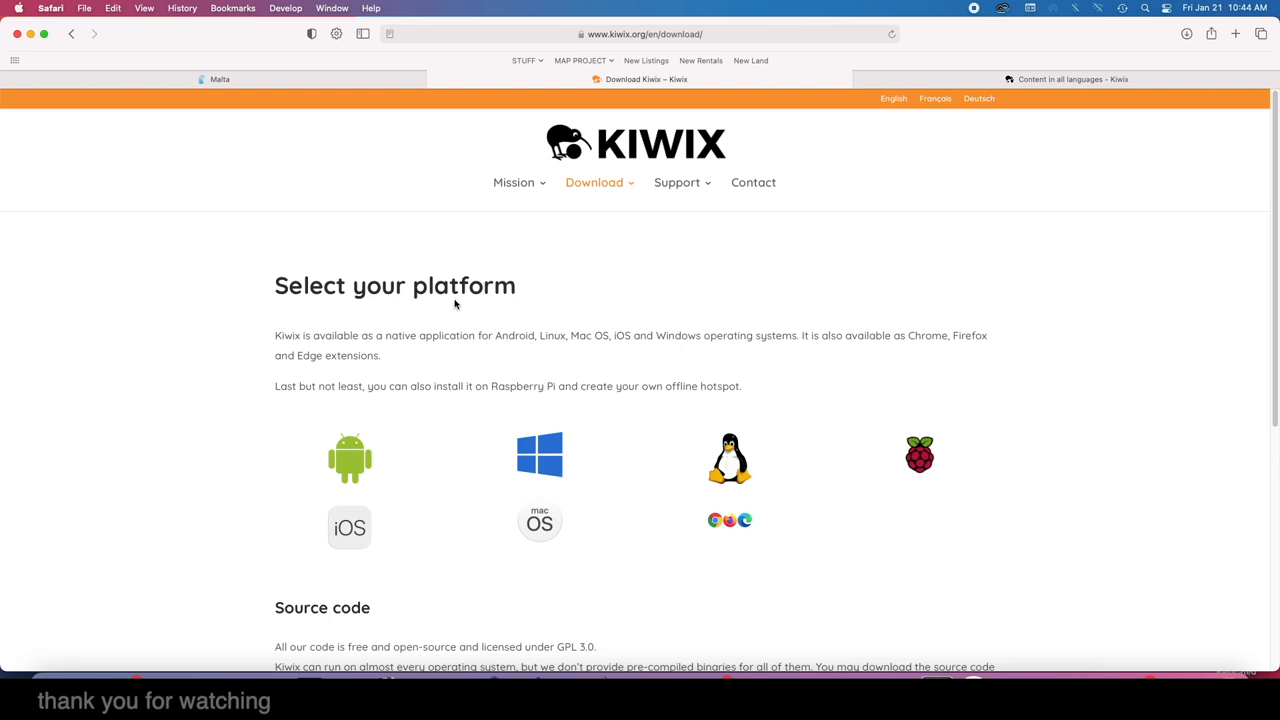
{"action": "mouse_move", "coordinate": [612, 366]}
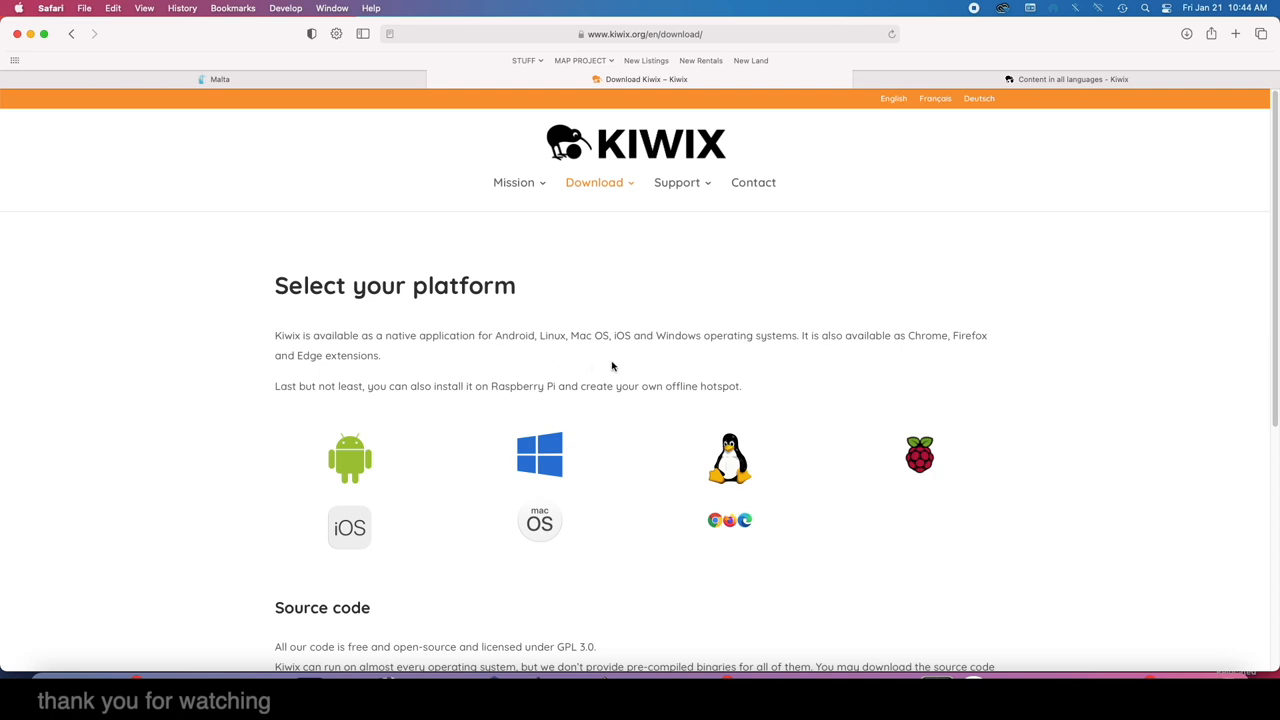
{"action": "mouse_move", "coordinate": [1024, 4]}
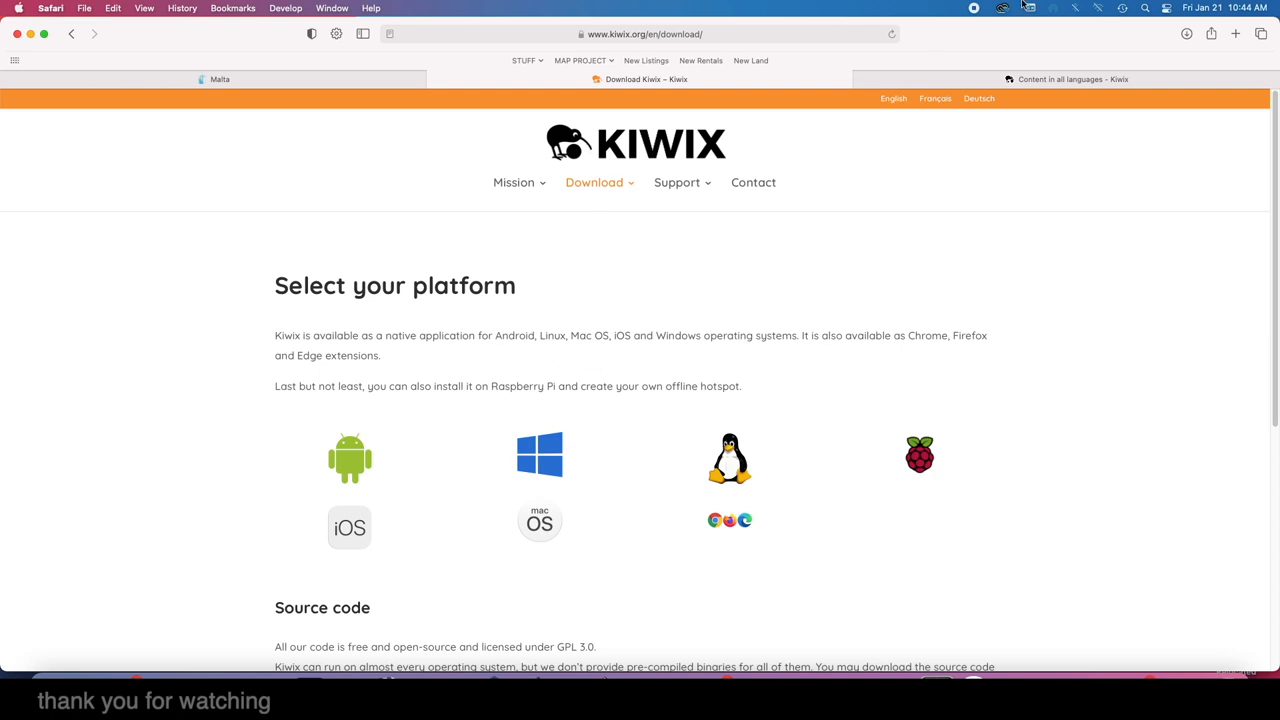